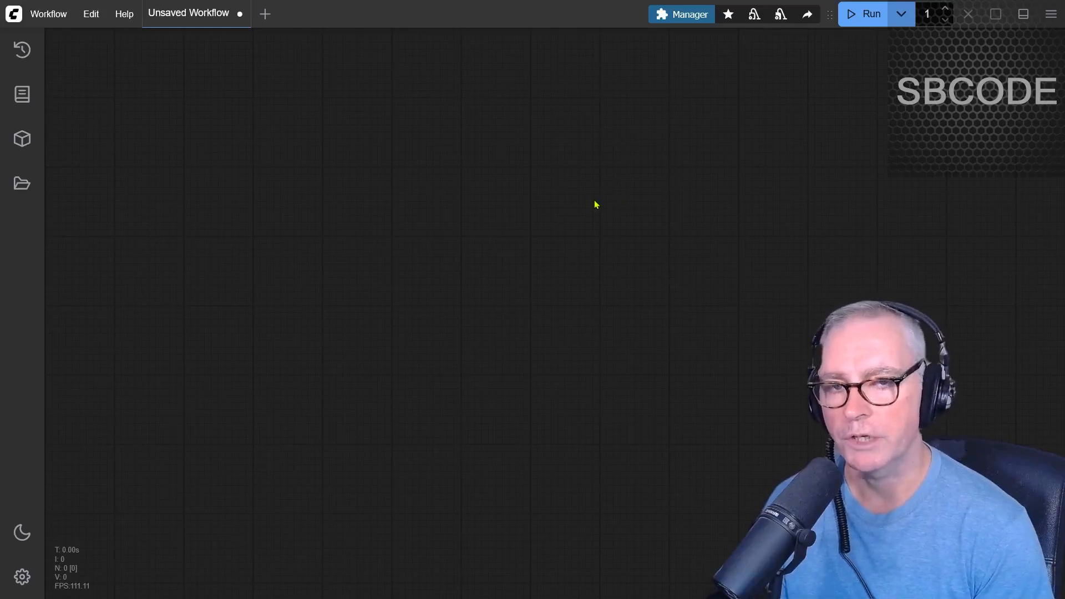
mouse_move(465, 260)
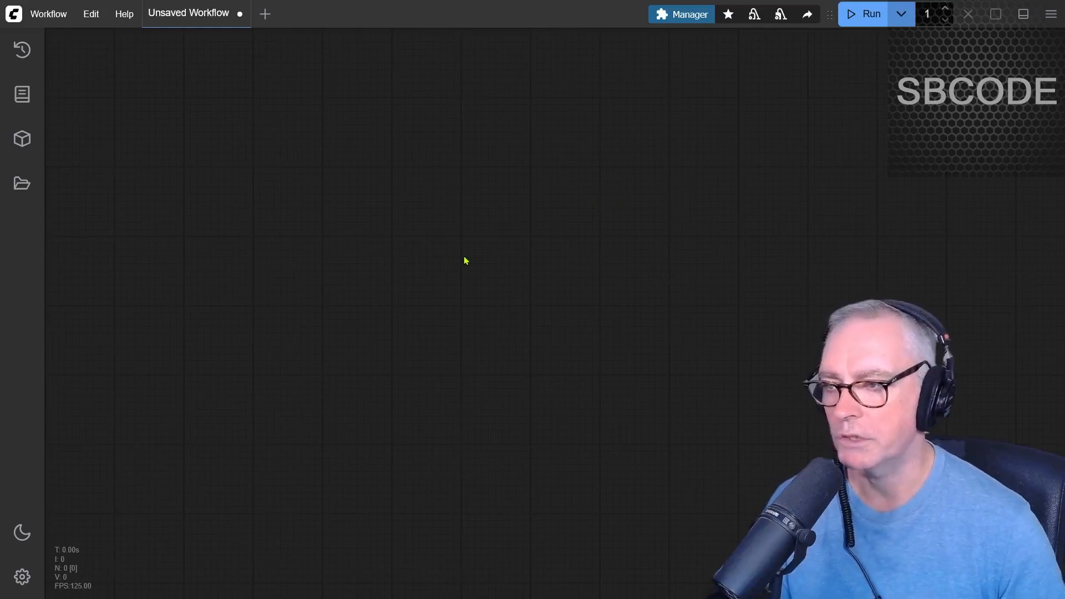
Search the empty canvas for 'train lora' and add the Train LoRA node
double_click(465, 261)
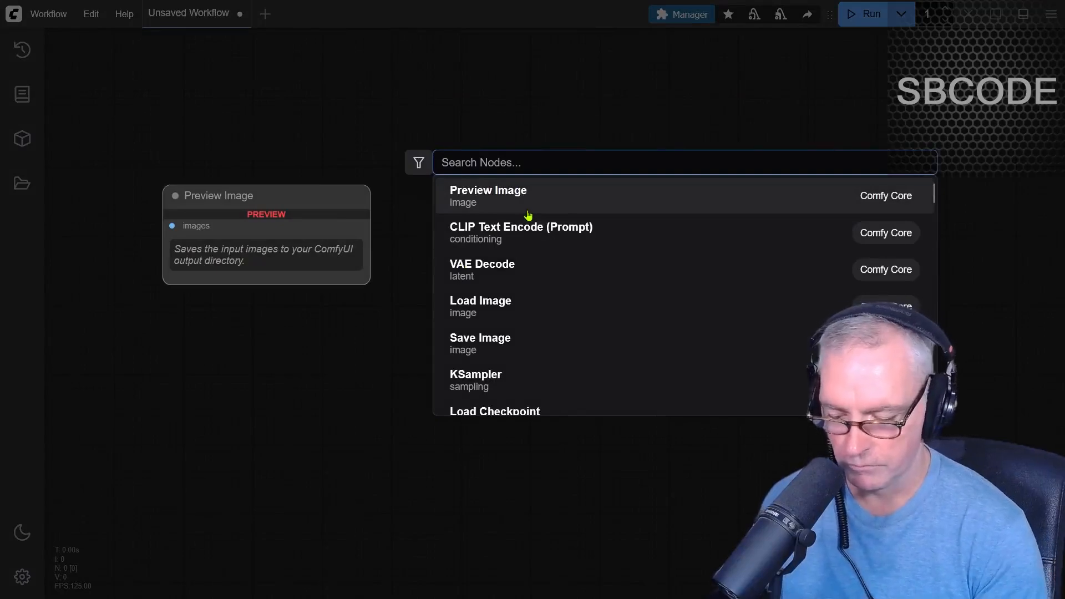
text(train lora)
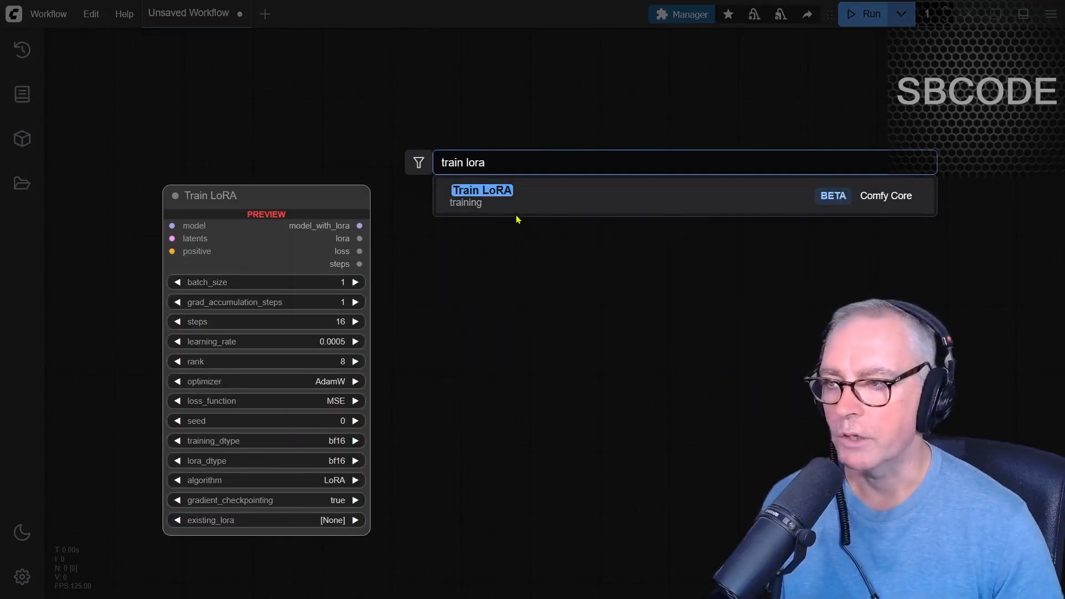
click(481, 190)
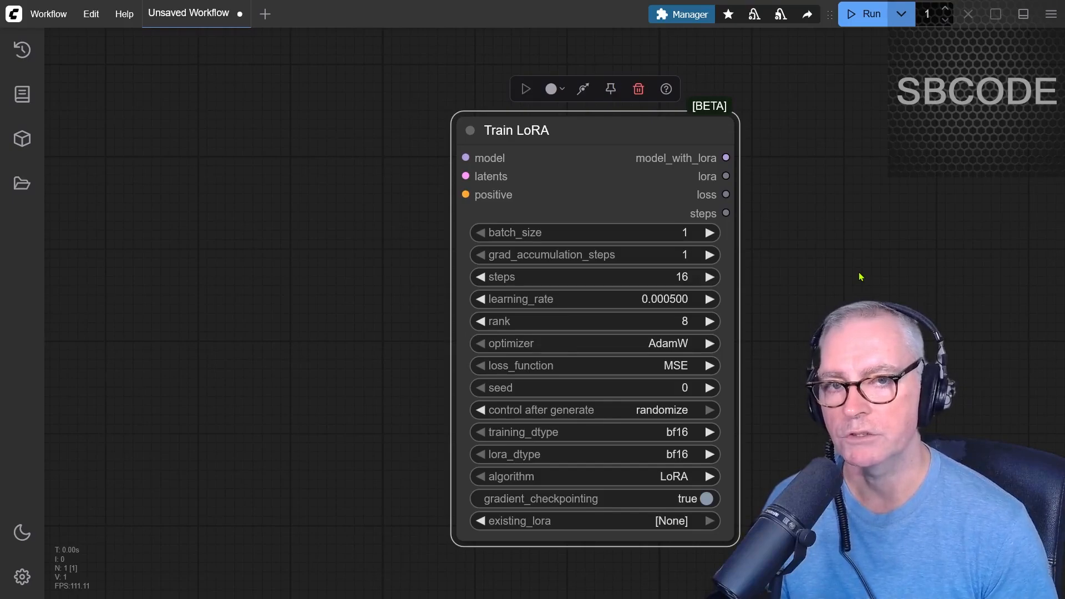
mouse_move(772, 272)
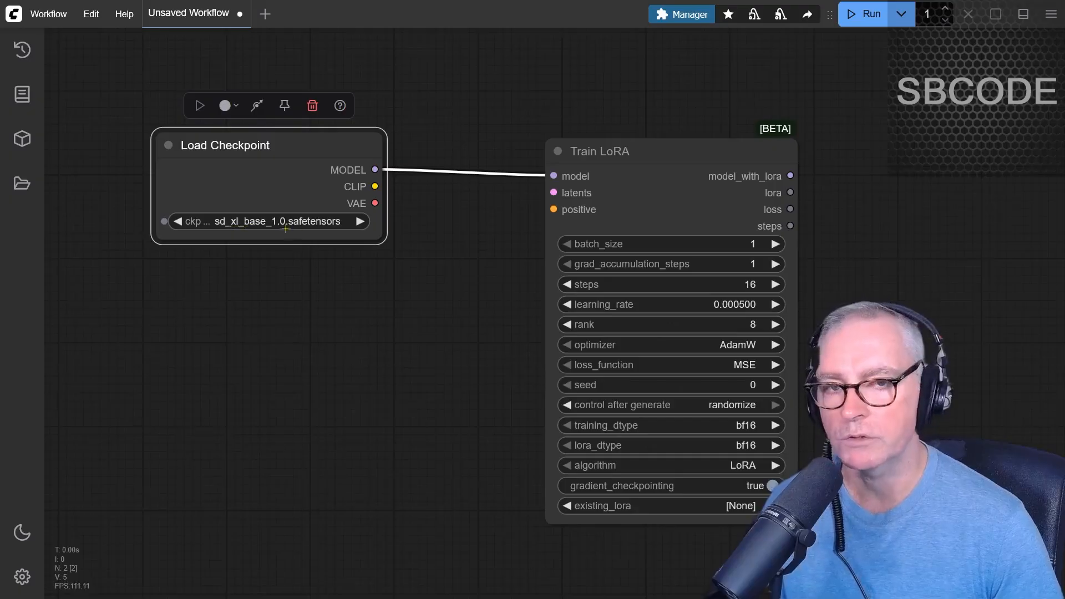
mouse_move(267, 220)
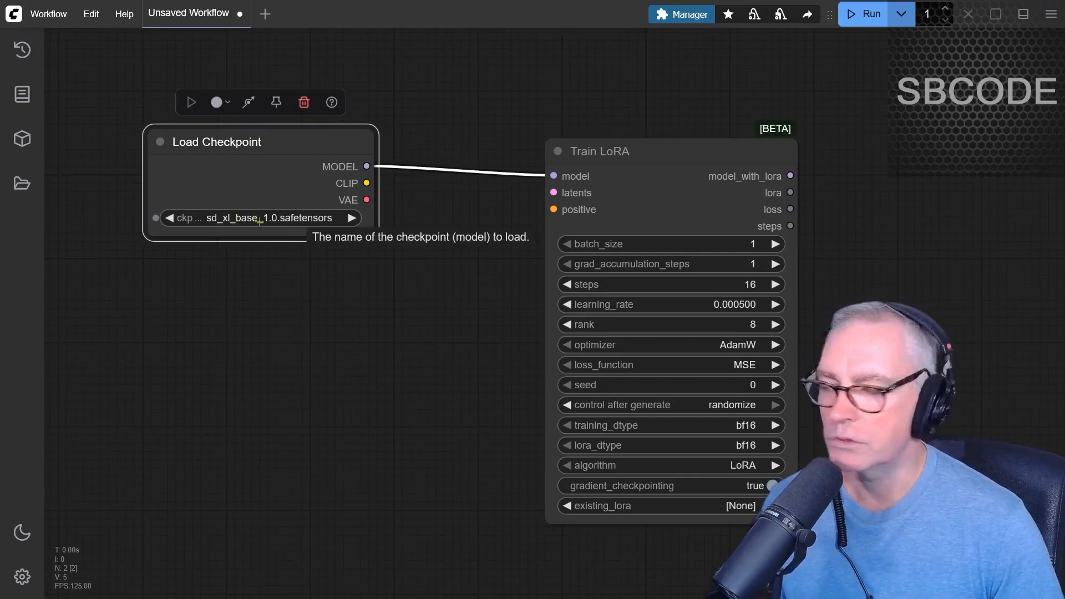
Check that Load Checkpoint uses sd_xl_base_1.0.safetensors and zoom the canvas
click(260, 218)
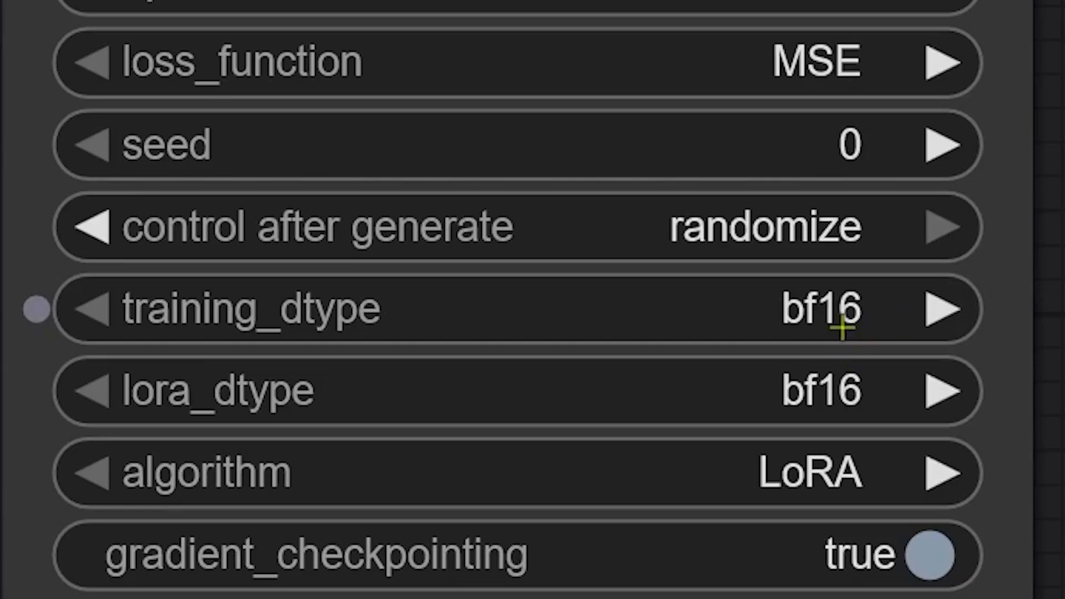
mouse_move(811, 387)
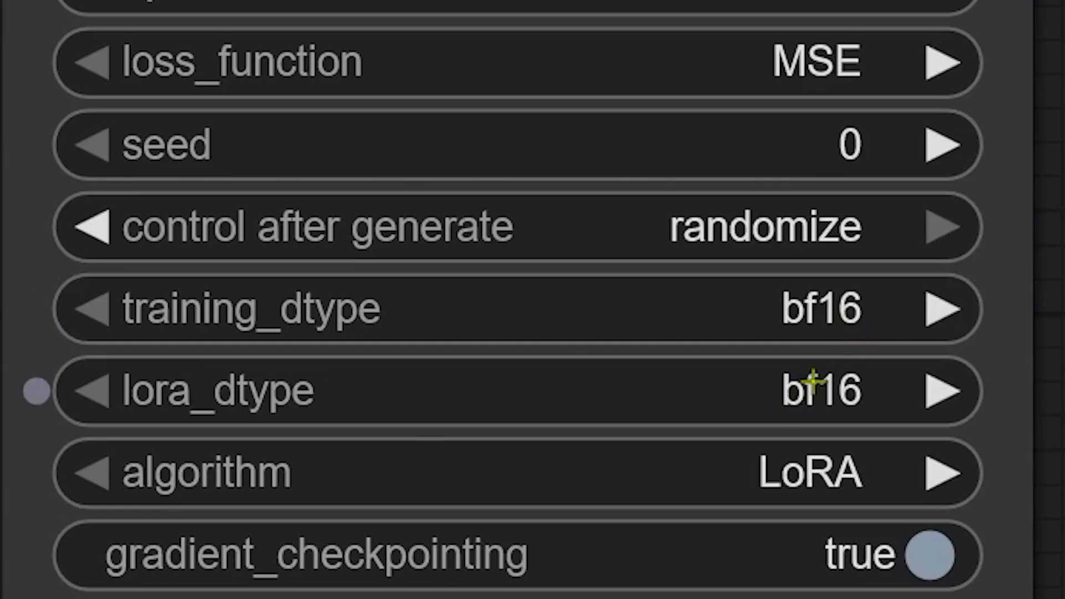
scroll(down, 3)
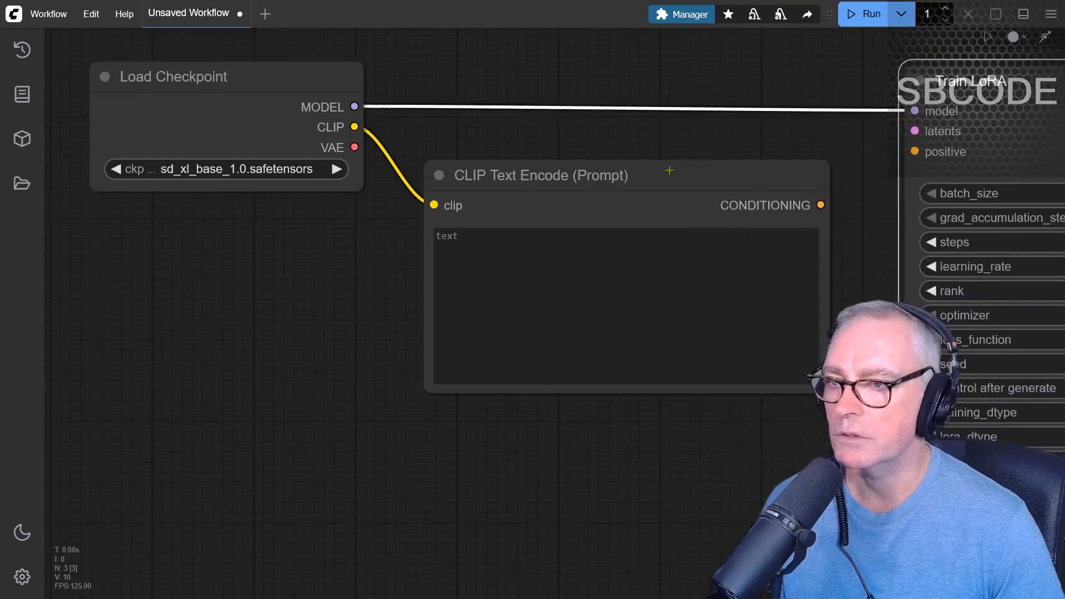
Enter prompt SBCODE-LORA-TEST and add a VAE Encode node whose latent feeds Train LoRA
click(527, 175)
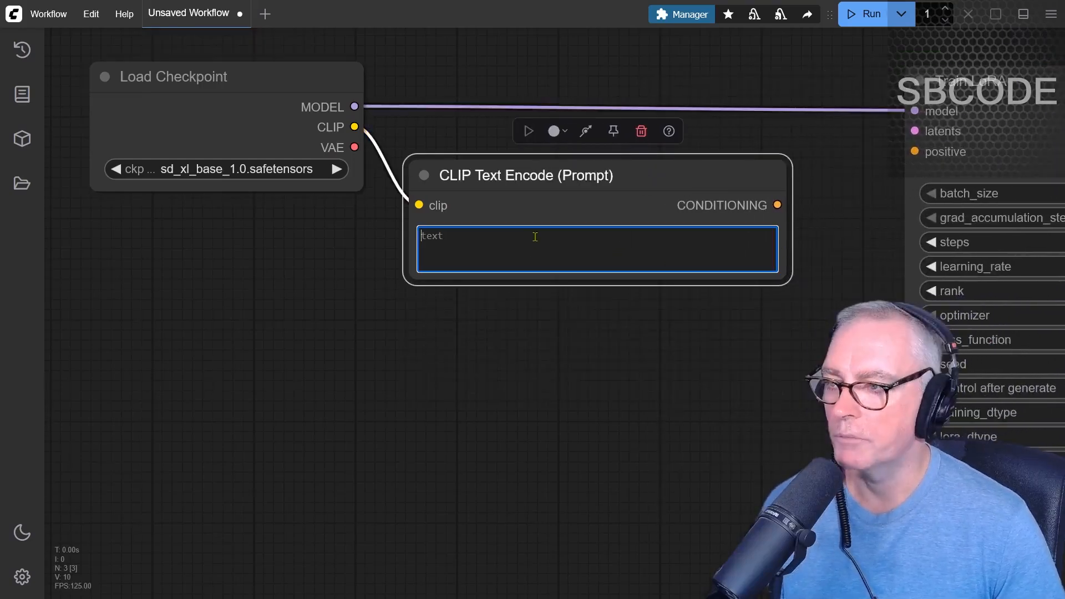
text(SBCODE-LORA-TEST)
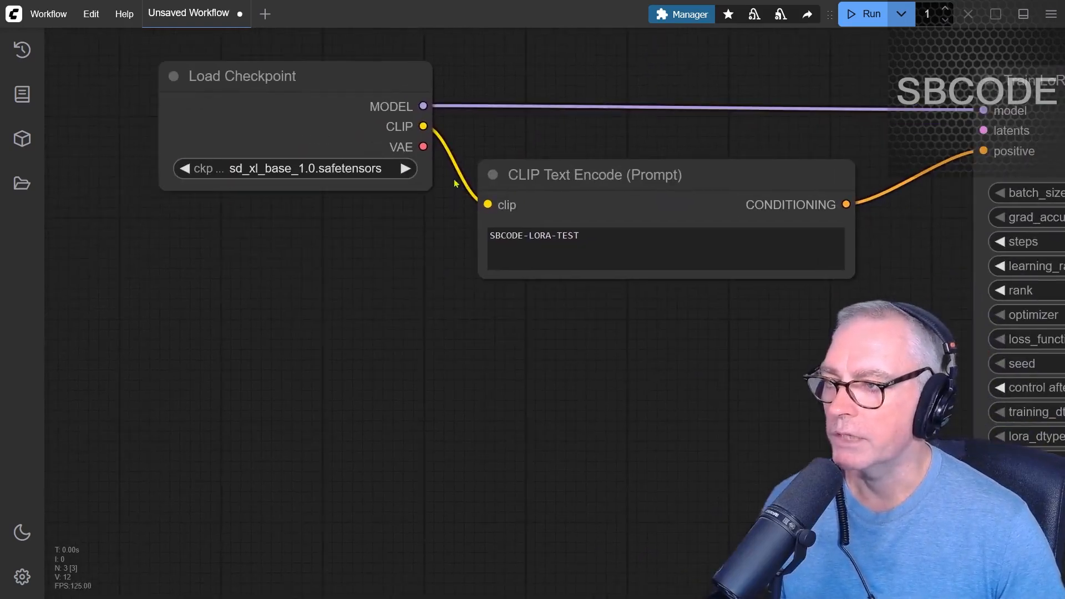
drag(423, 147, 557, 346)
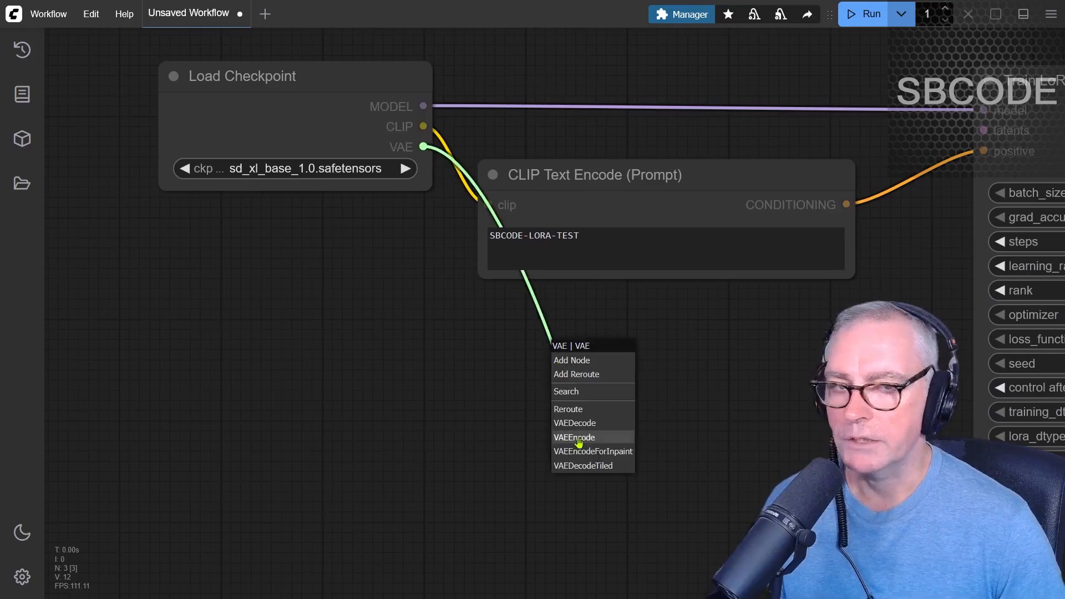
click(574, 437)
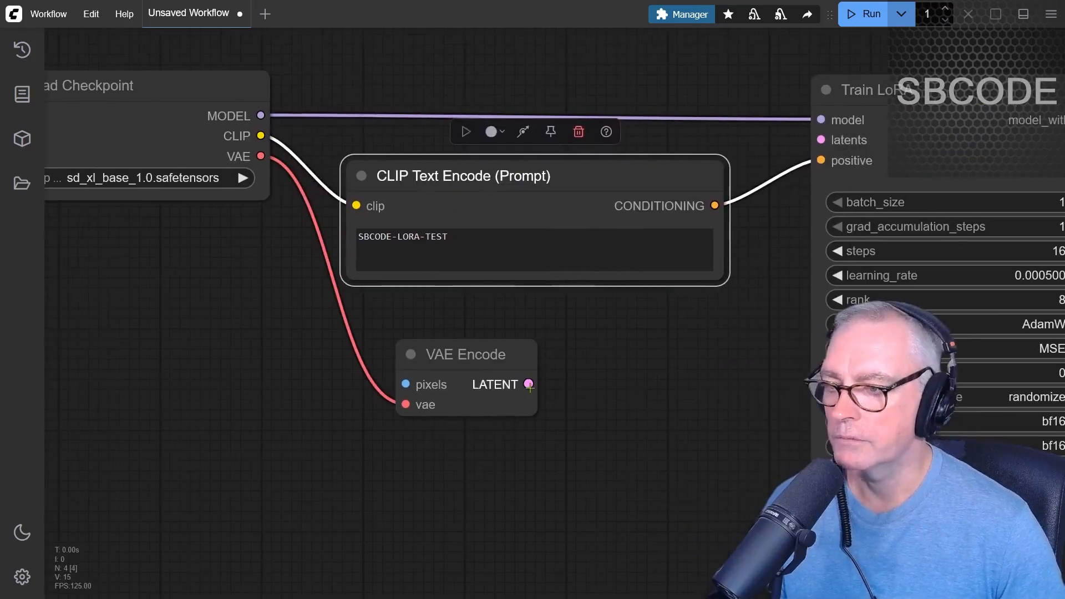
drag(531, 385, 787, 241)
text(load imag)
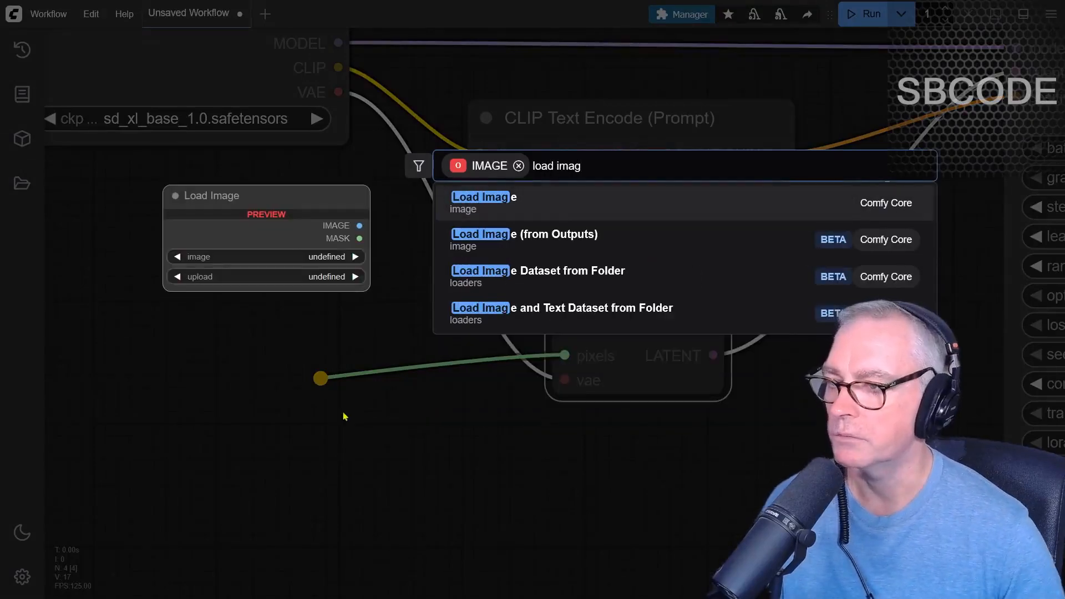
mouse_move(547, 270)
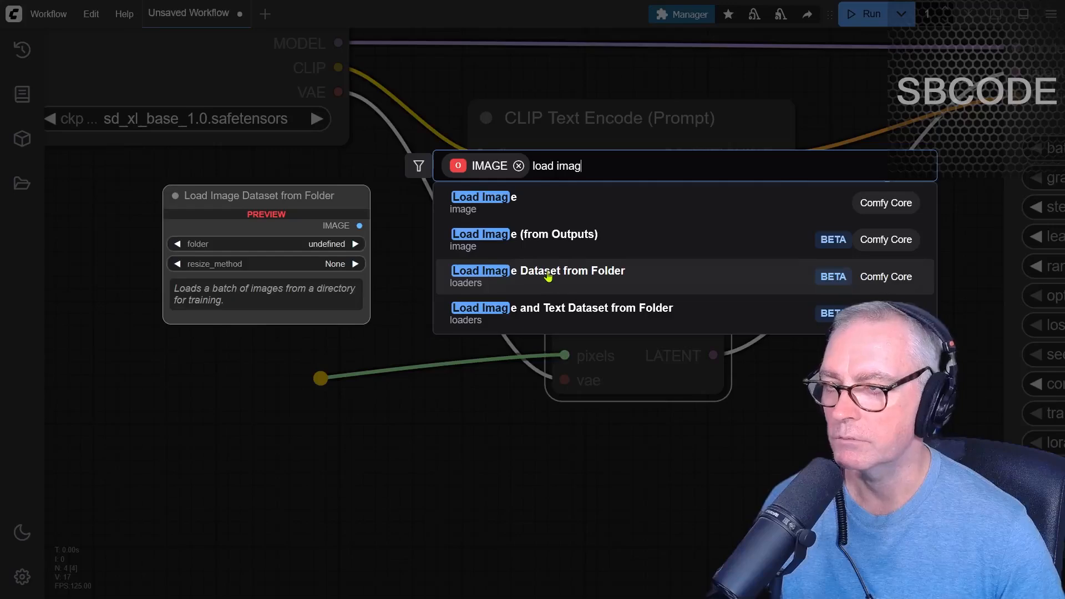
Pick Load Image Dataset from Folder from the node search results
click(538, 270)
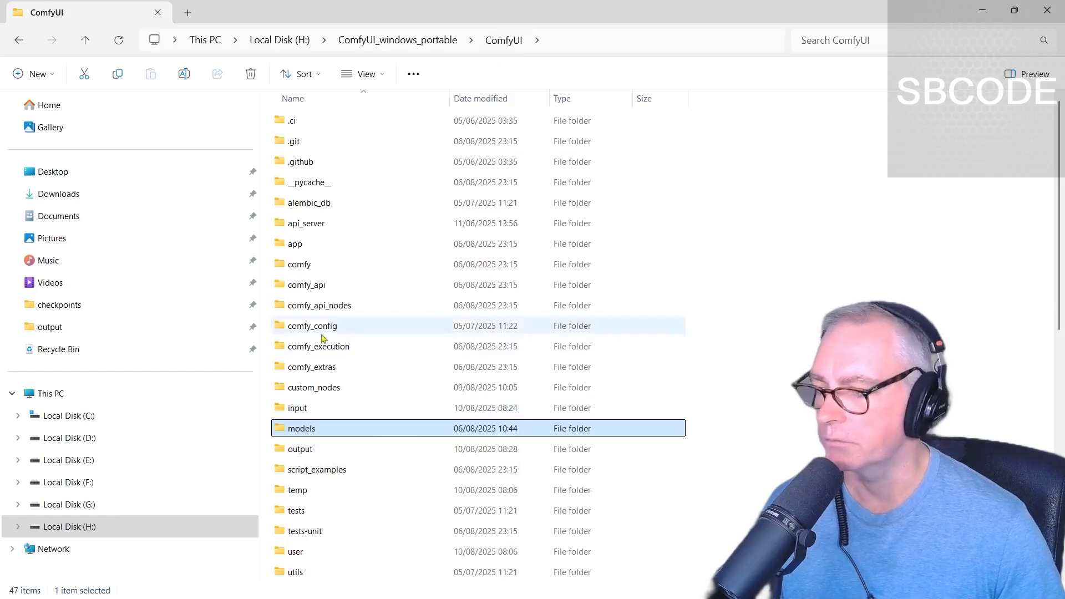
Open the input folder, then the SBCODE-LORA-TEST folder
double_click(297, 408)
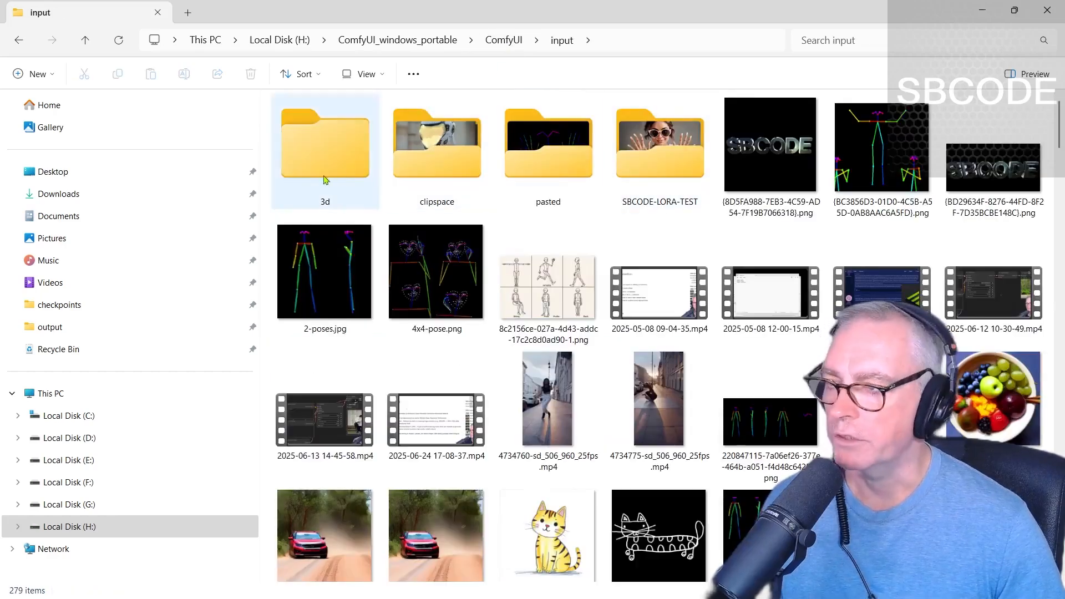
mouse_move(650, 207)
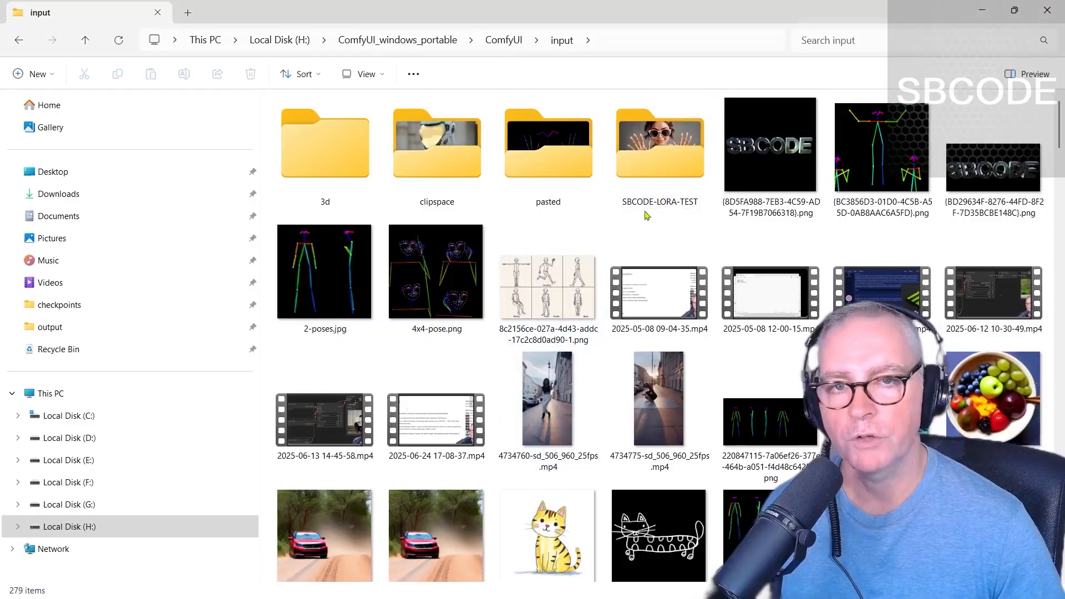
click(659, 143)
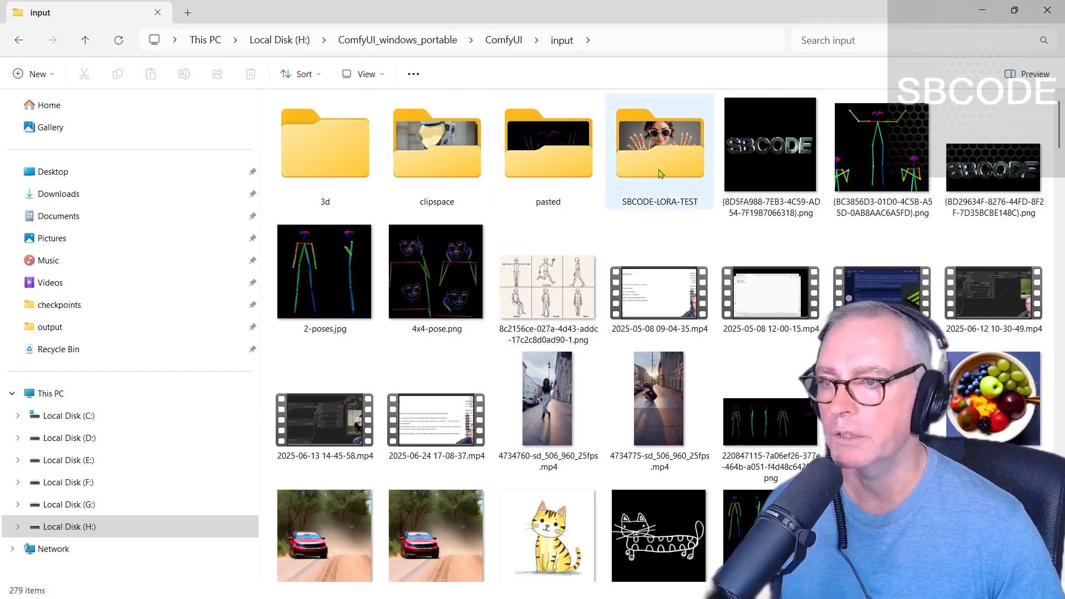
double_click(658, 142)
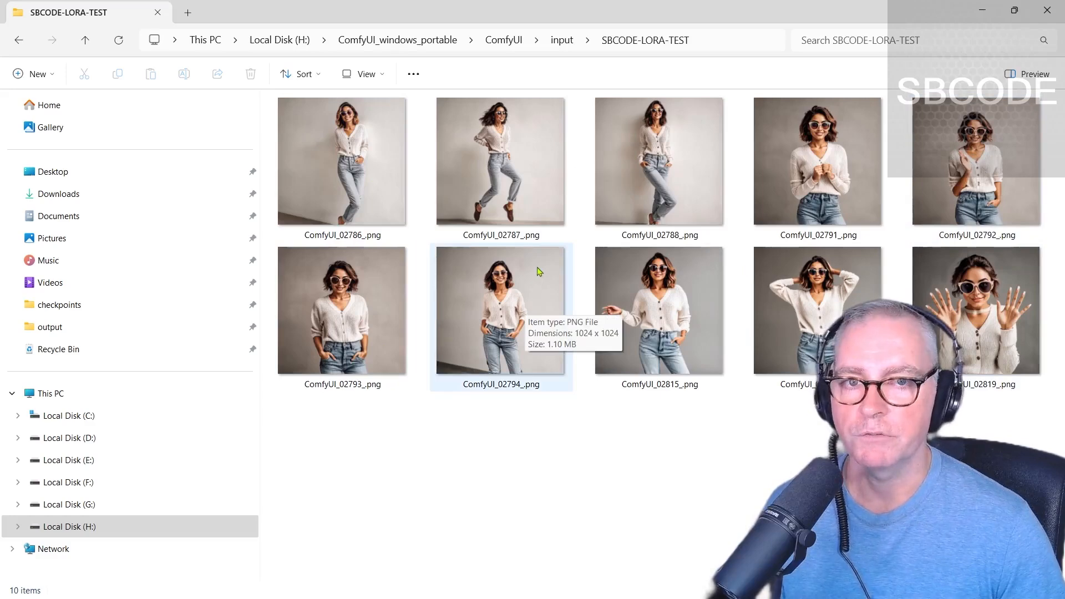
Browse the training photos, including ComfyUI_02786, 02794, 02791 and 02815
click(342, 160)
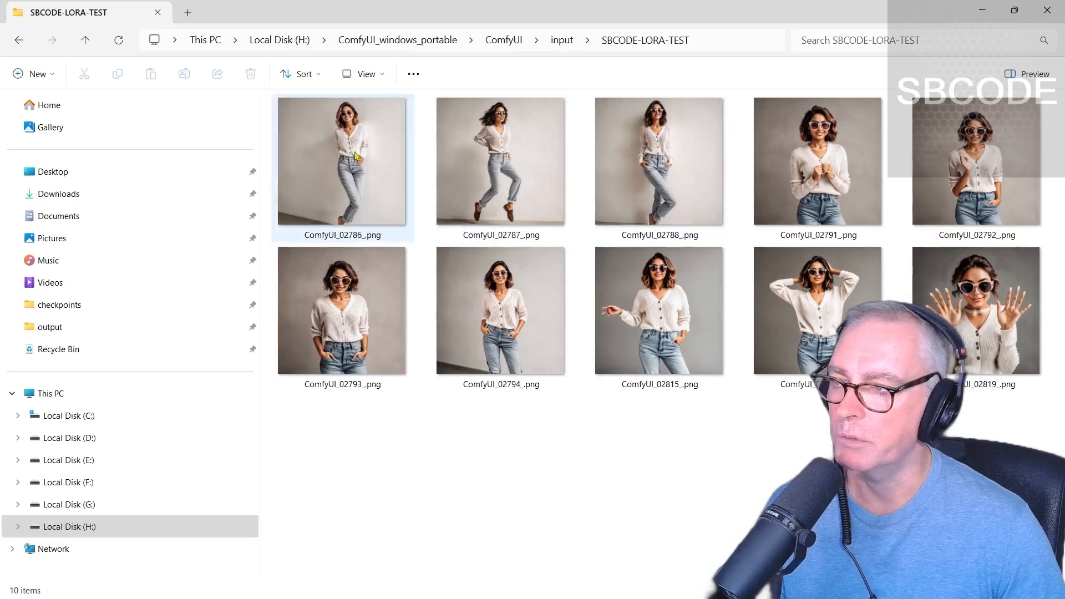
mouse_move(993, 161)
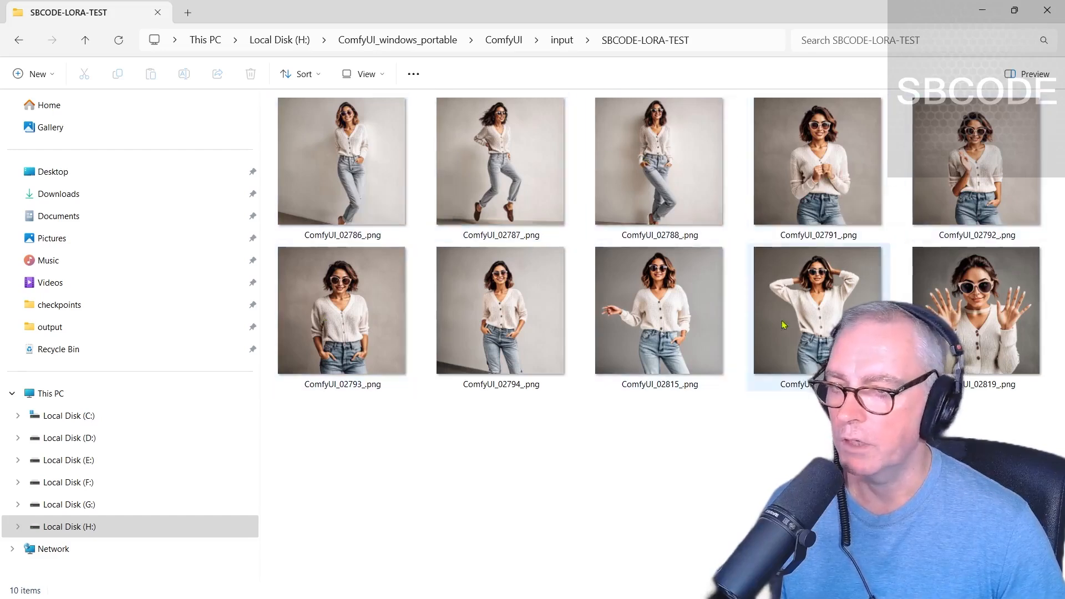
click(501, 309)
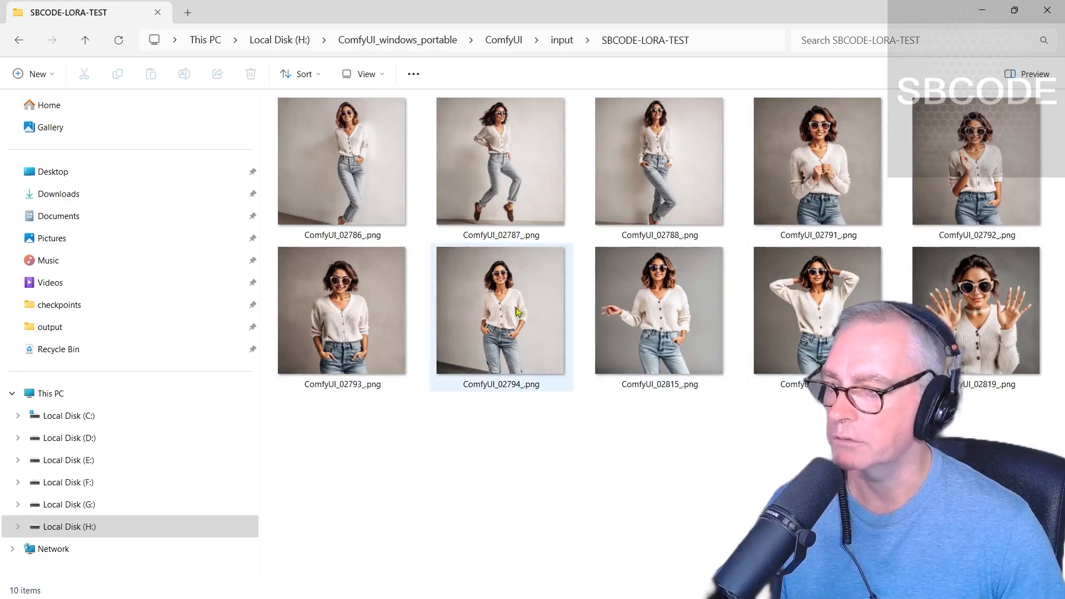
click(976, 310)
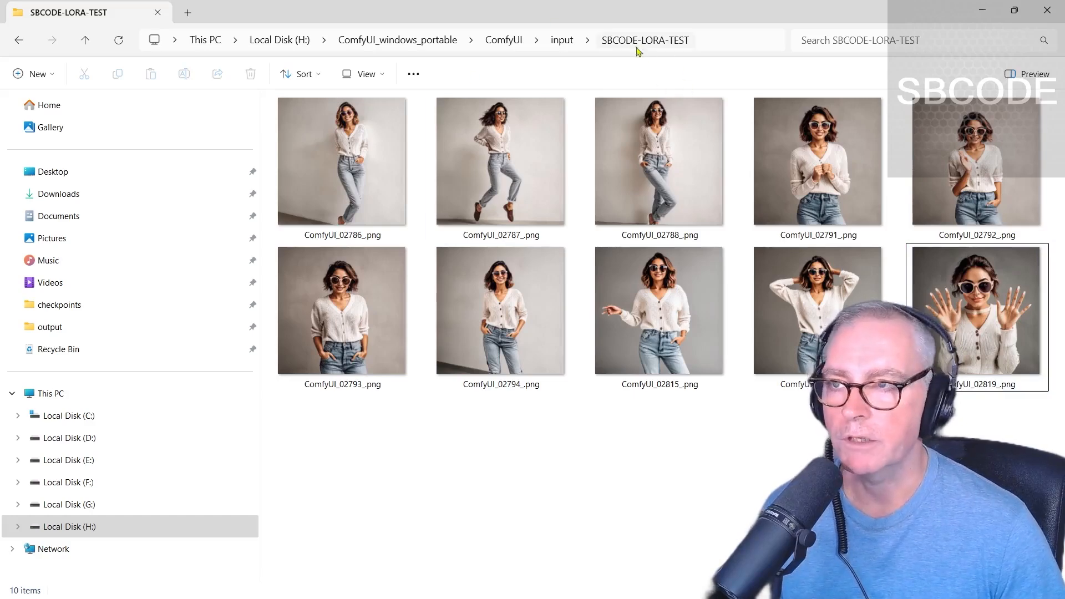
mouse_move(606, 48)
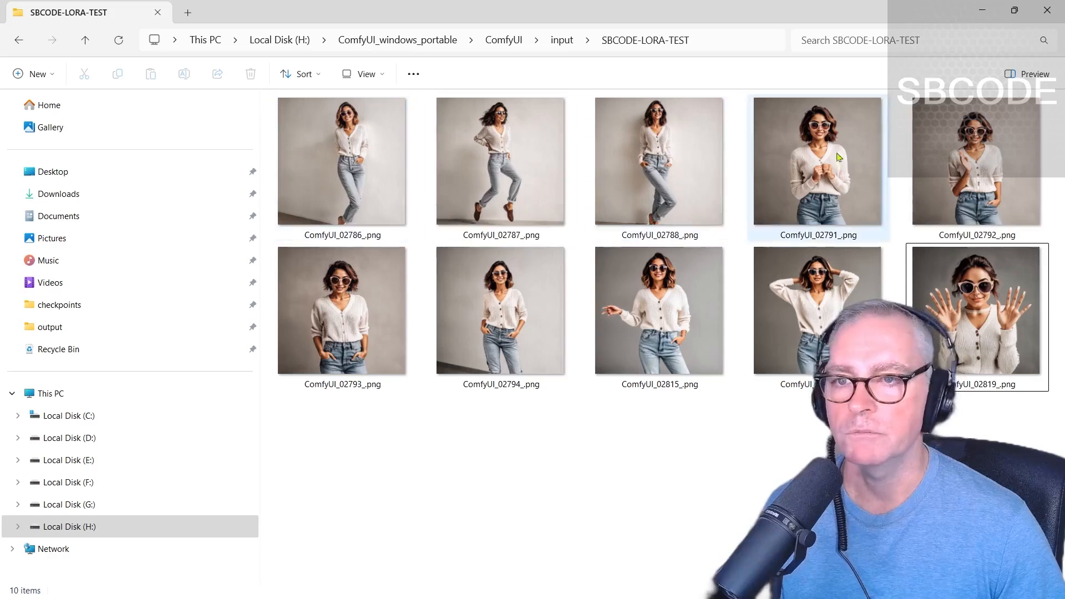
click(660, 309)
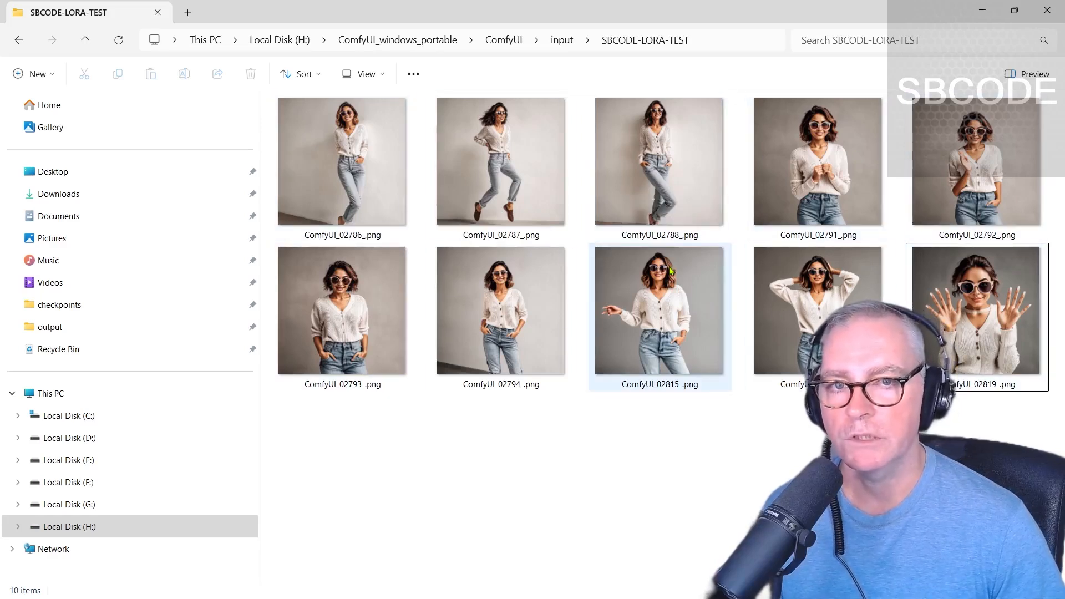
click(501, 161)
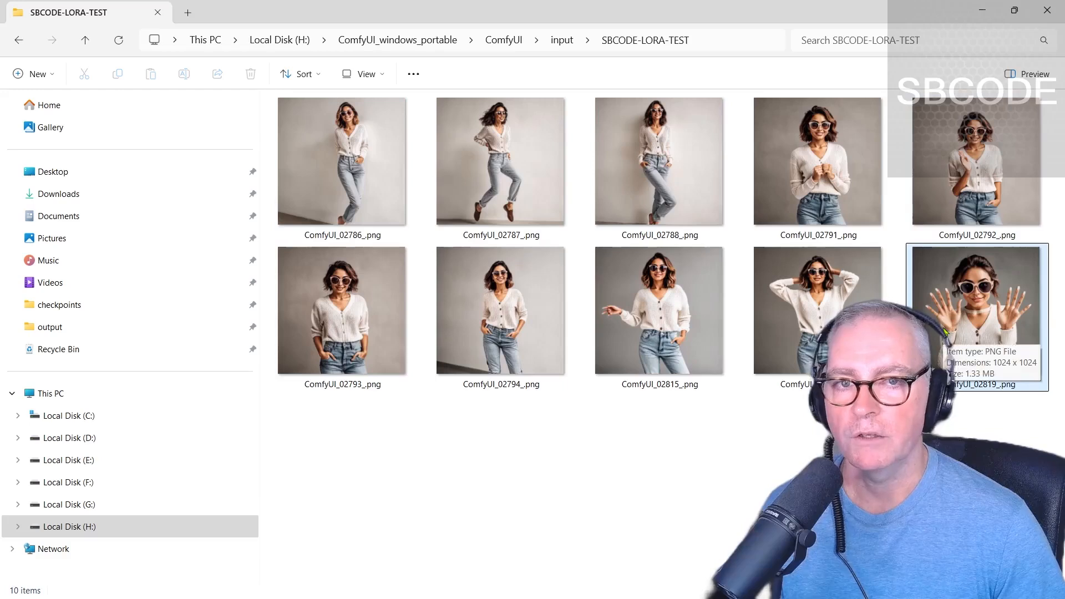
mouse_move(780, 90)
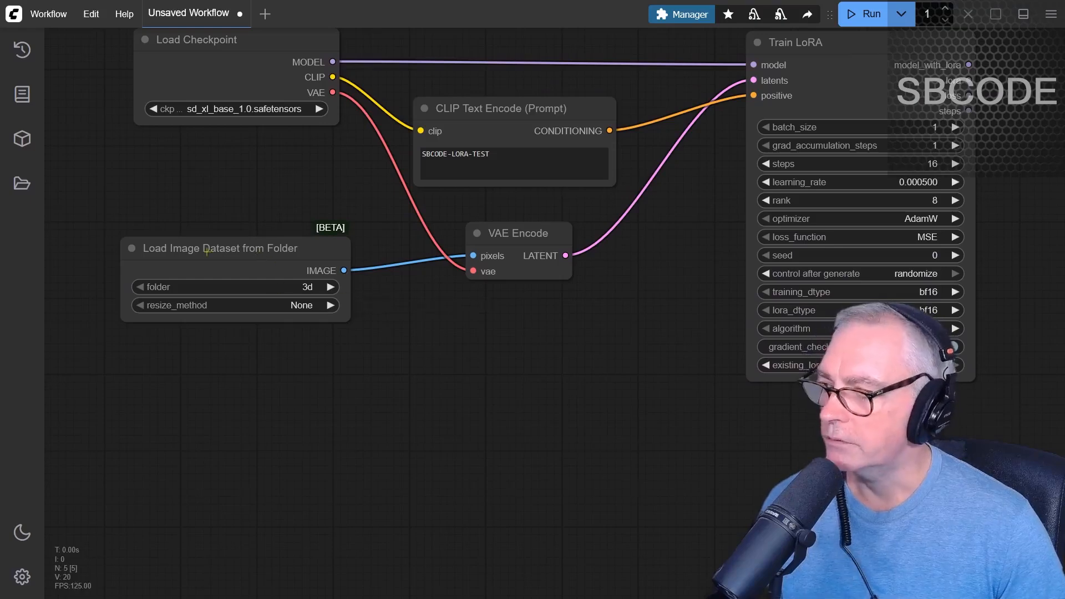
Set the dataset loader's folder to SBCODE-LORA-TEST
click(231, 287)
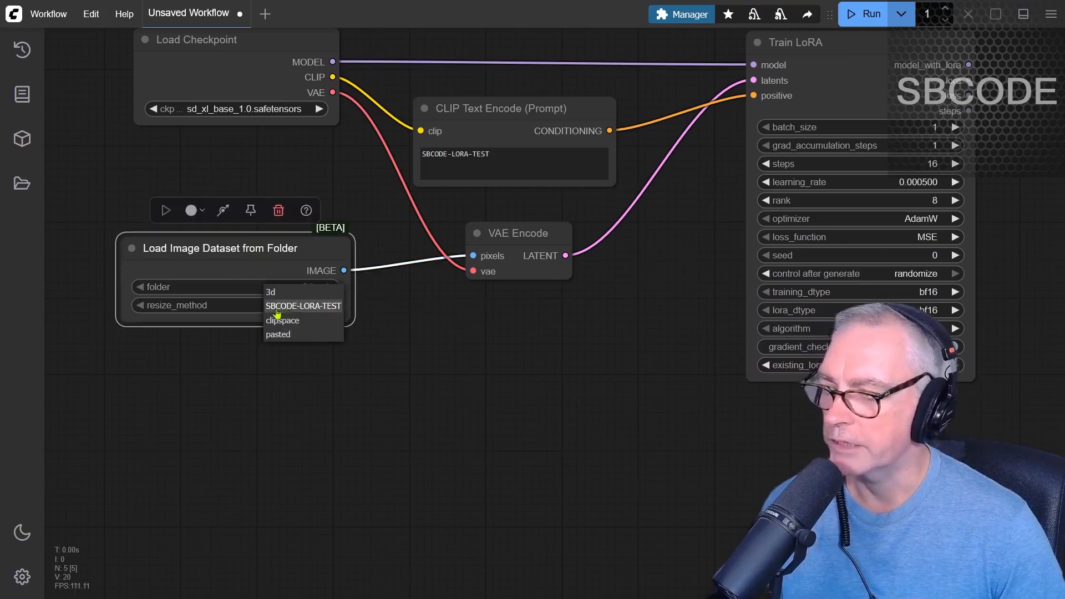
click(303, 305)
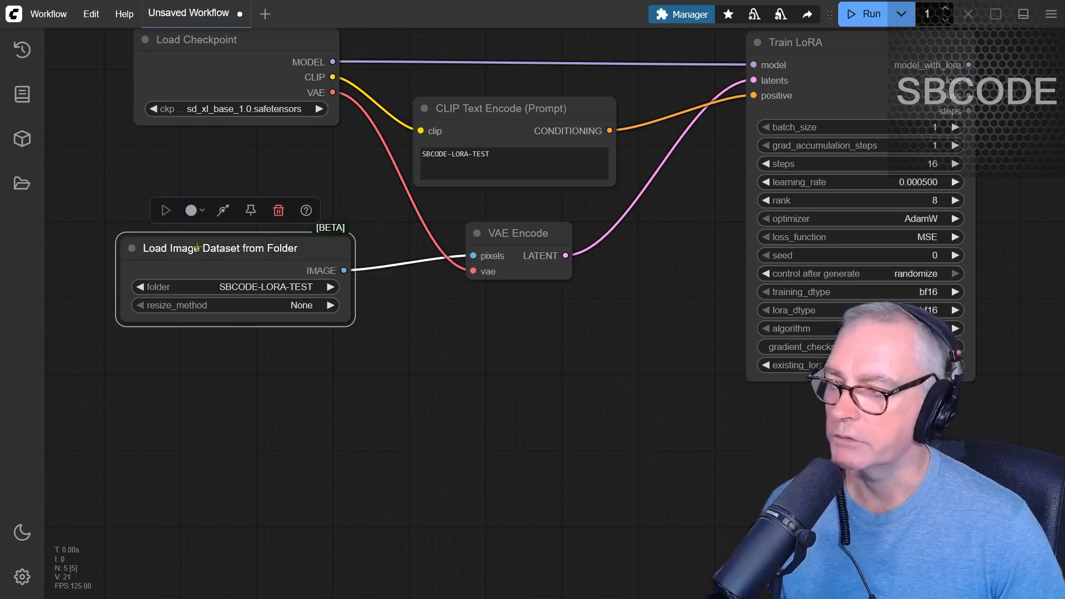
drag(344, 270, 410, 318)
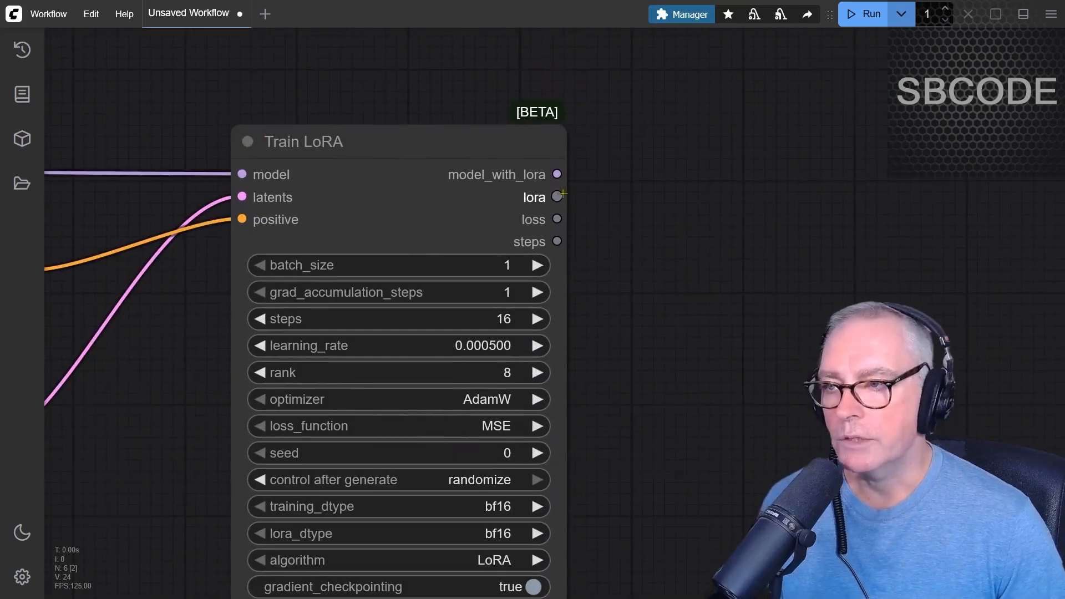
Add Save LoRA Weights fed by Train LoRA's lora and steps, and begin the SBCODE-LO prefix
drag(556, 196, 652, 197)
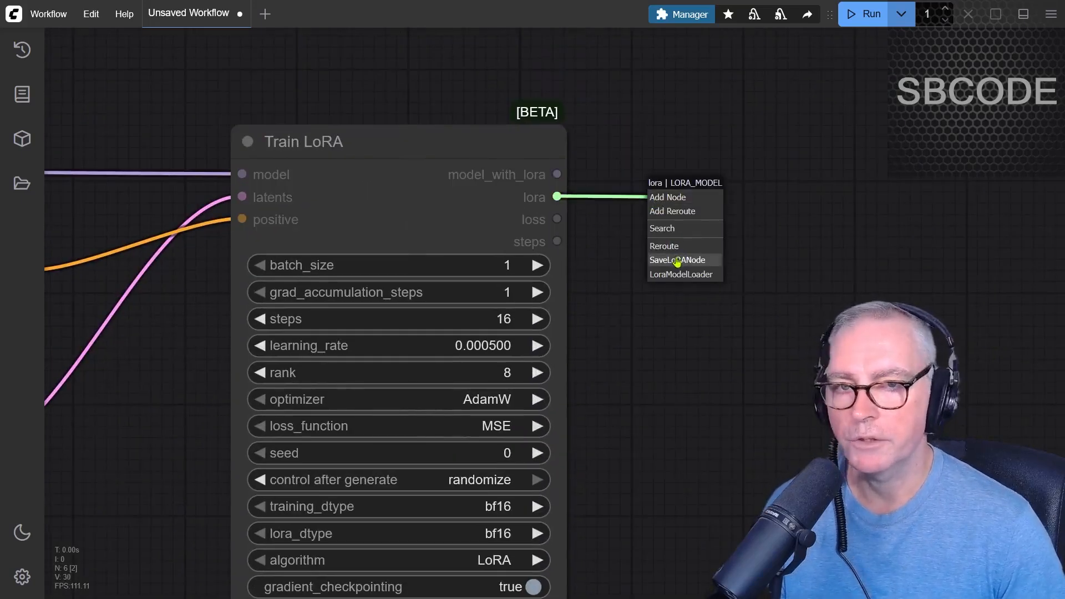
click(676, 260)
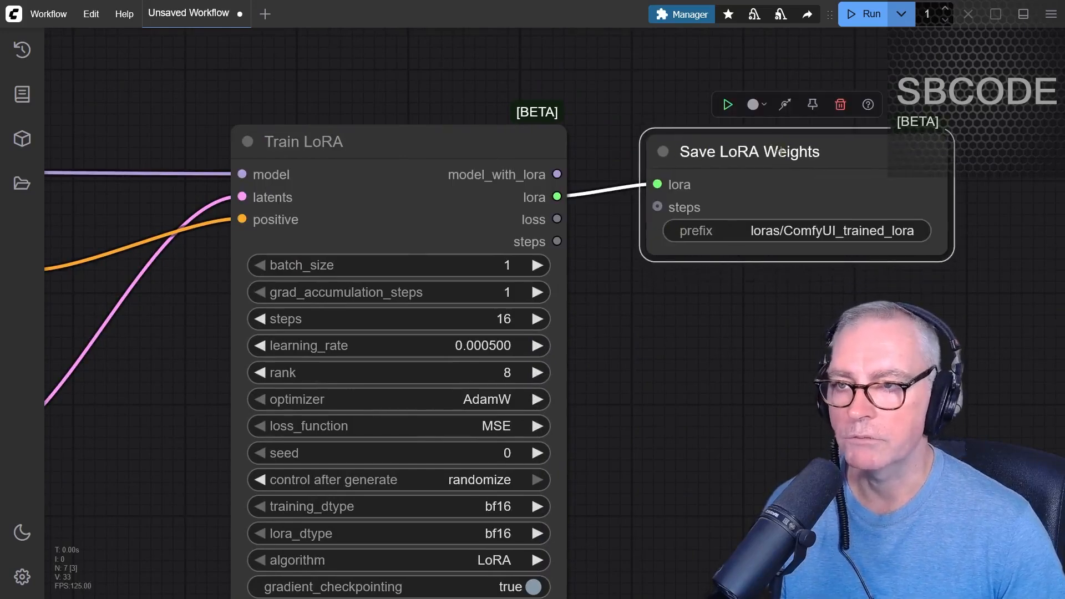
drag(556, 242, 657, 207)
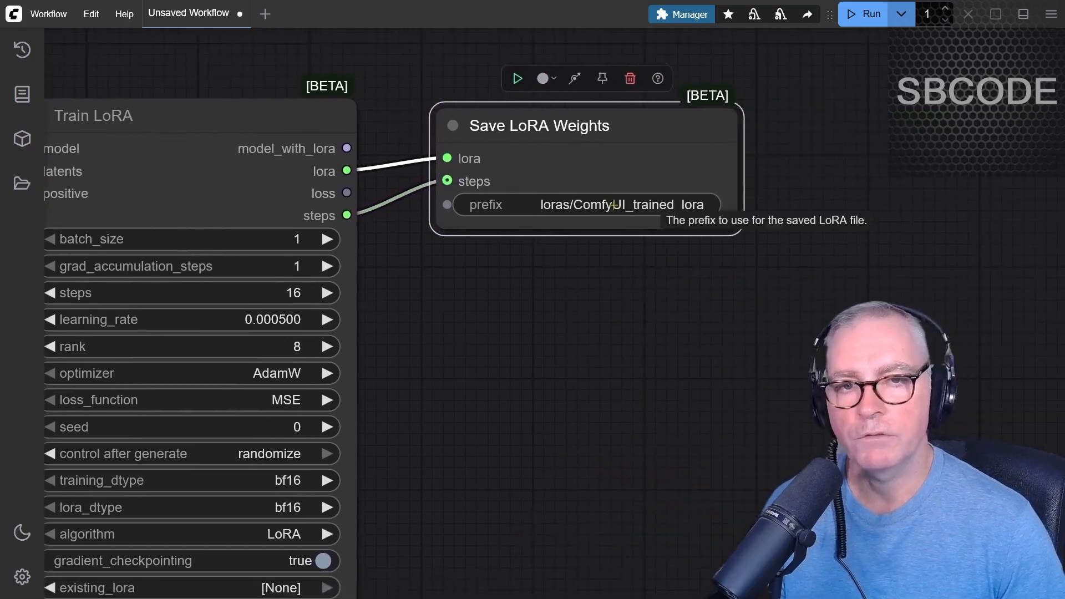
double_click(621, 204)
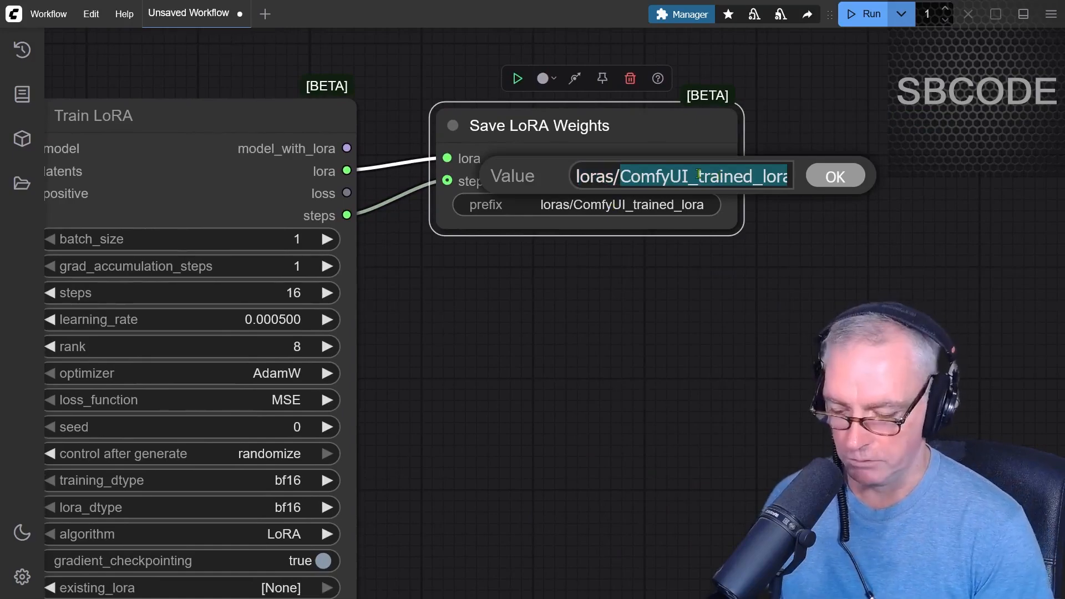
text(SBCODE-LORA-TEST)
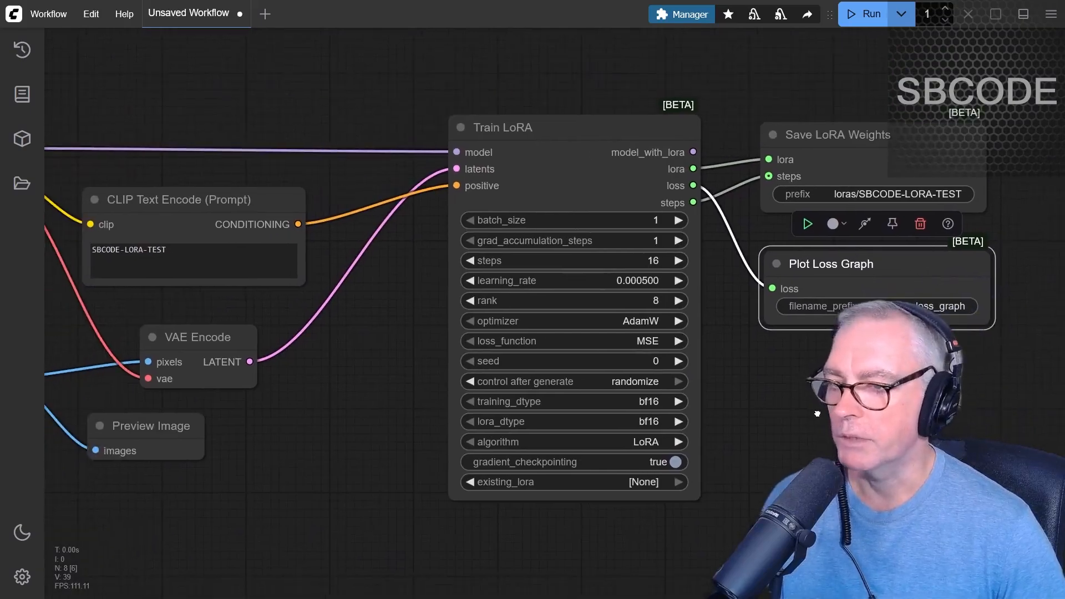
Reposition a node beside the save and loss-graph nodes on the canvas
drag(817, 413, 765, 375)
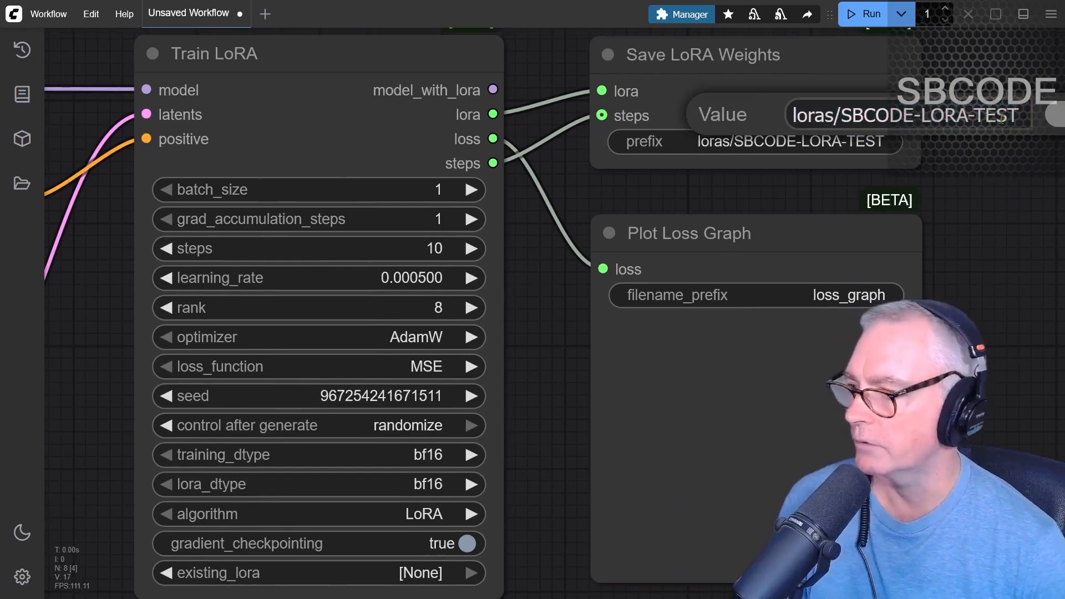
Extend the save prefix to loras/SBCODE-LORA-TEST-8 and confirm it
text(-)
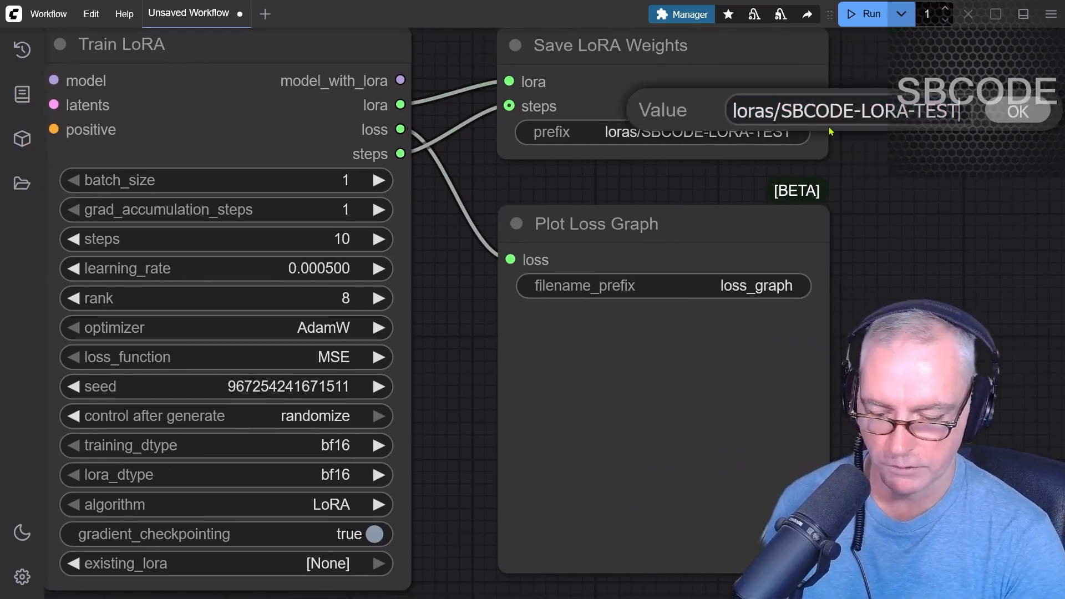
click(1017, 111)
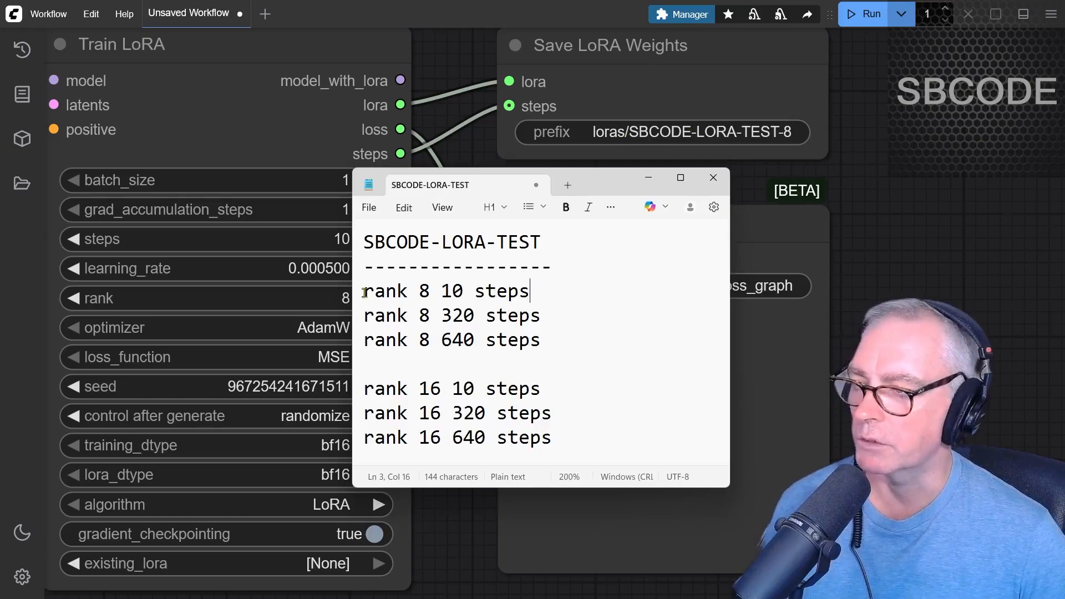
click(493, 315)
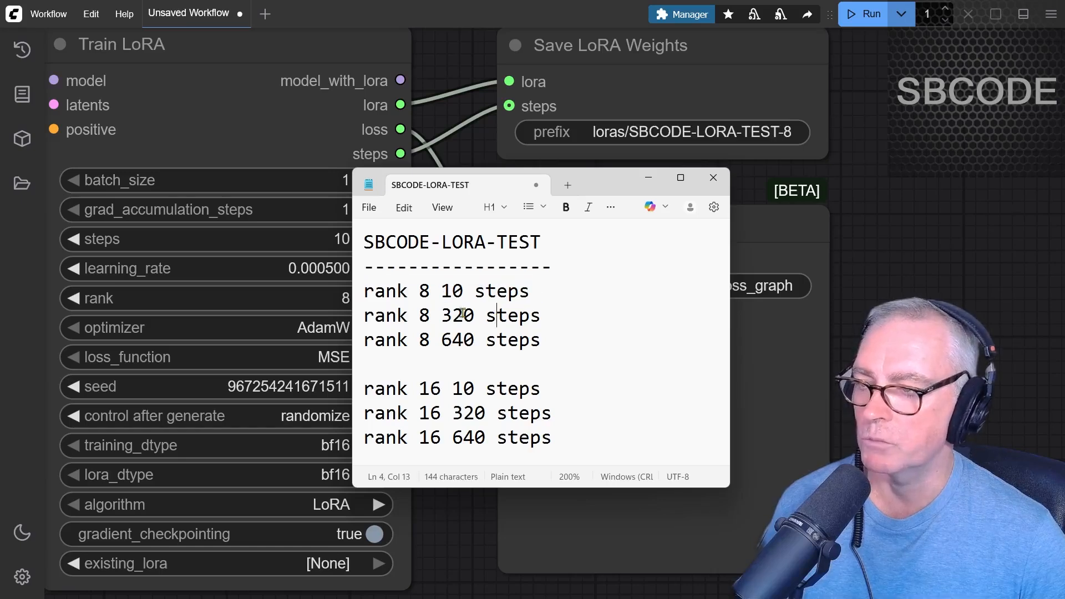
double_click(456, 315)
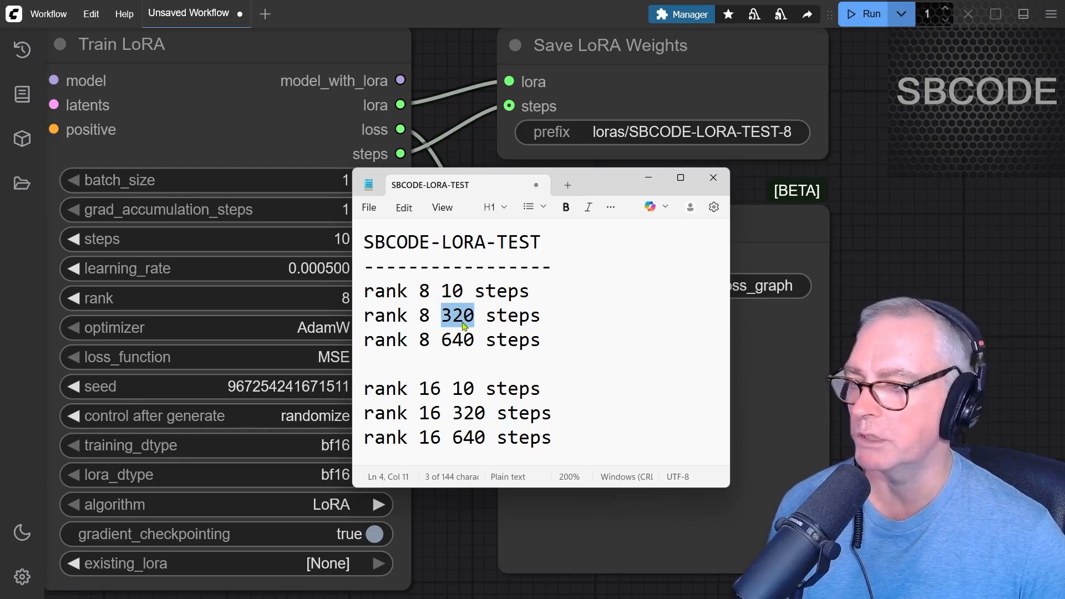
double_click(457, 339)
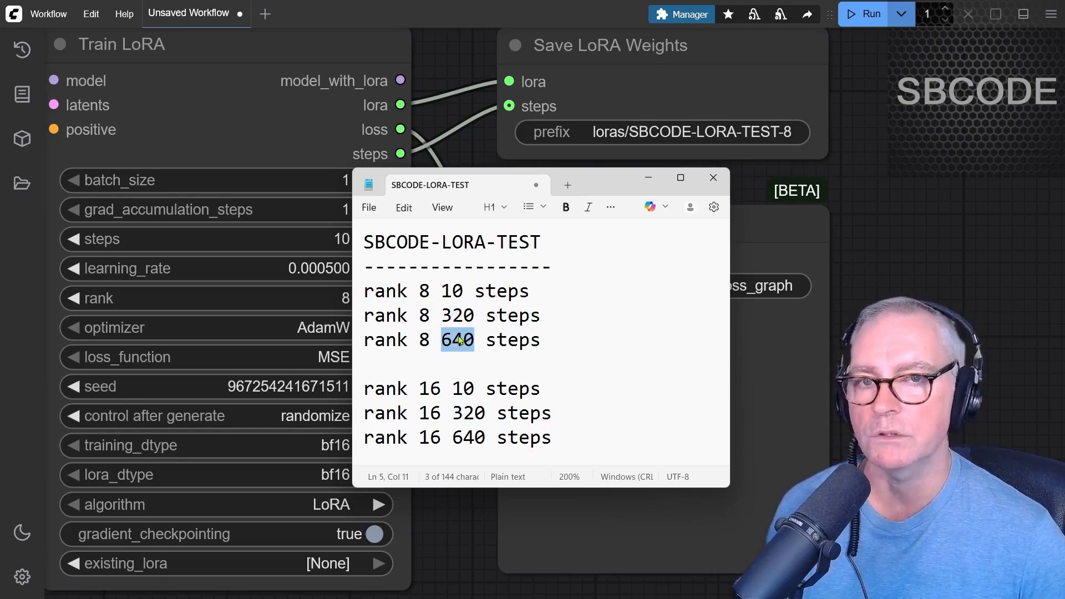
click(440, 388)
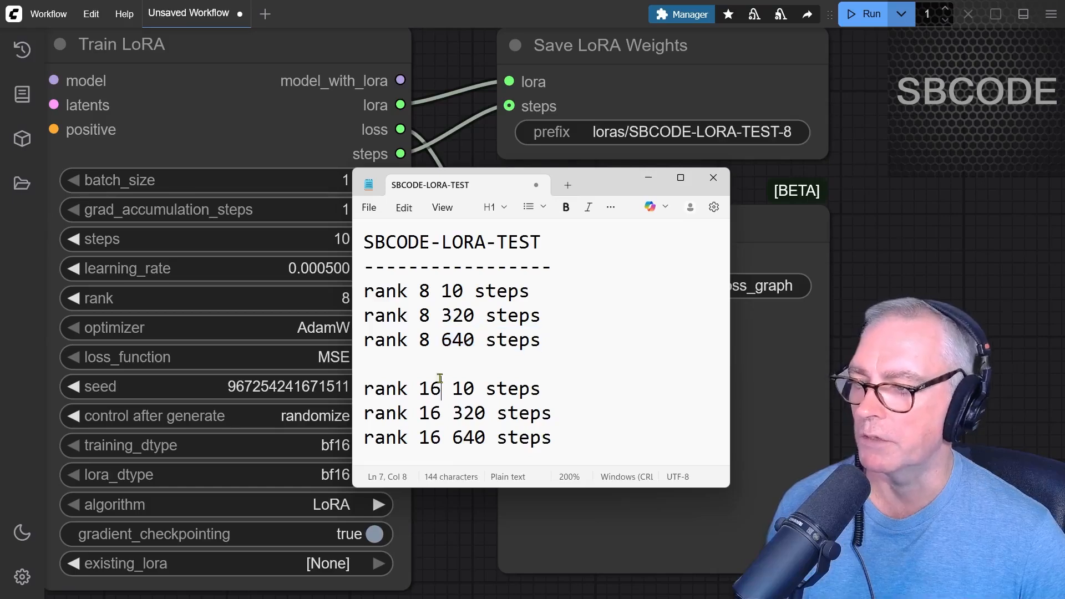
double_click(430, 388)
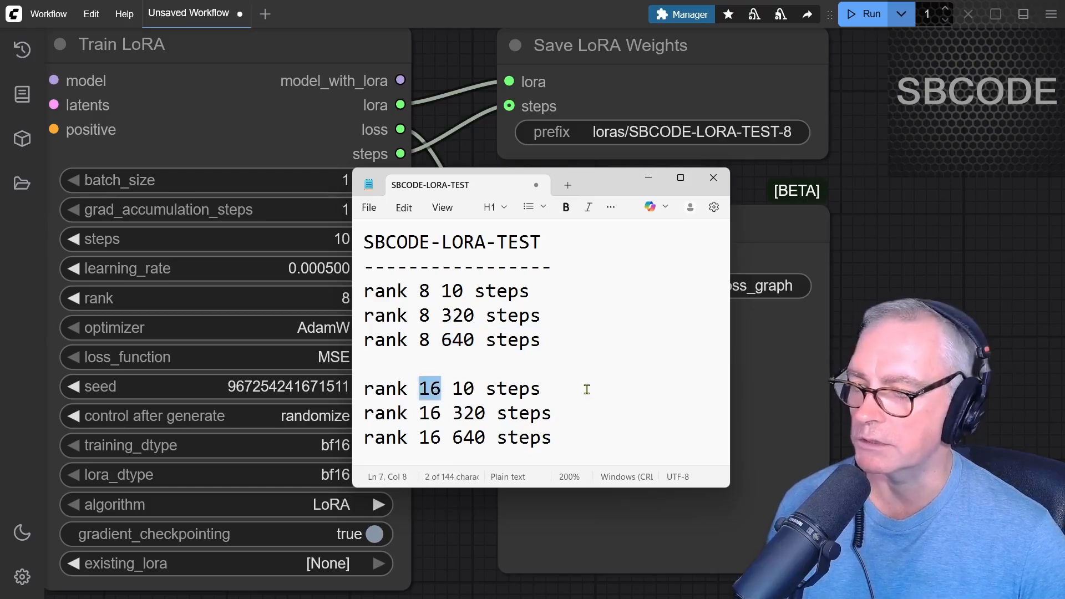
double_click(523, 413)
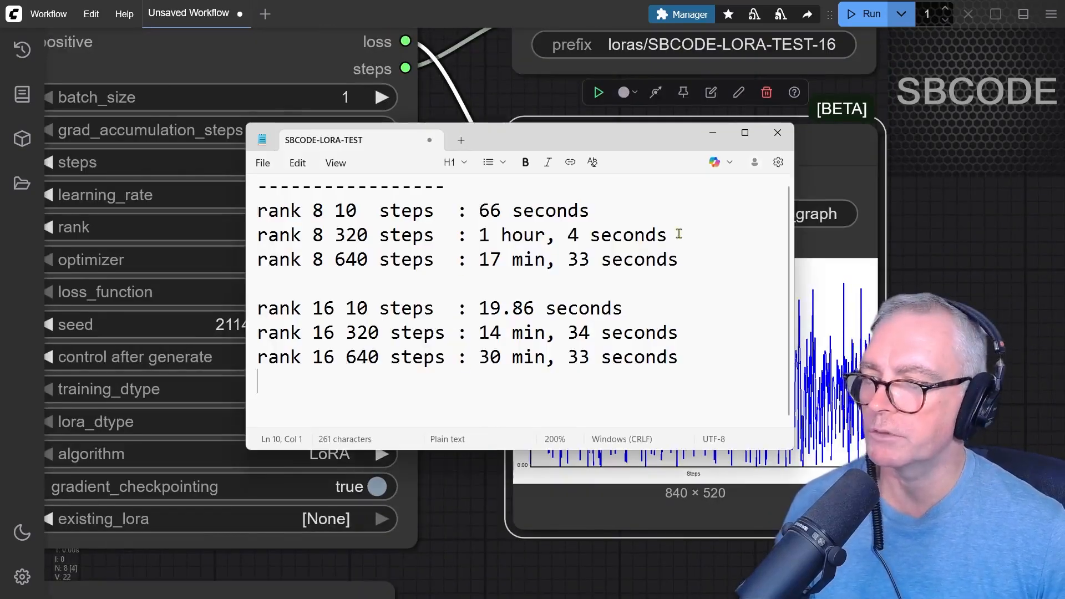
Highlight the run timings in Notepad, like rank 8 at 640 steps taking 66 seconds
drag(258, 211, 669, 235)
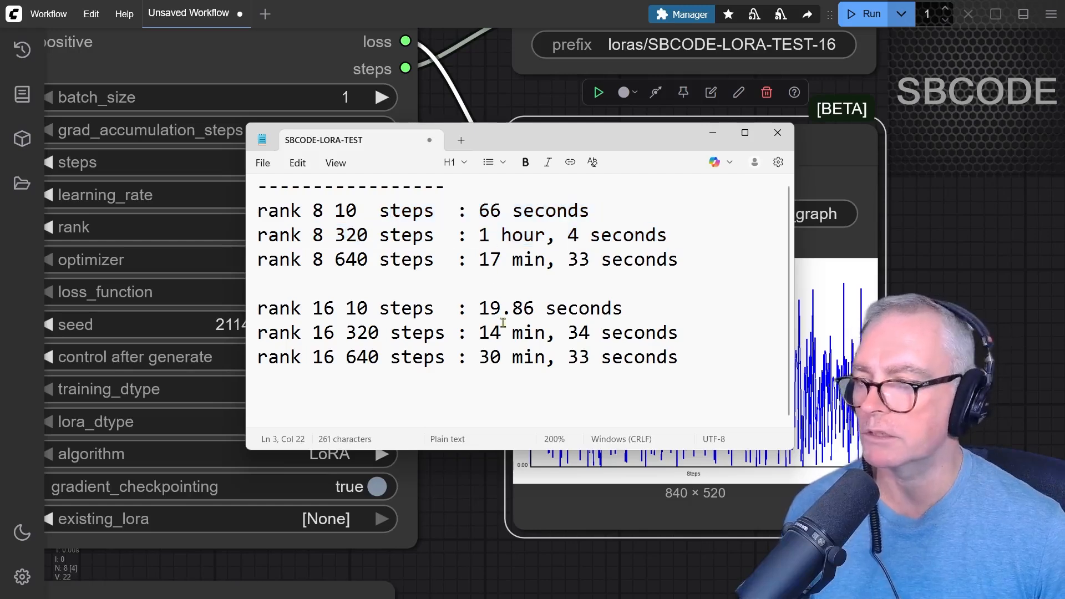
double_click(352, 235)
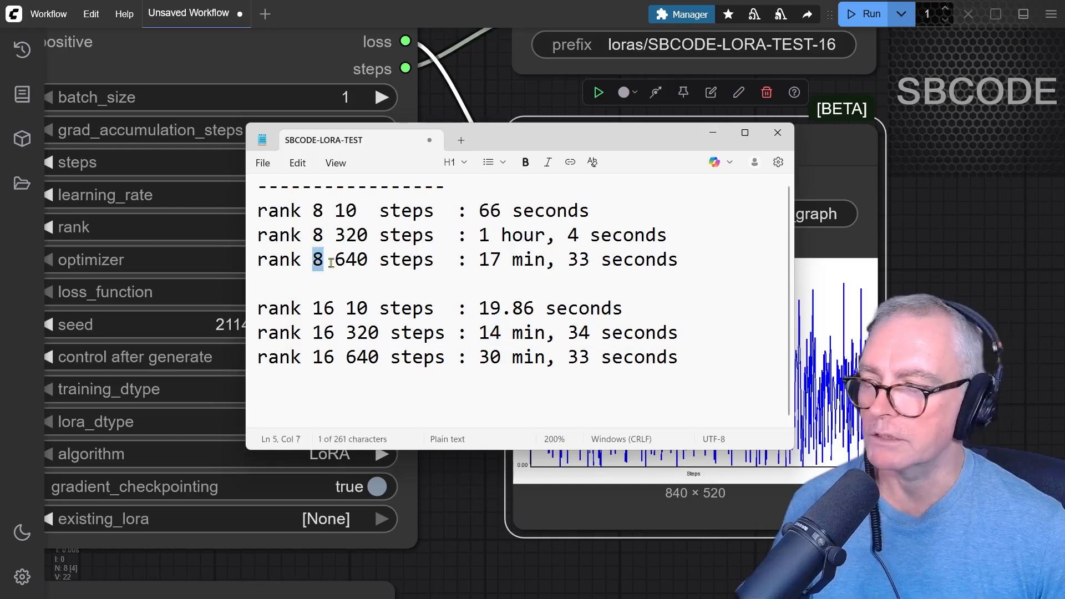
drag(475, 260, 677, 260)
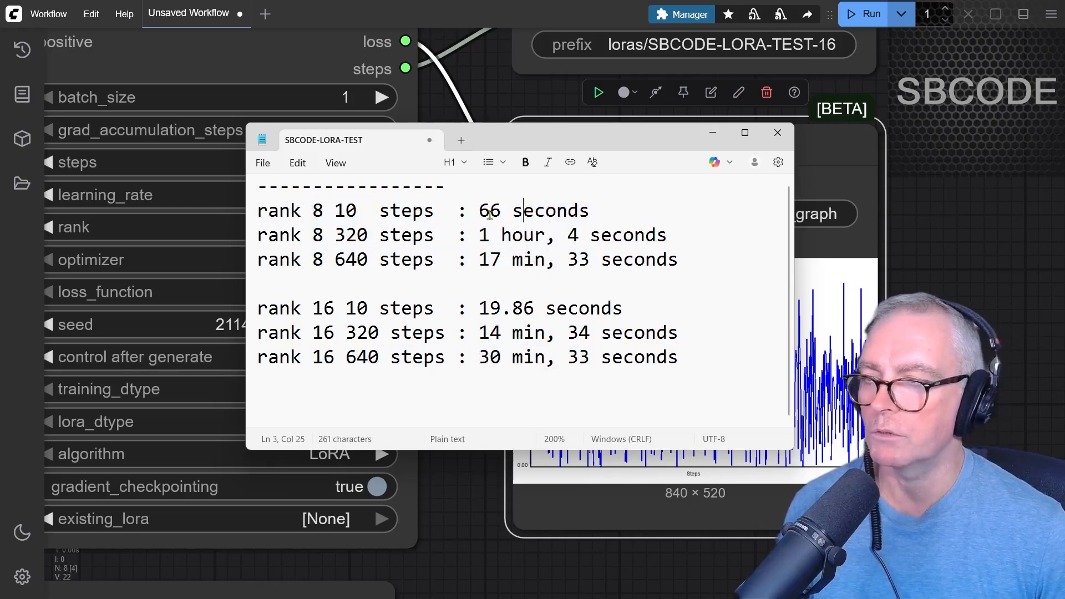
drag(479, 235, 668, 236)
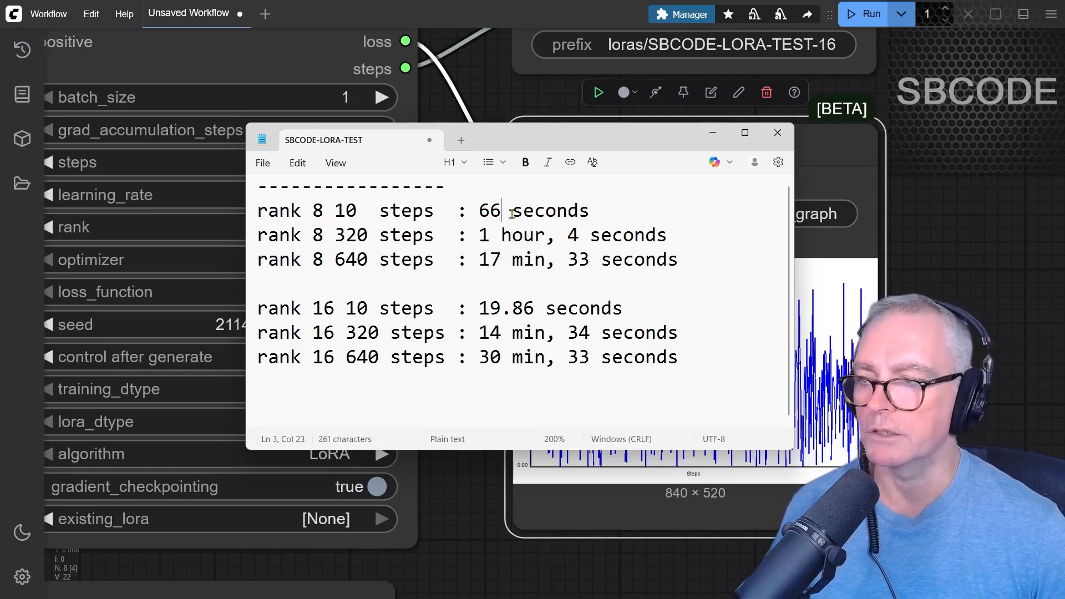
click(498, 343)
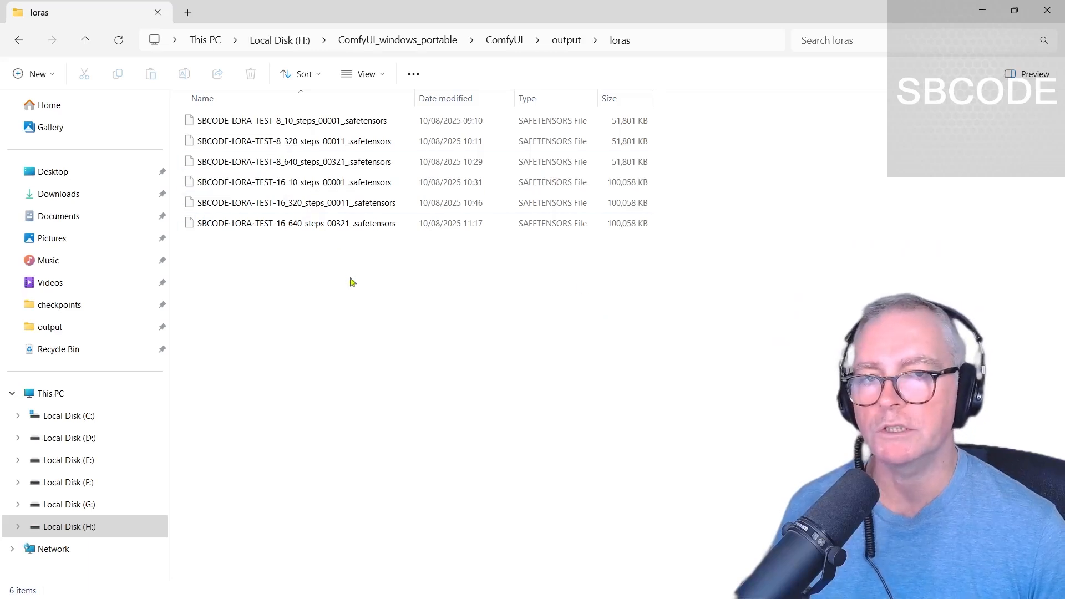
Open ComfyUI's output\loras folder to show the six trained SBCODE-LORA-TEST files
click(292, 120)
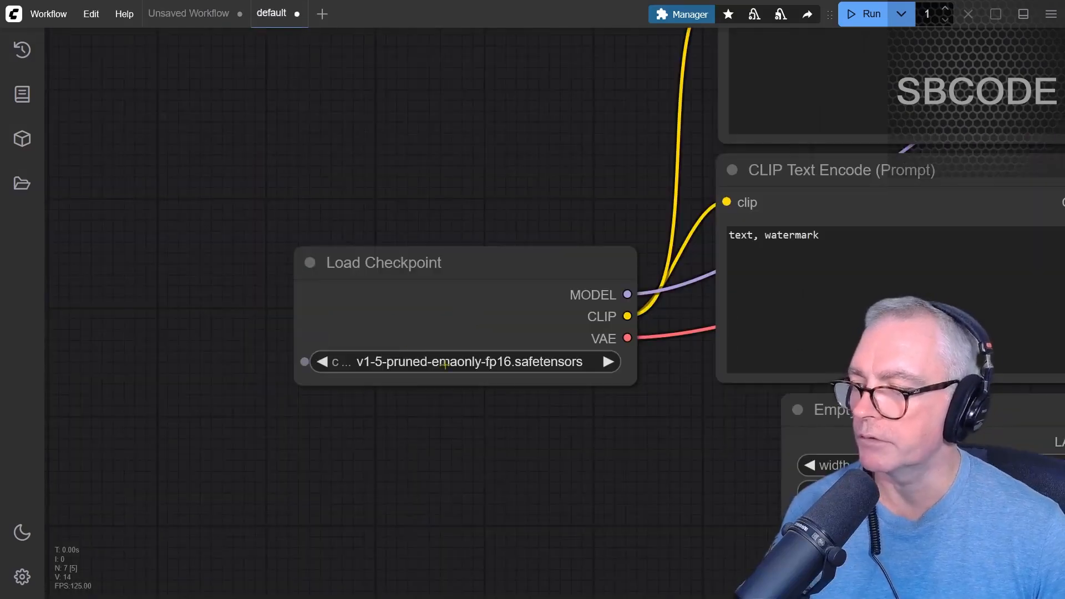
Set Load Checkpoint's ckpt_name to realismEngineSDXL_v30VAE.safetensors
click(462, 361)
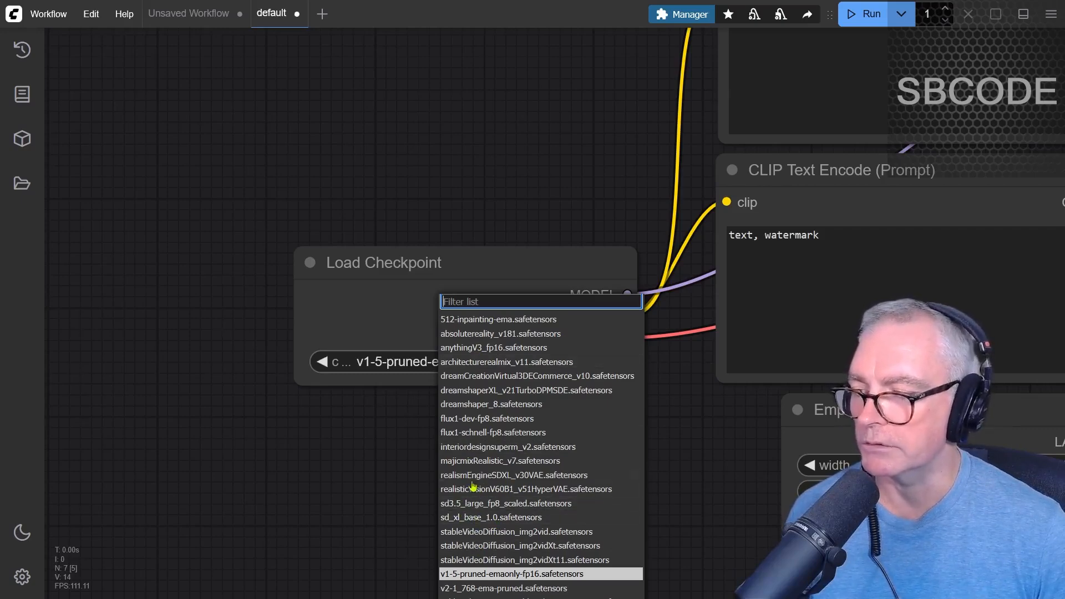
click(510, 574)
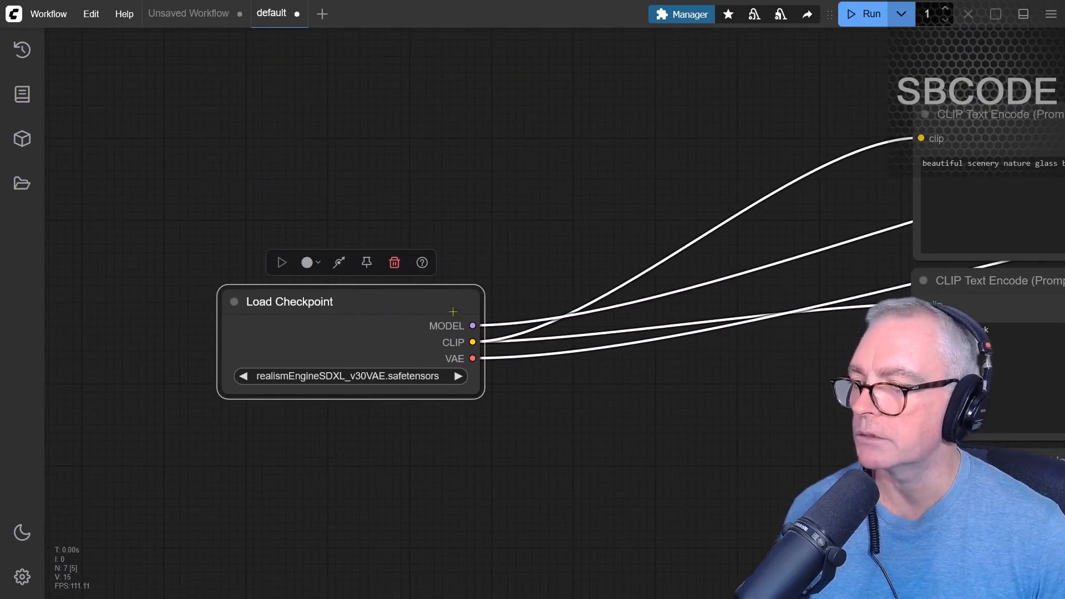
Insert a Load LoRA node after the checkpoint model, loading a 10-step SBCODE-LORA-TEST file
drag(474, 327, 537, 315)
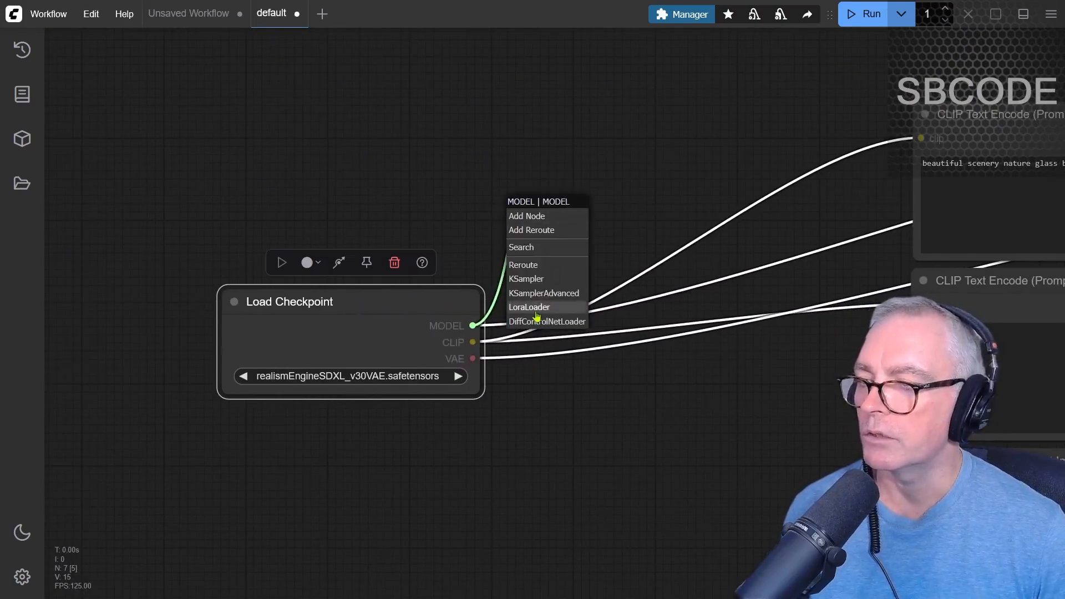
click(530, 307)
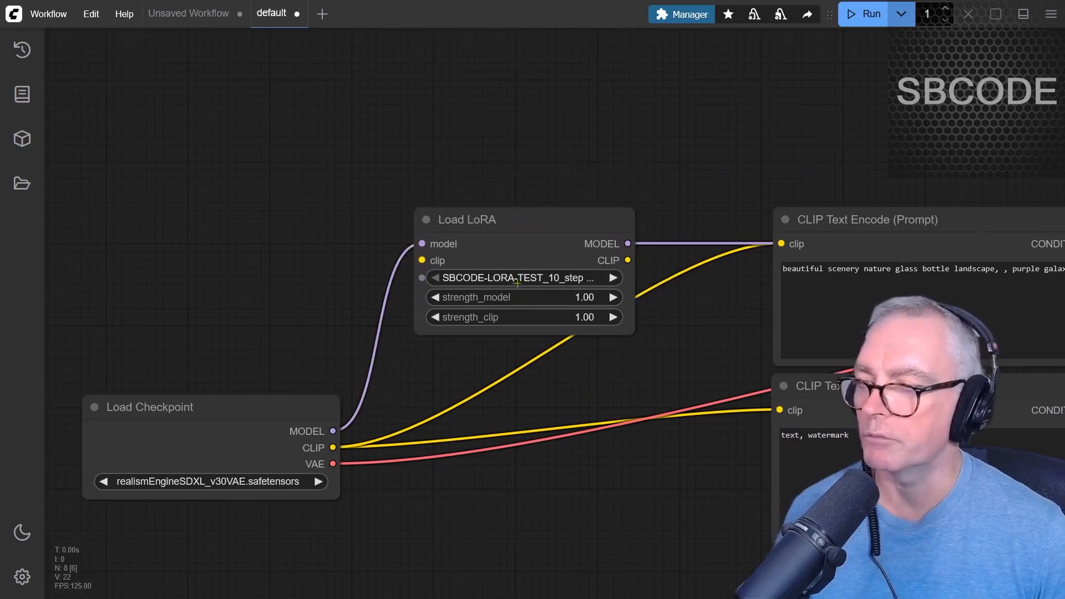
click(467, 219)
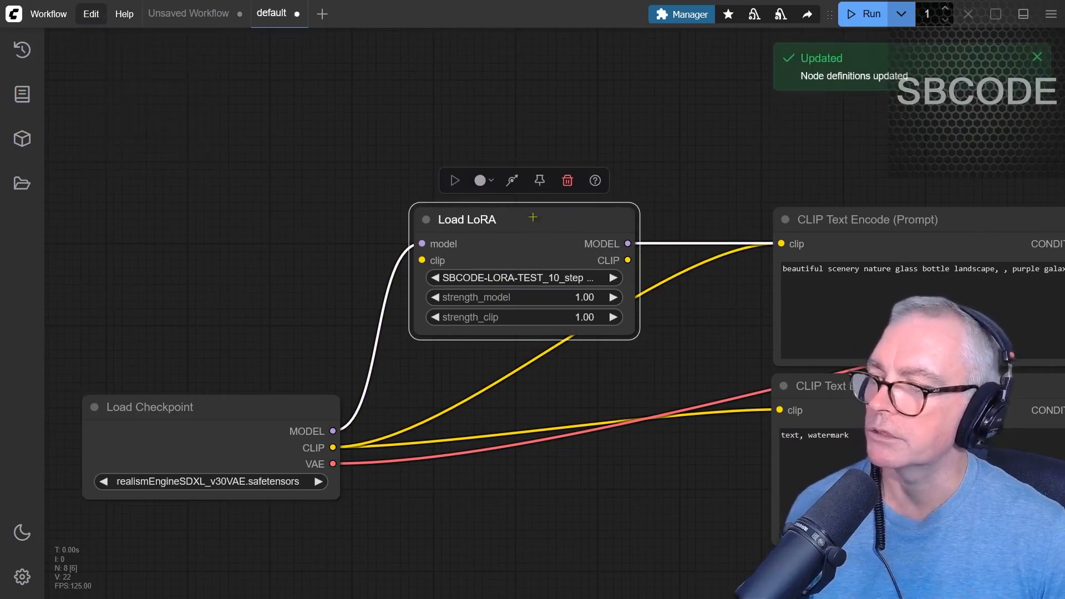
click(525, 277)
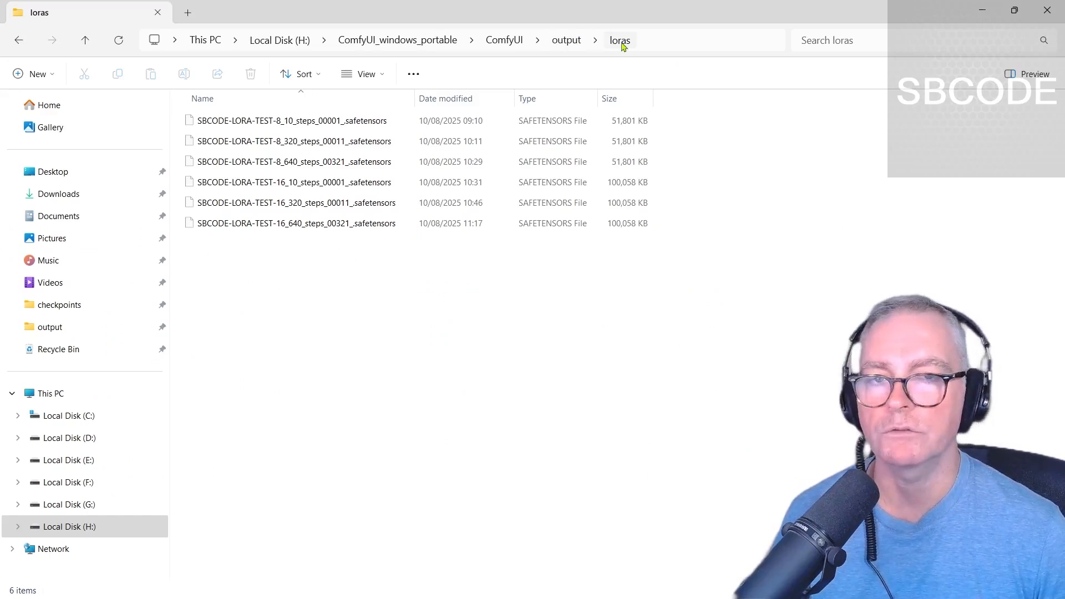
Check the Load LoRA file list, then browse to models\loras holding only realistic-lora
click(296, 223)
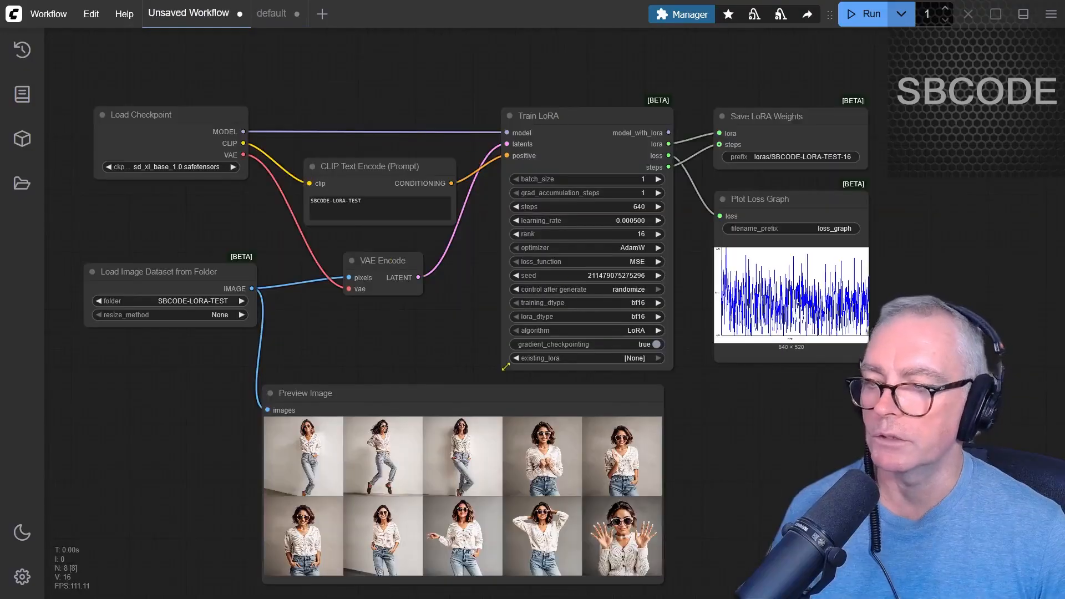
click(272, 12)
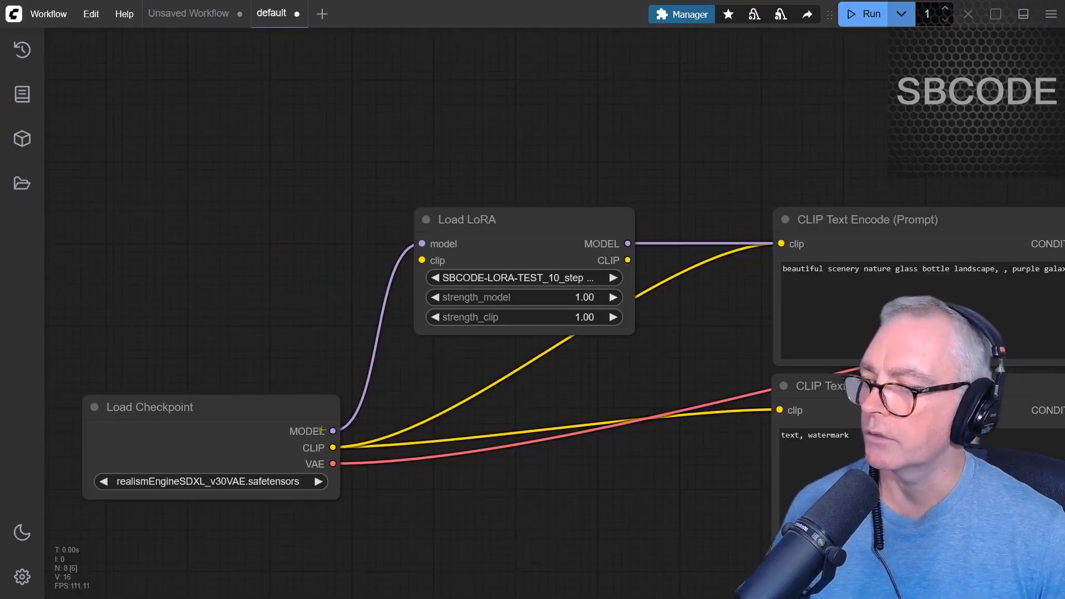
click(523, 277)
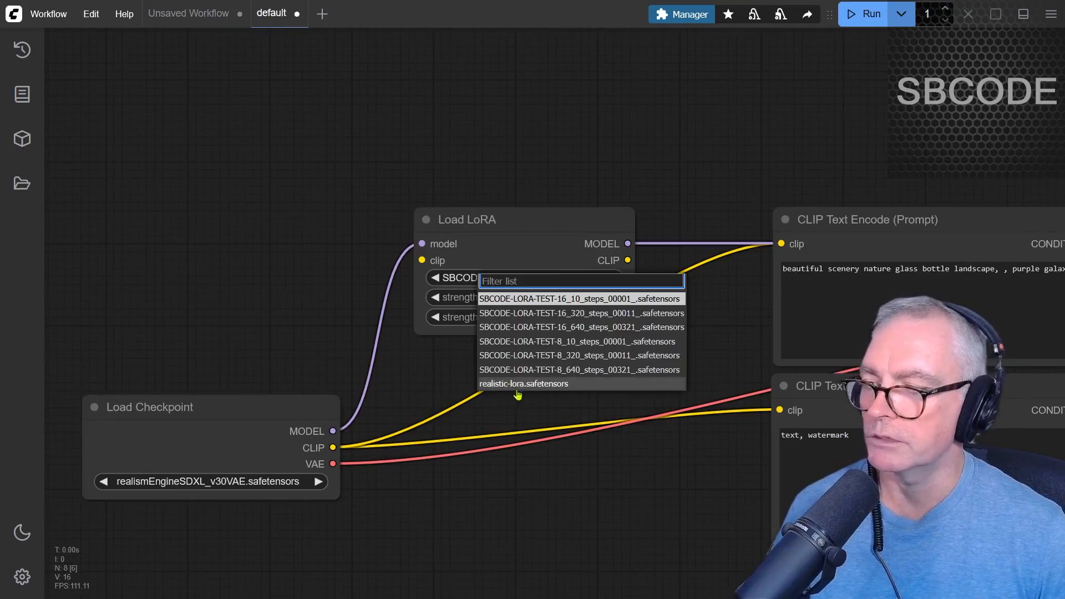
click(579, 299)
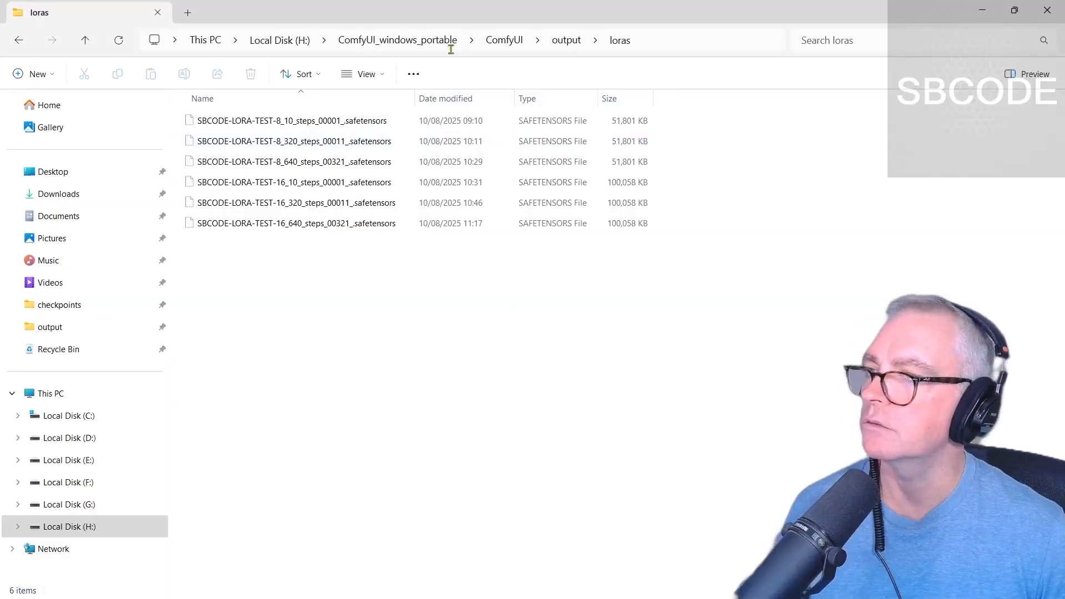
click(504, 40)
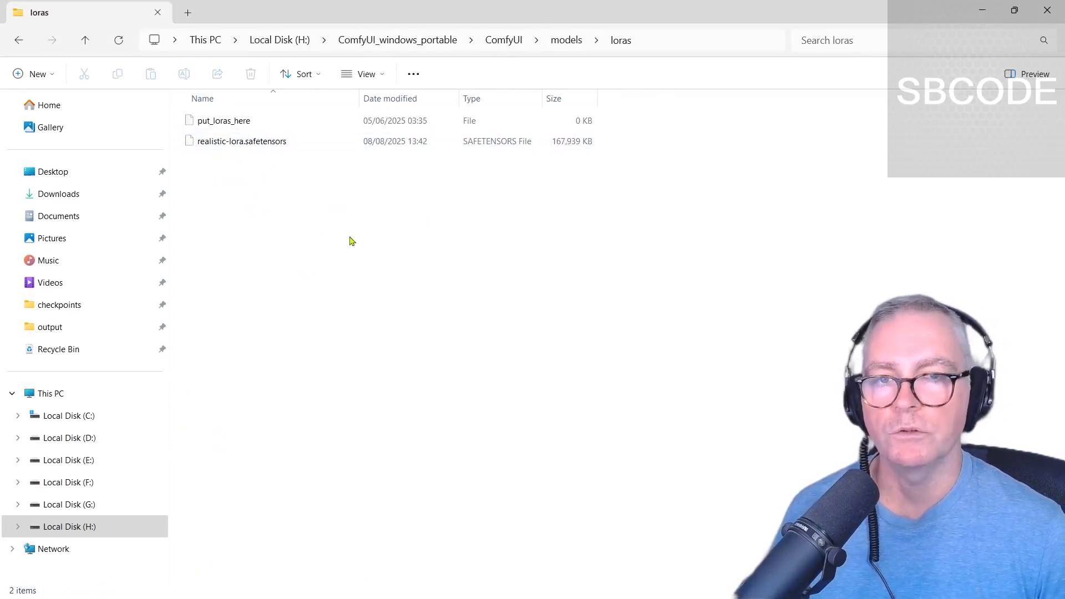
mouse_move(519, 72)
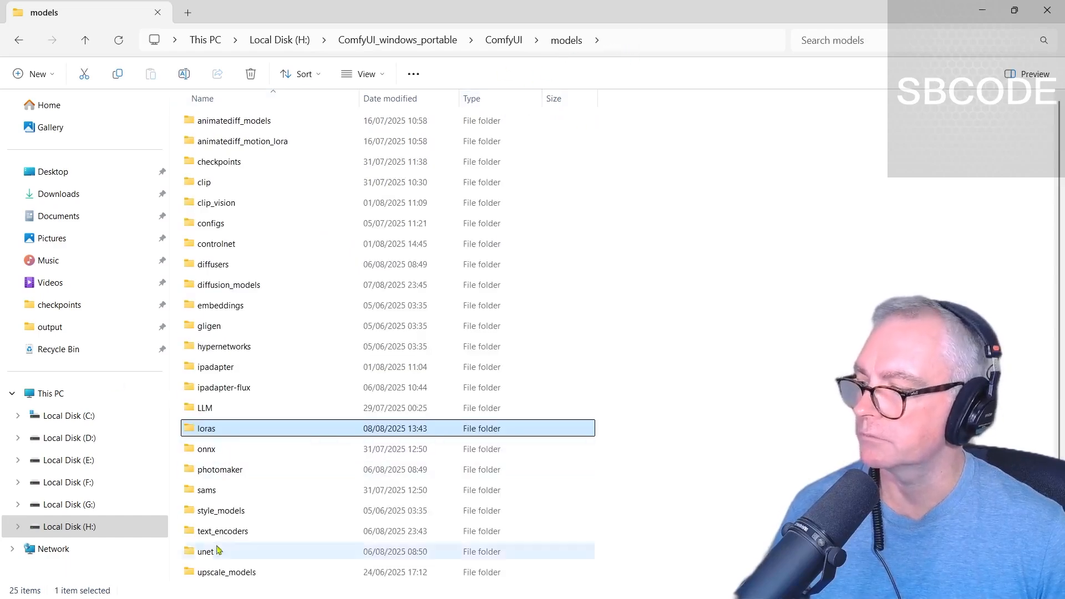
click(18, 40)
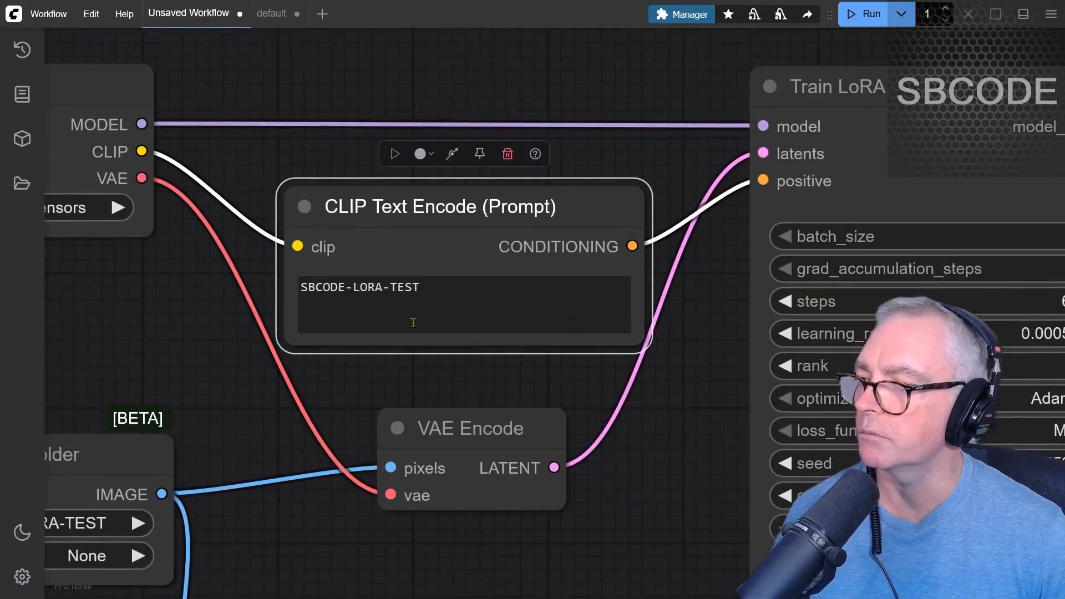
Use SBCODE-LORA-TEST as the prompt with SBCODE-LORA-TEST-8_10_steps and queue a run
click(272, 13)
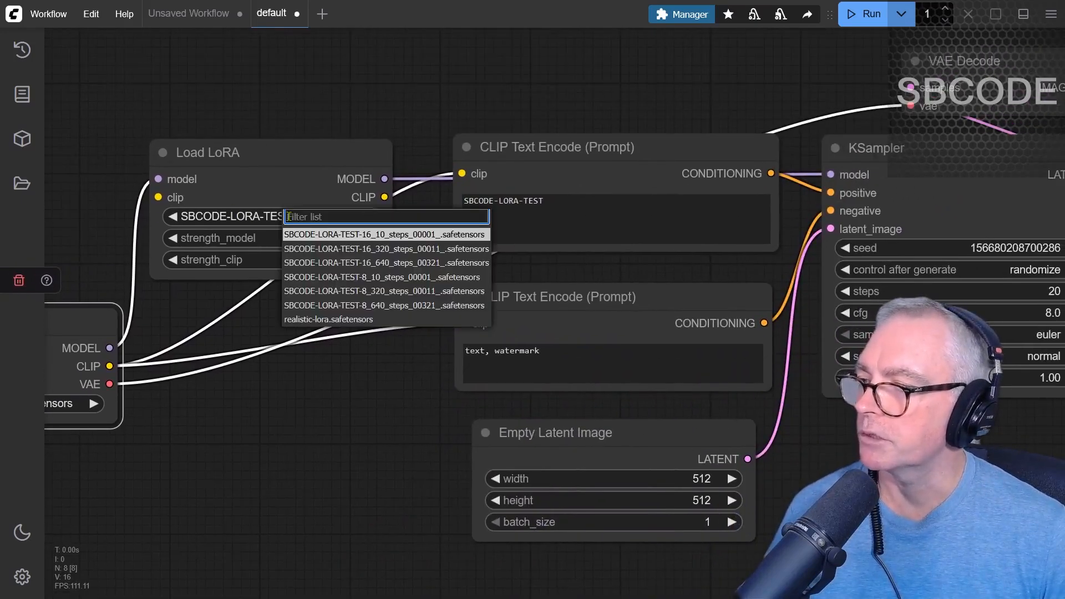
mouse_move(372, 284)
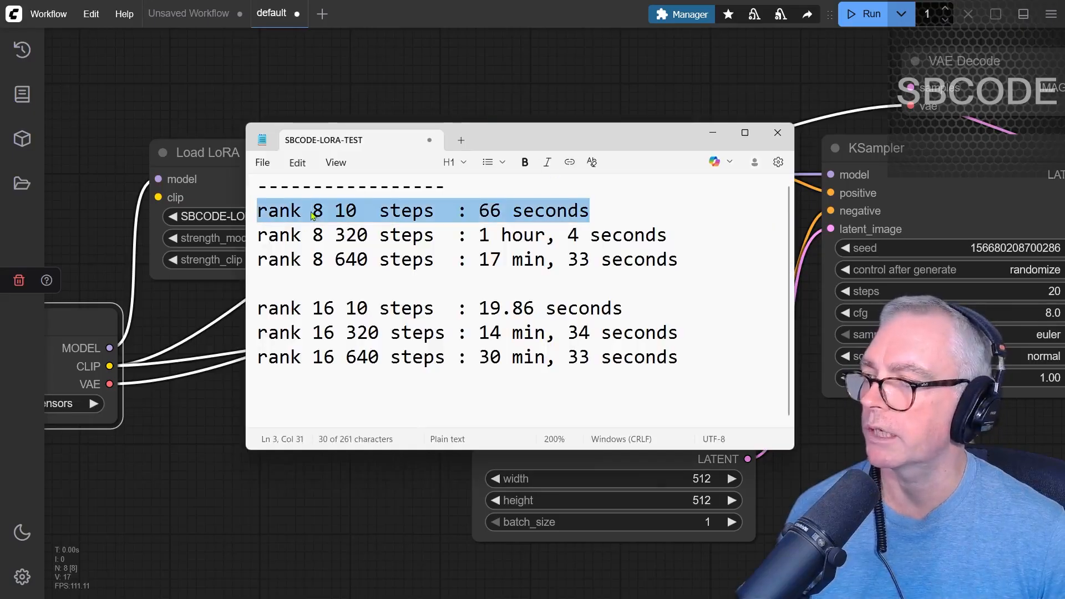
click(777, 132)
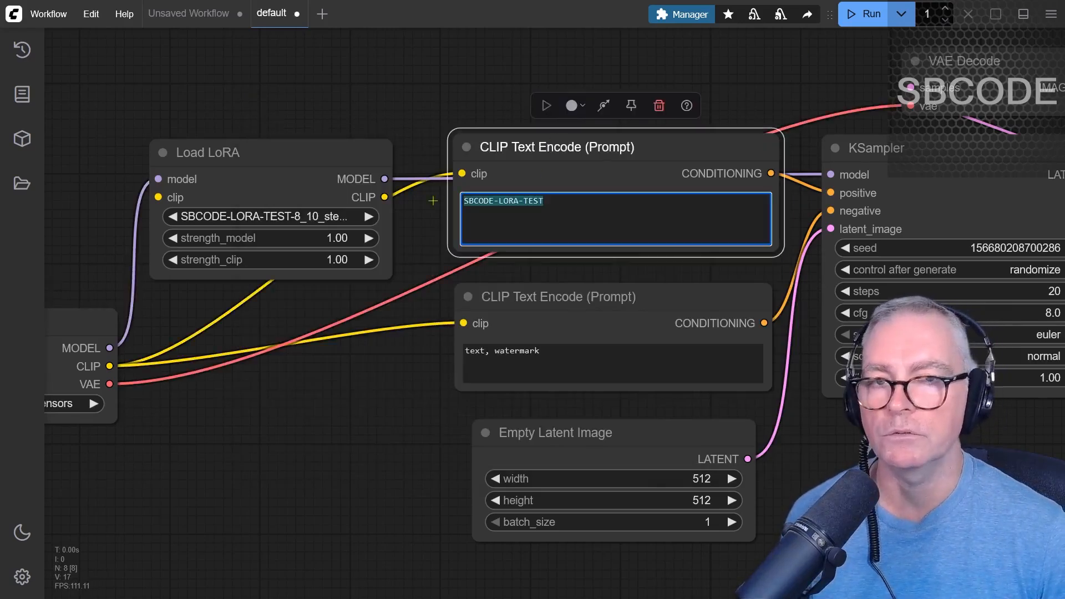
click(863, 13)
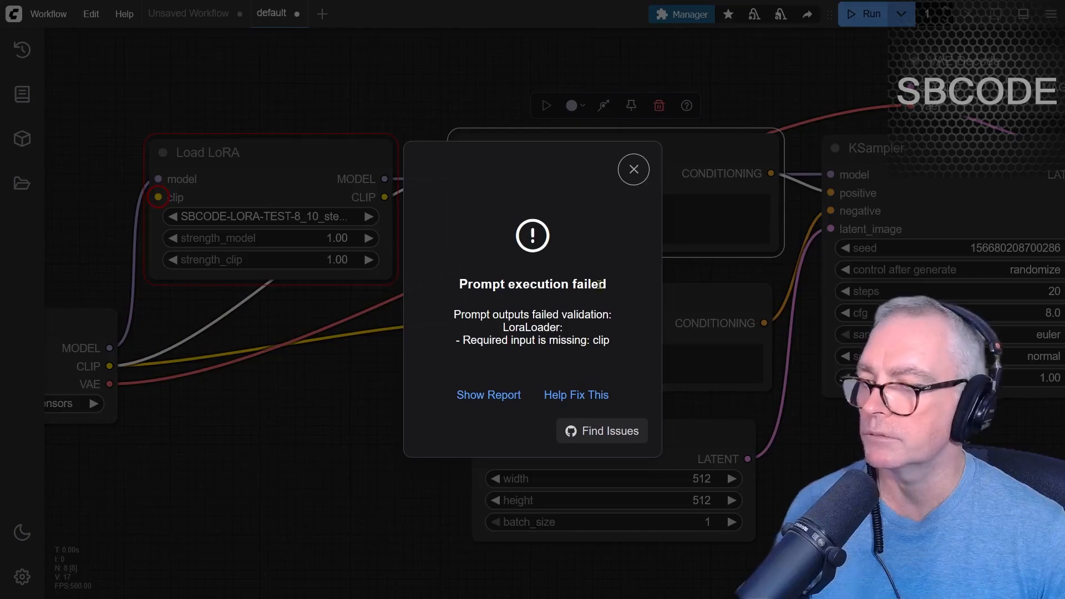
Dismiss the missing-clip error, wire CLIP into Load LoRA, and generate the circuit-board image
click(632, 169)
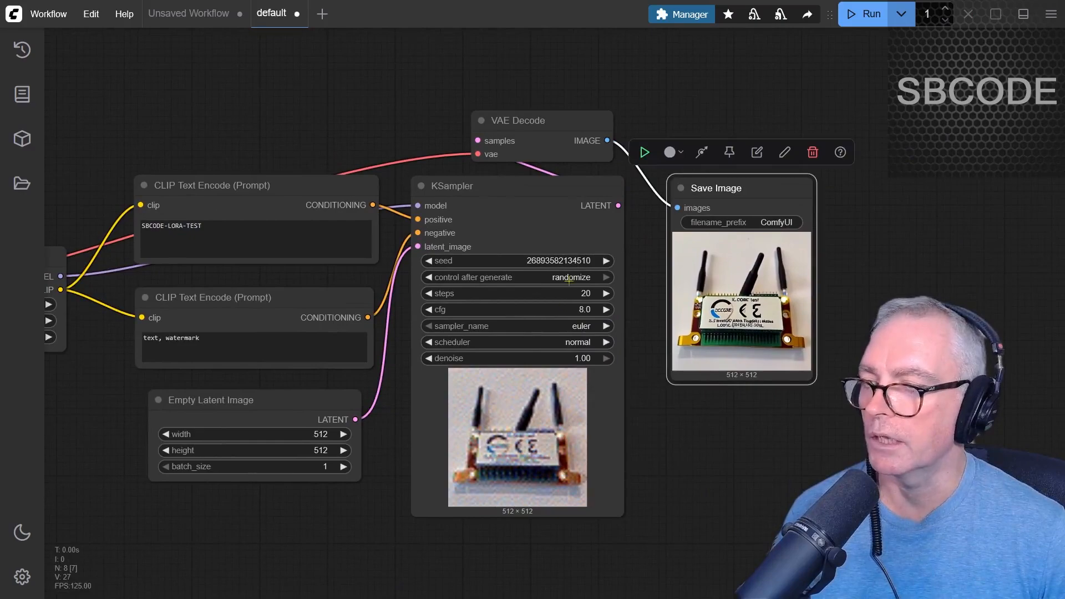
Fix the KSampler seed and load the rank-16 10-step, then another rank-16 LoRA
click(570, 277)
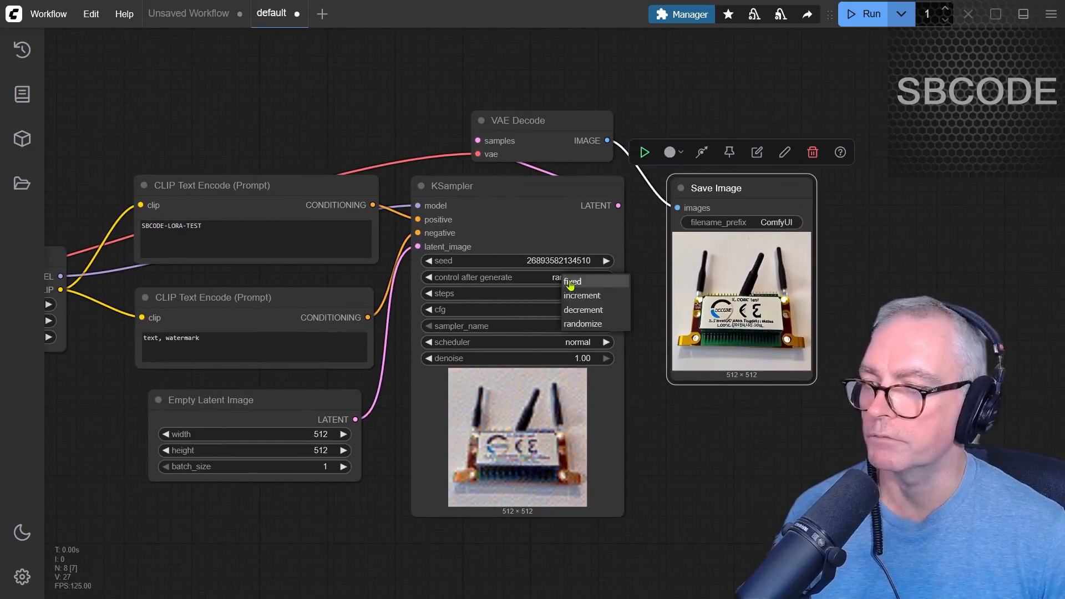
click(572, 281)
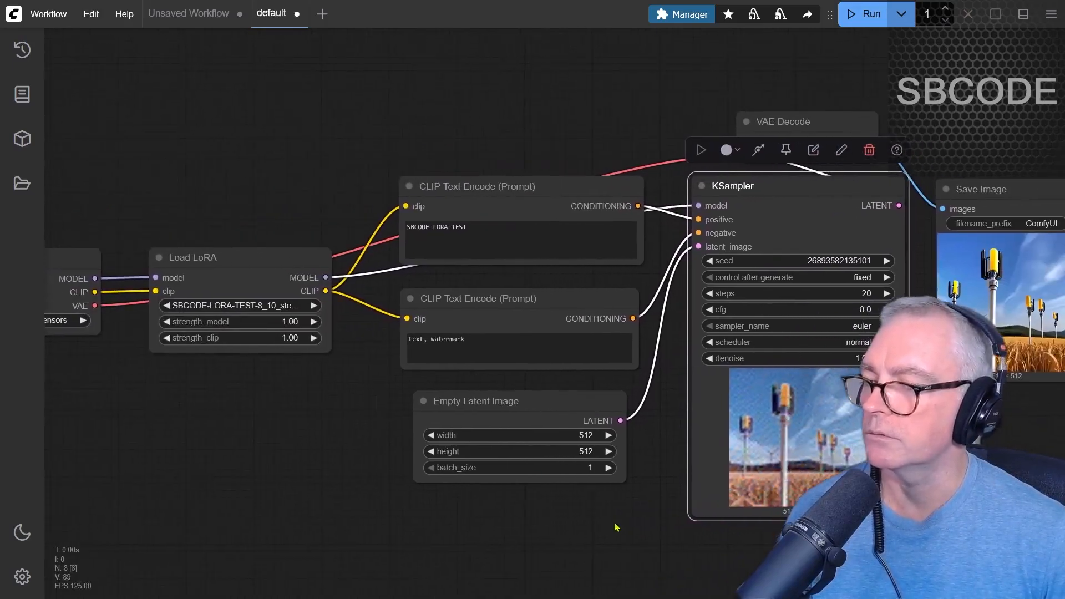
click(234, 305)
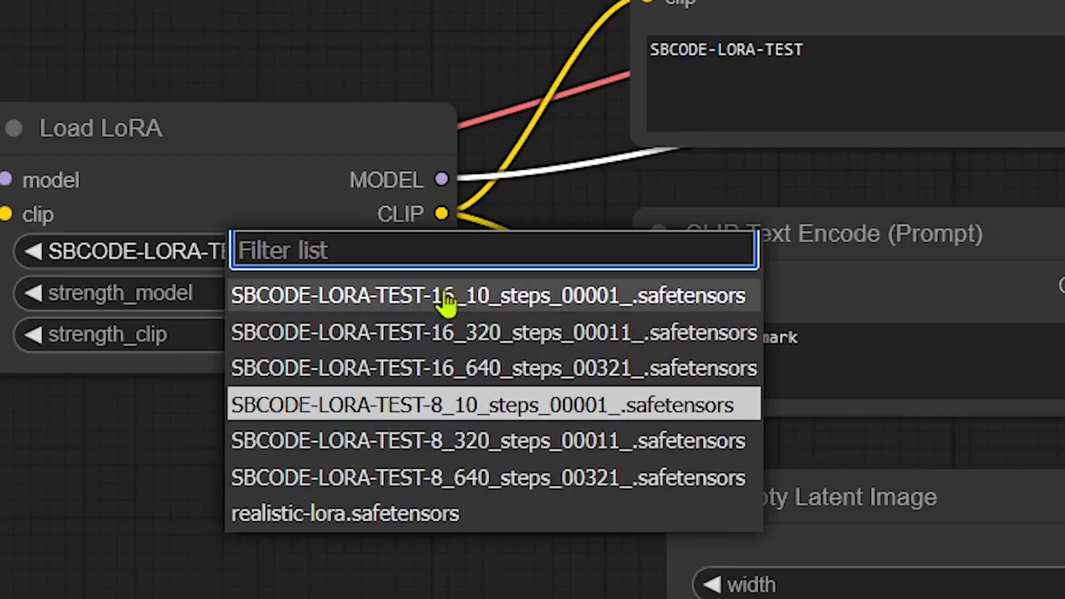
click(481, 405)
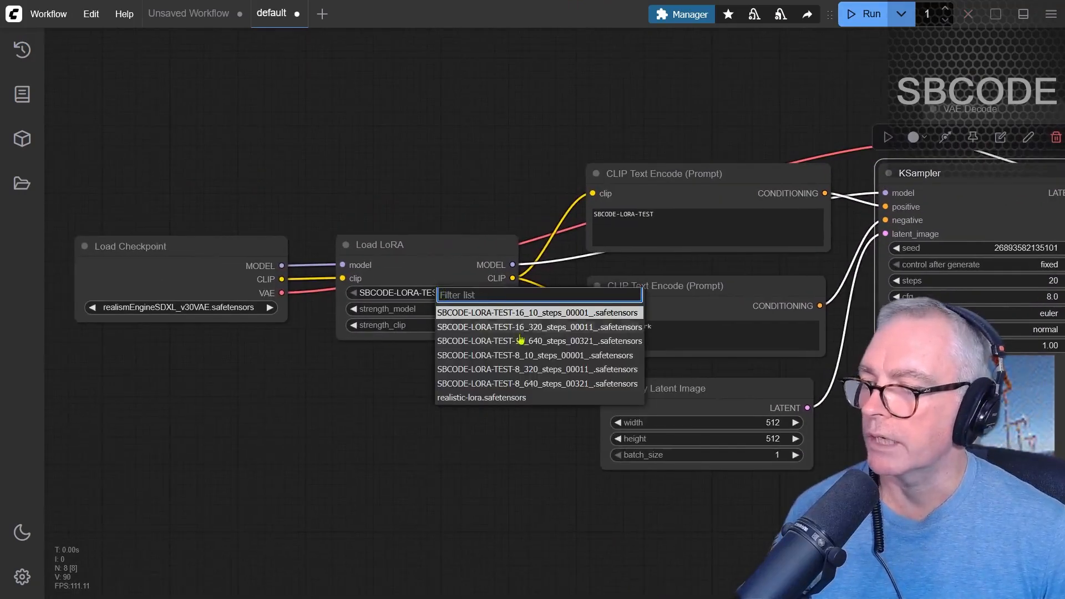
click(536, 369)
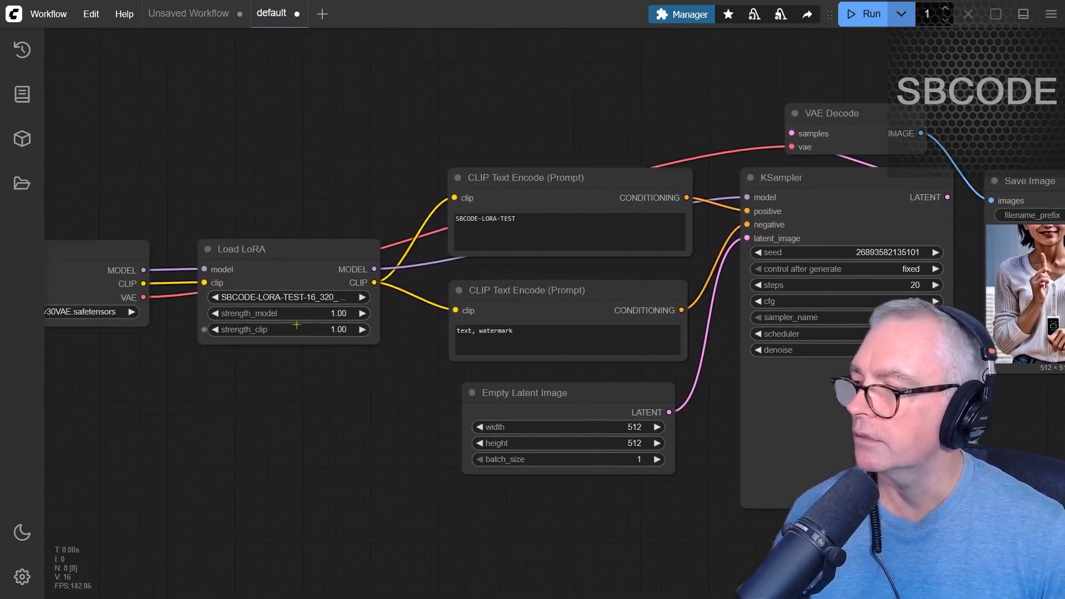
Generate with the rank-8 640-step LoRA, then select another trained LoRA
click(285, 297)
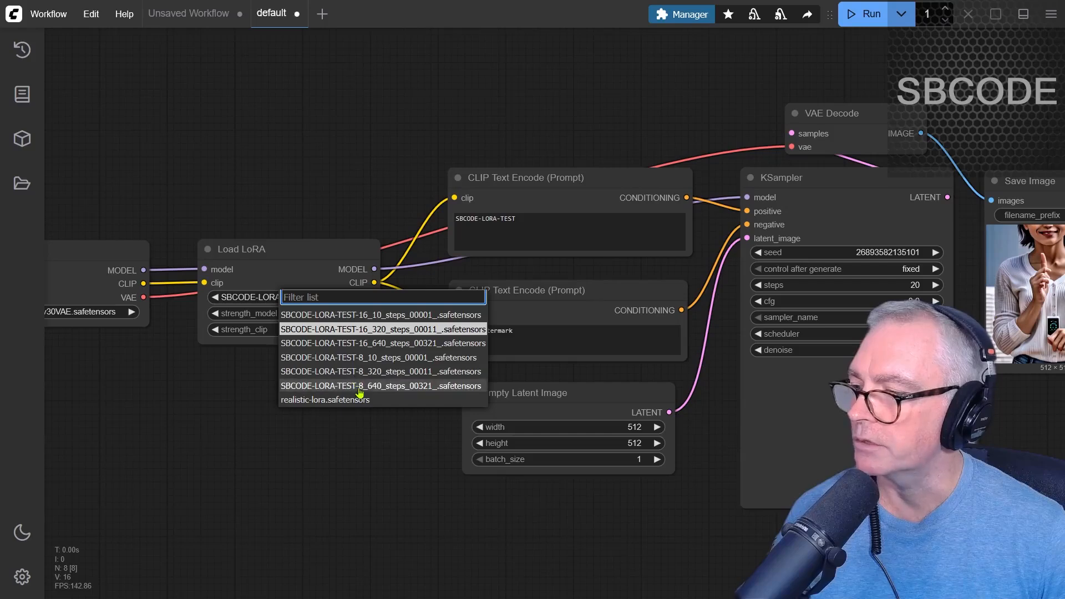
click(382, 386)
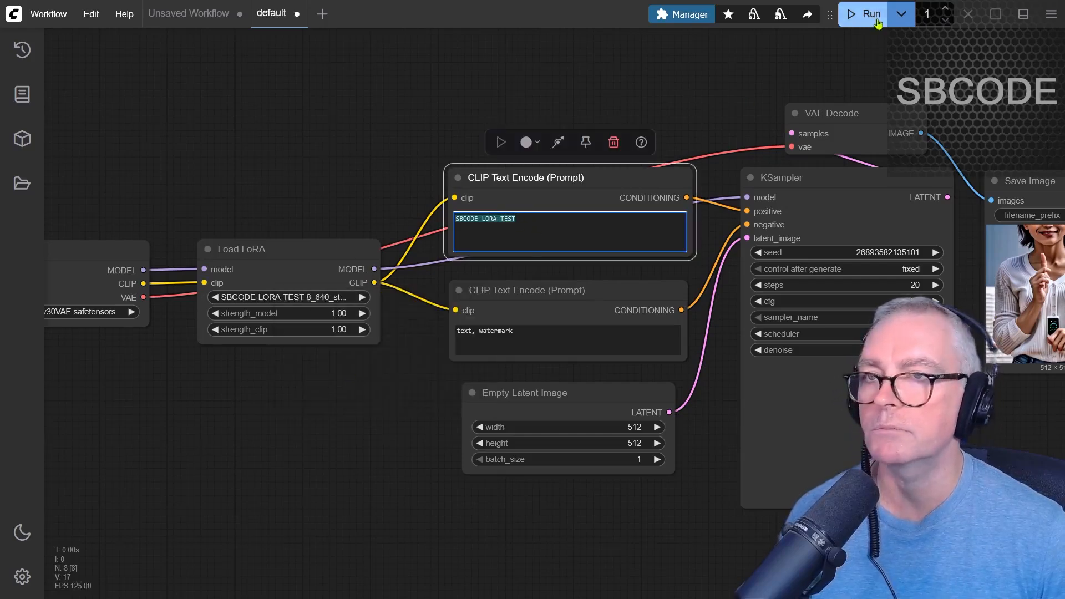
click(871, 13)
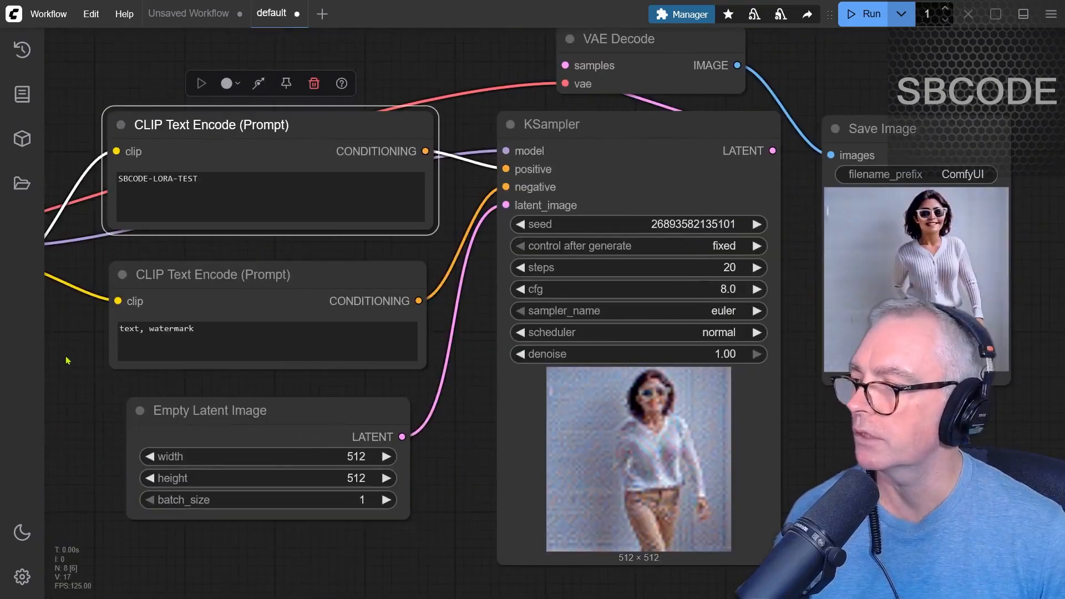
click(343, 277)
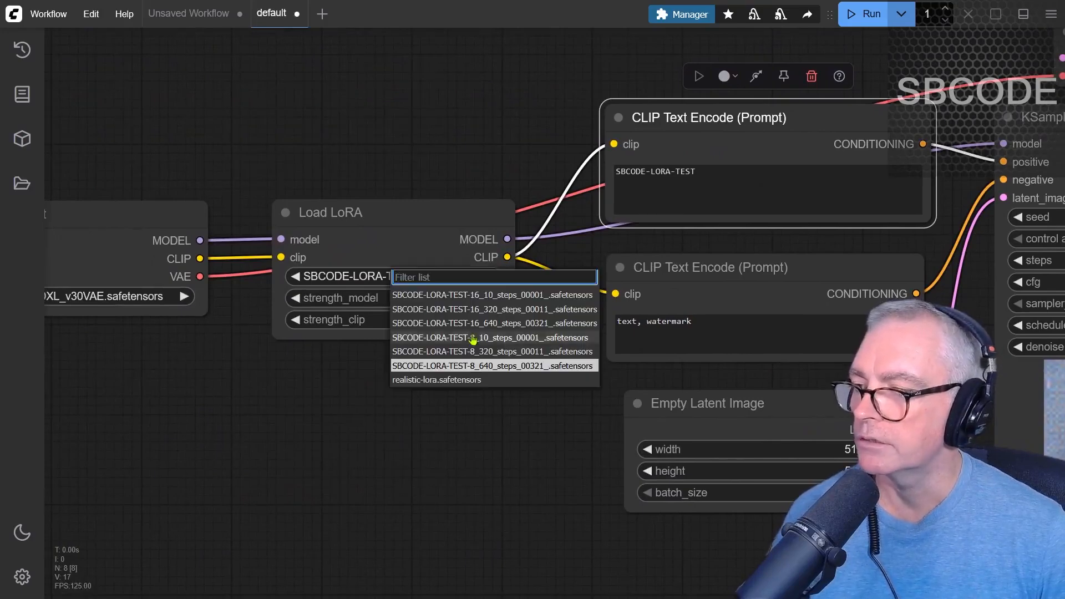
click(493, 366)
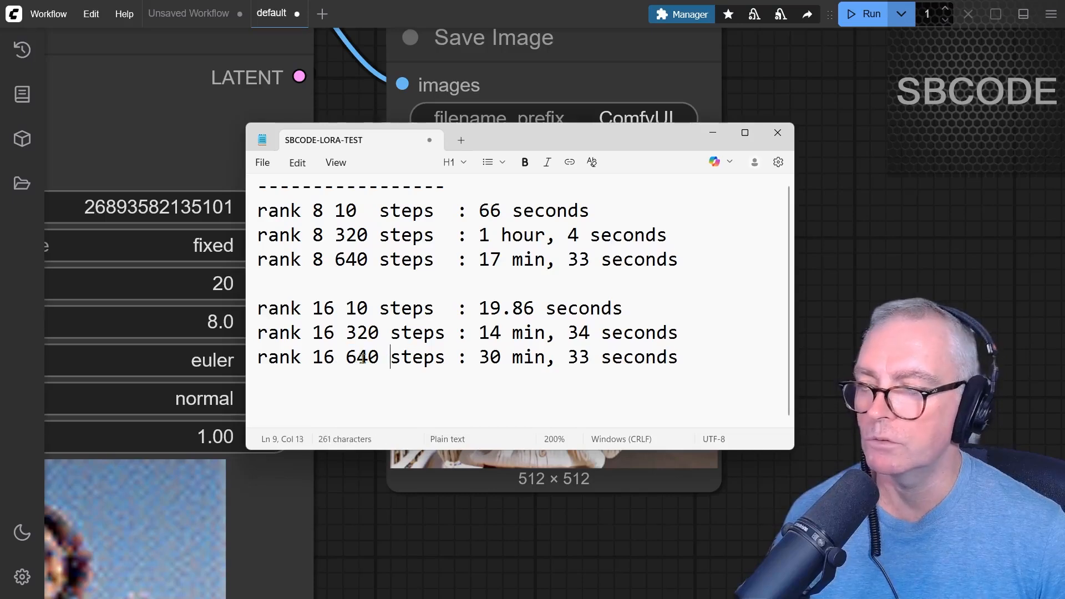
Review the per-rank, per-step training times in the SBCODE-LORA-TEST Notepad notes
double_click(321, 357)
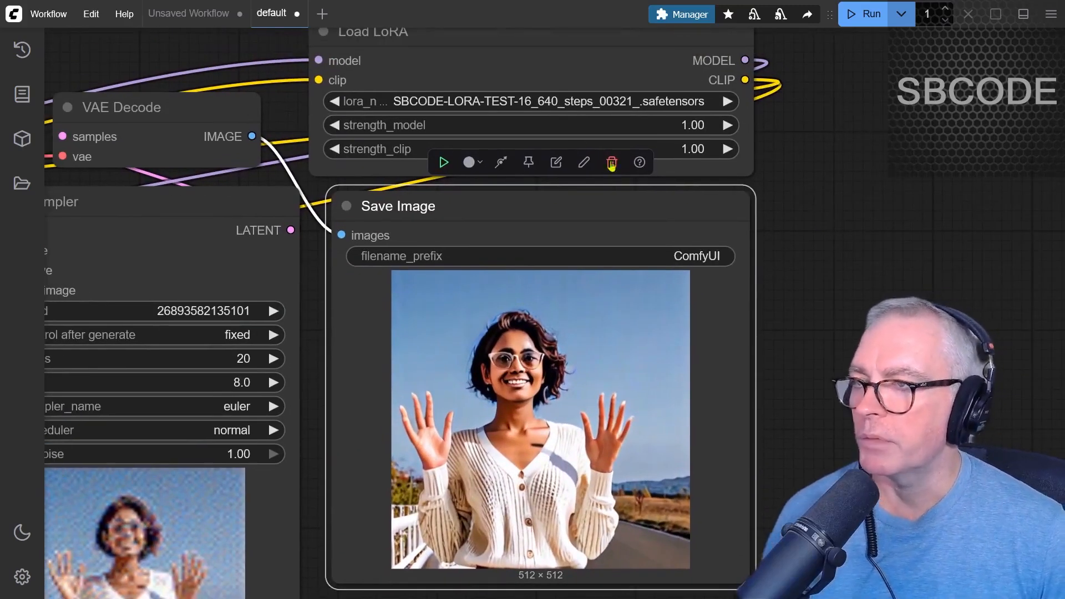
Keep the rank-16 640-step LoRA, add buggy-riding text to the prompt, and generate
click(527, 101)
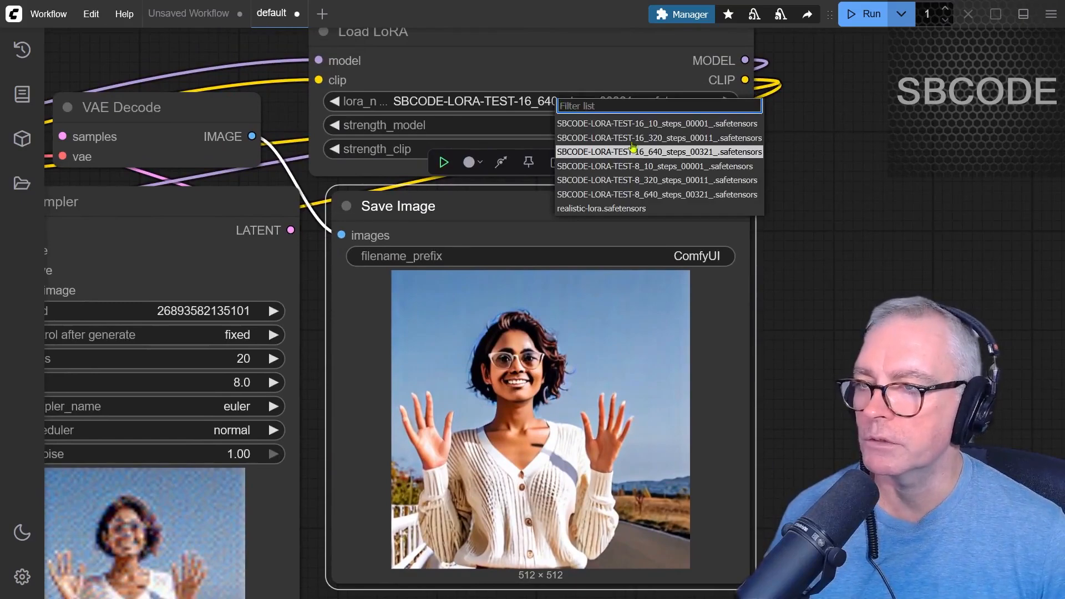
click(638, 166)
text(SBCODE-LORA-TEST)
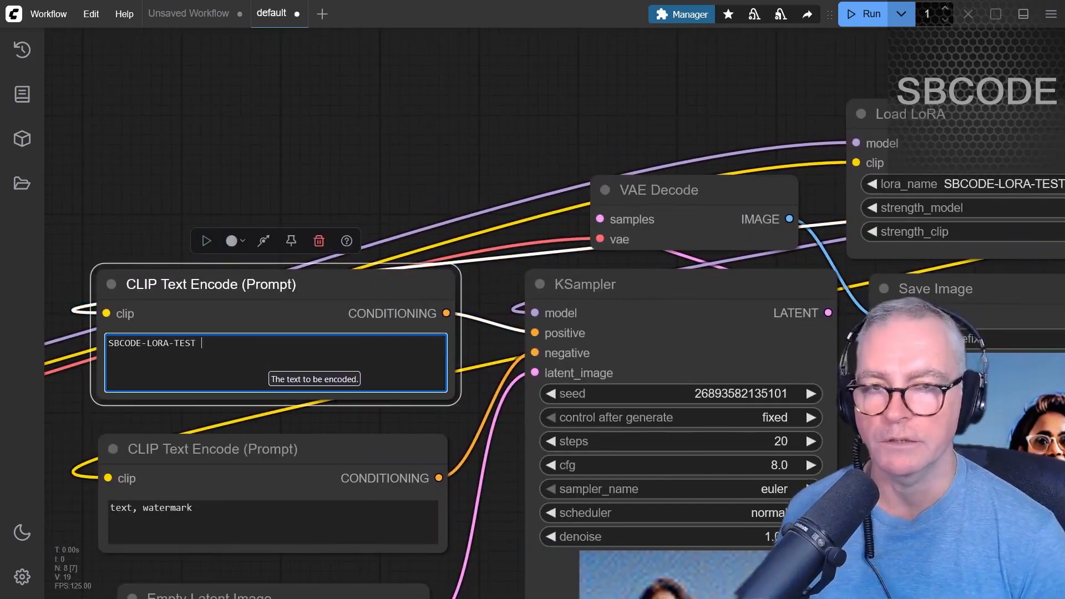
text(riding a golf)
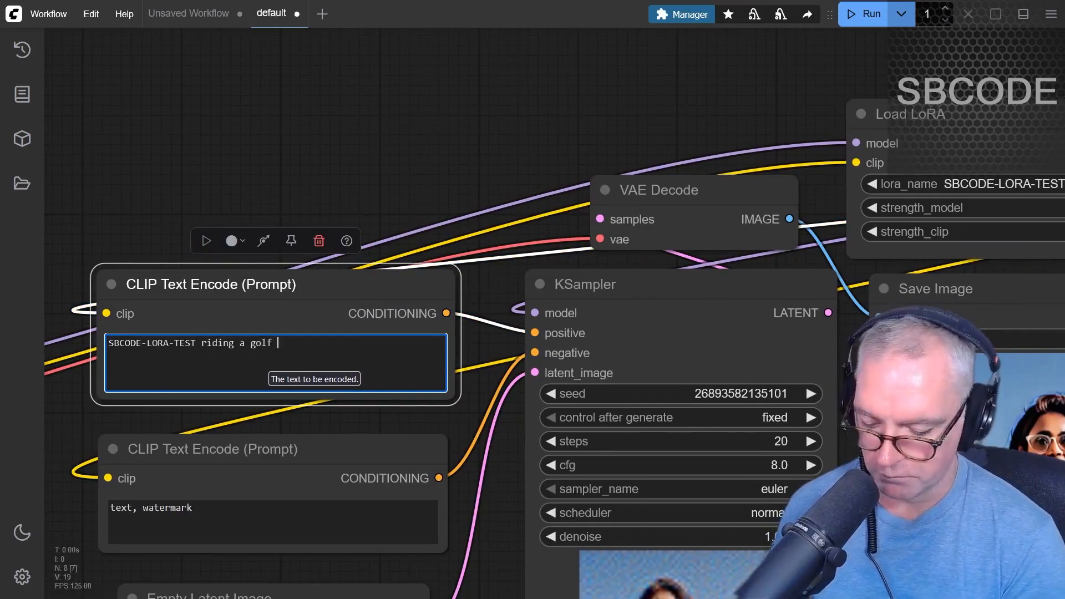
text(buggy)
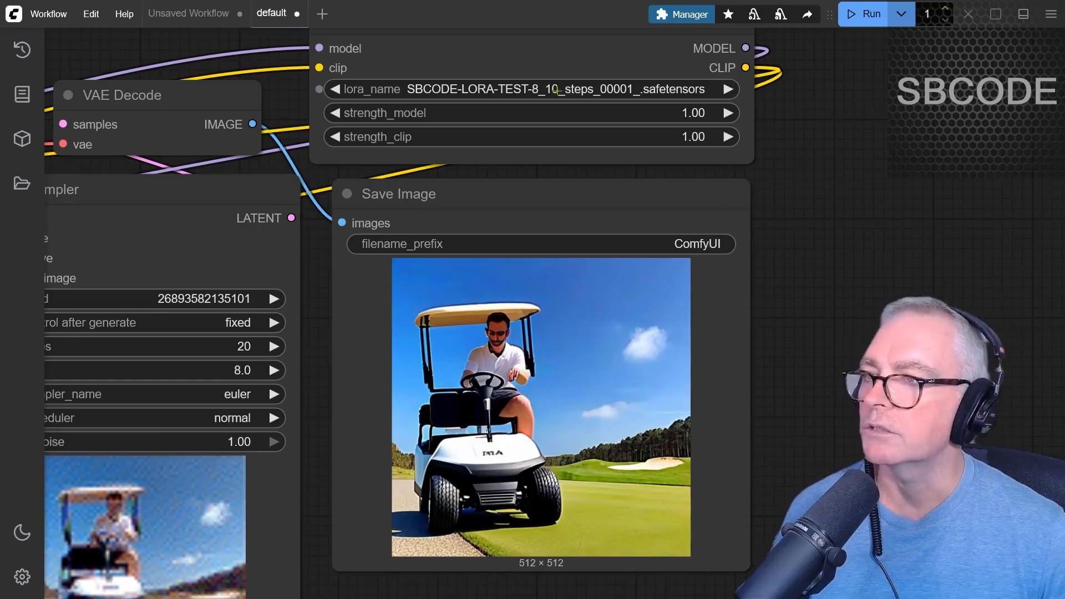
click(729, 89)
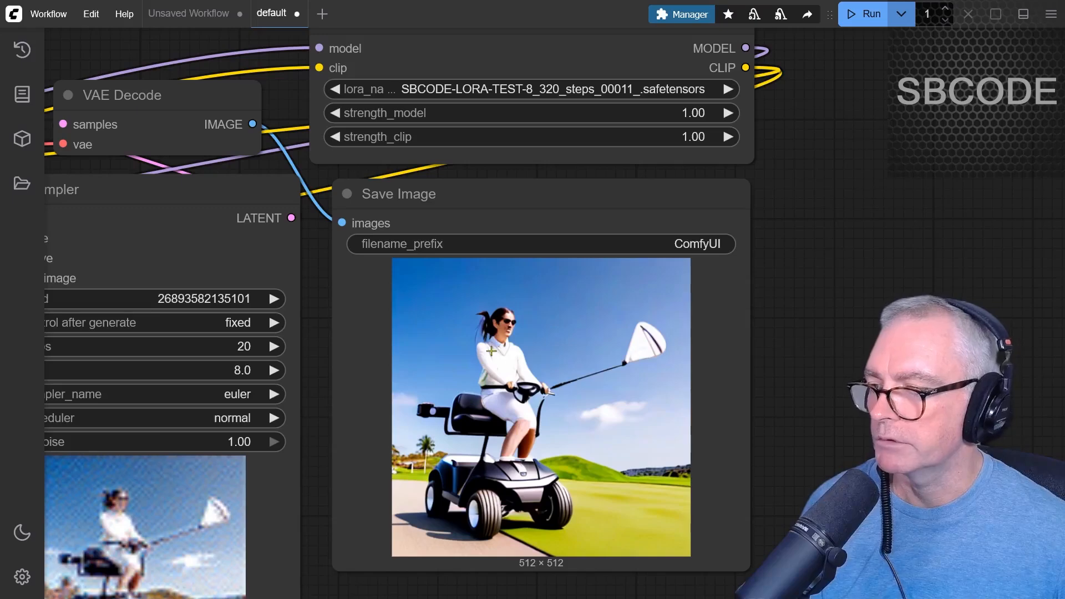
mouse_move(528, 328)
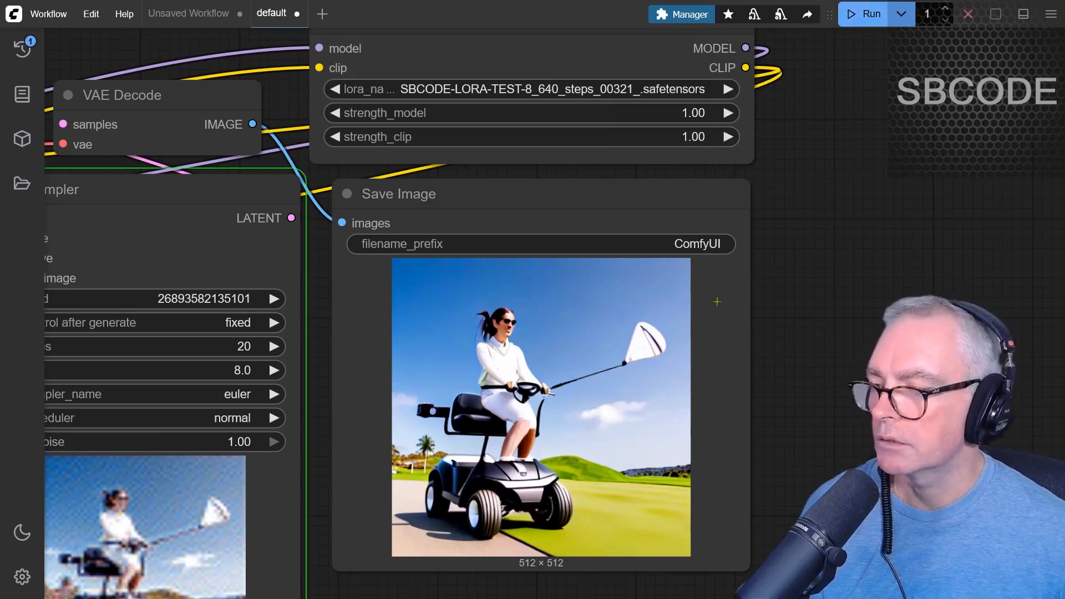
click(863, 13)
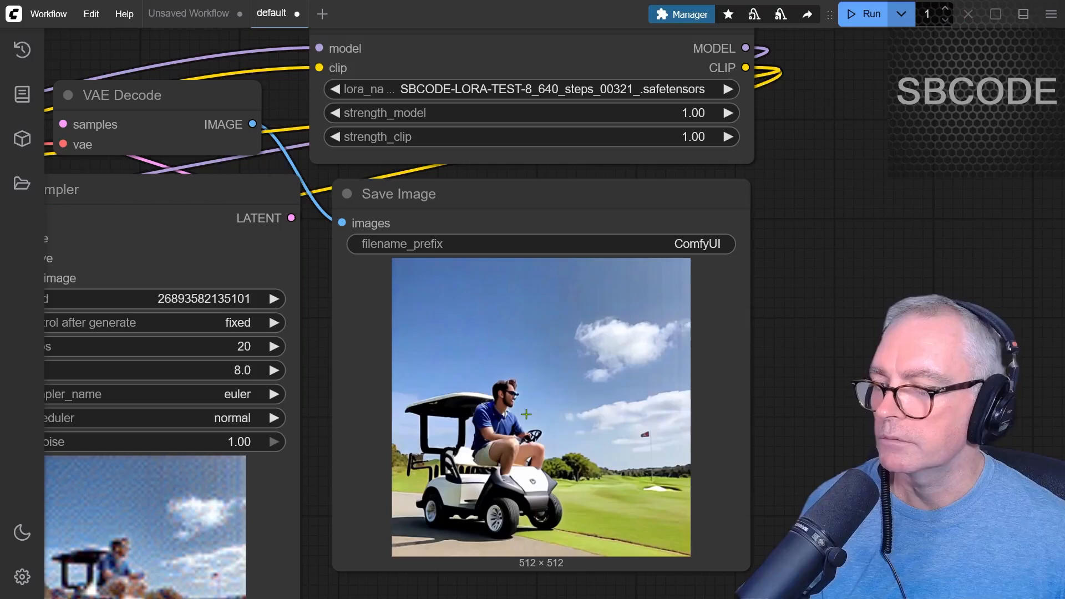
Generate the golf-cart scene with the rank-16 10-step, 320-step, then 640-step LoRAs
click(529, 89)
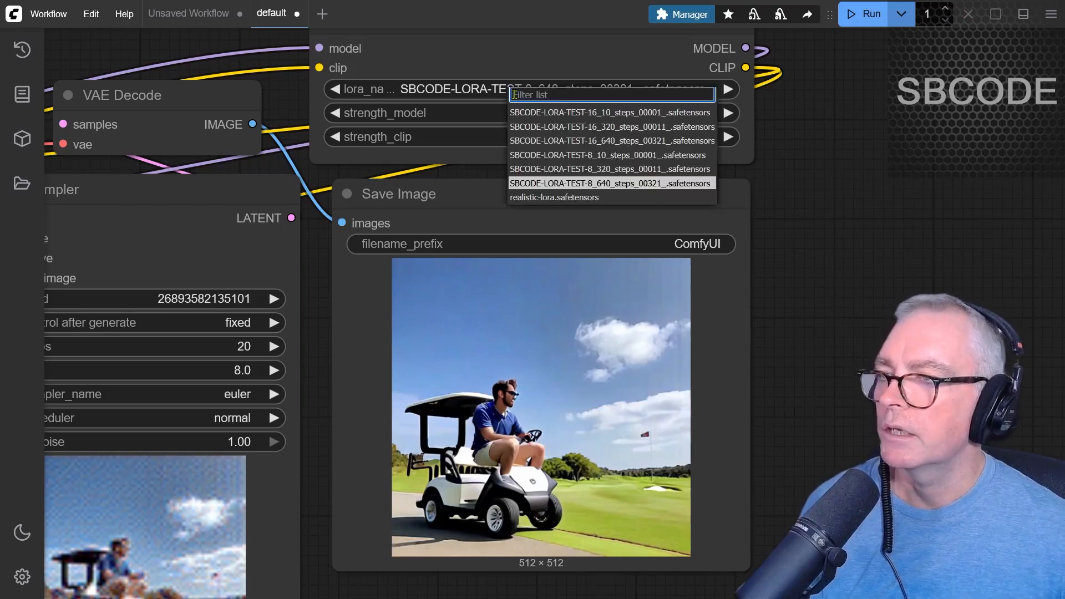
click(609, 112)
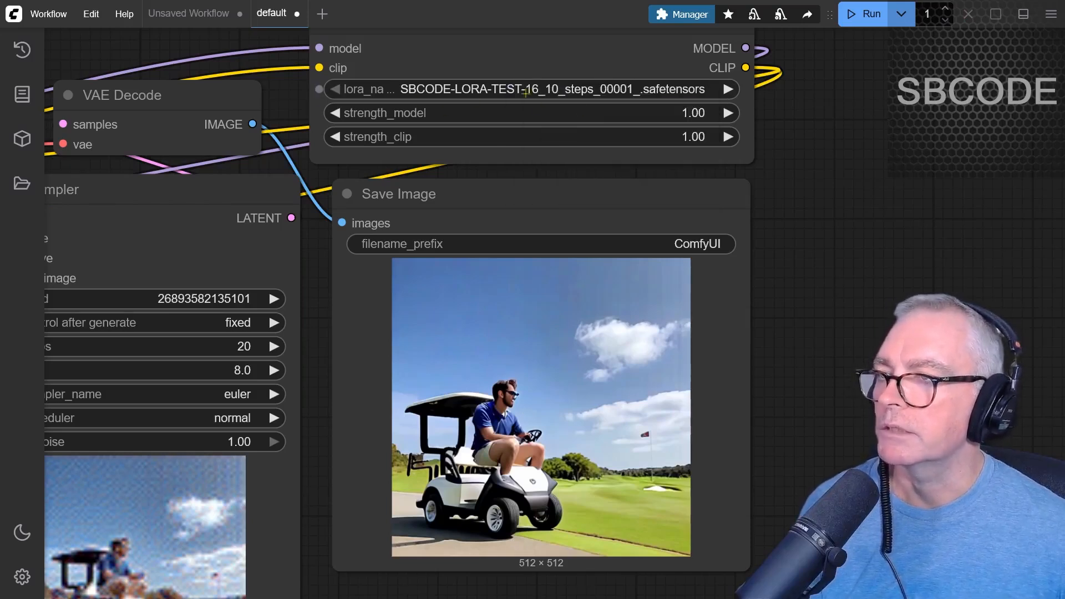
click(863, 13)
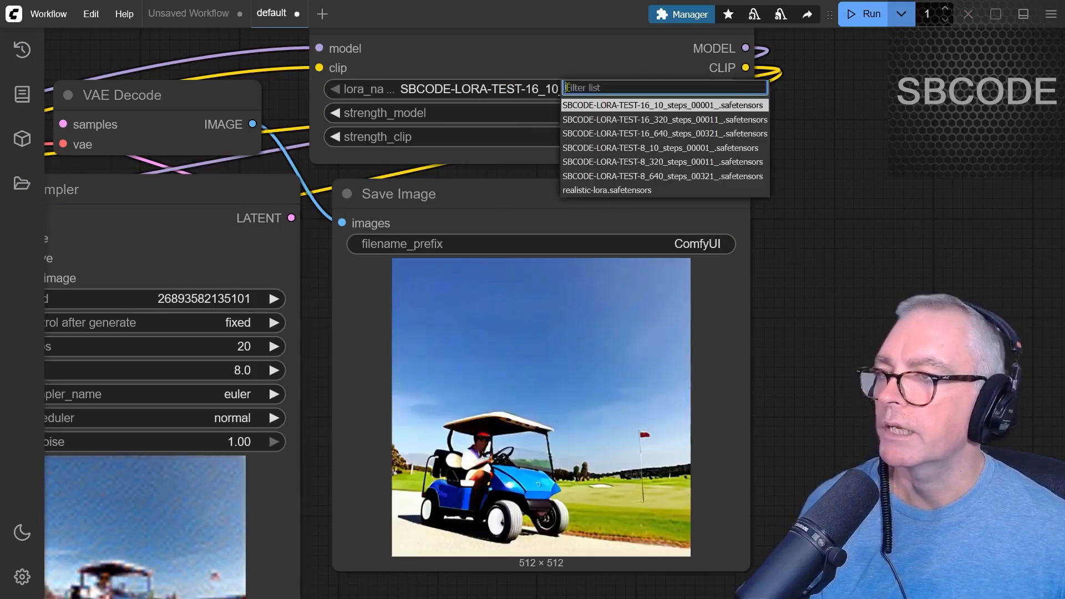
click(663, 120)
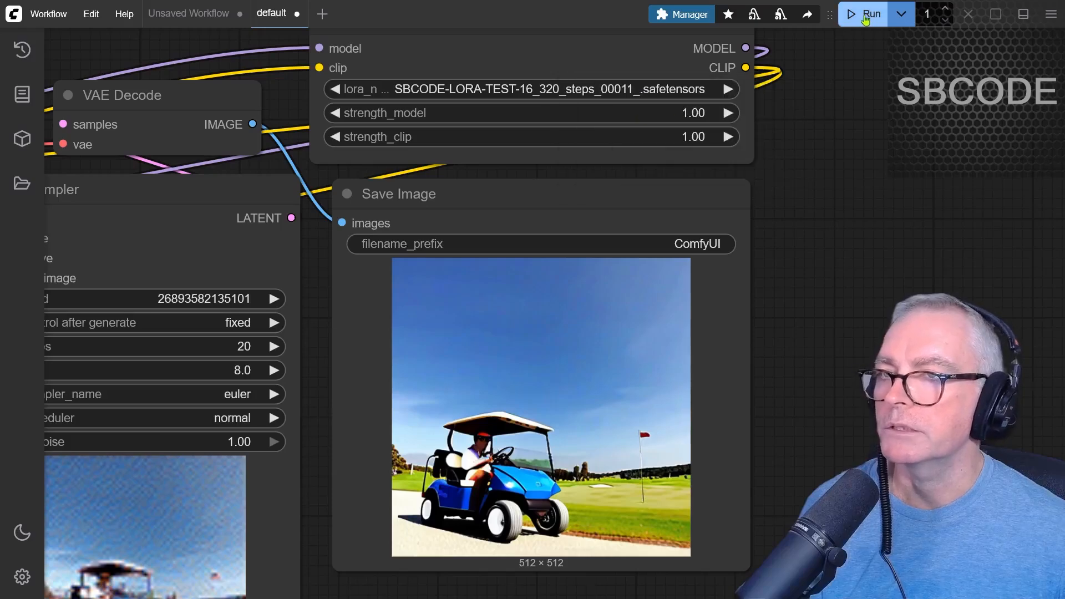
click(864, 13)
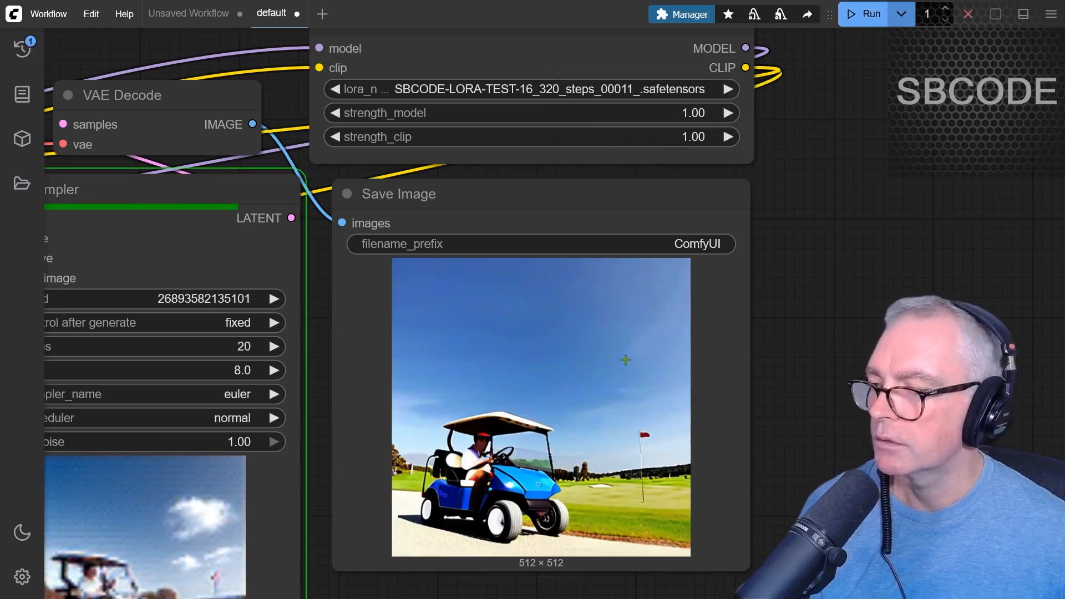
click(533, 89)
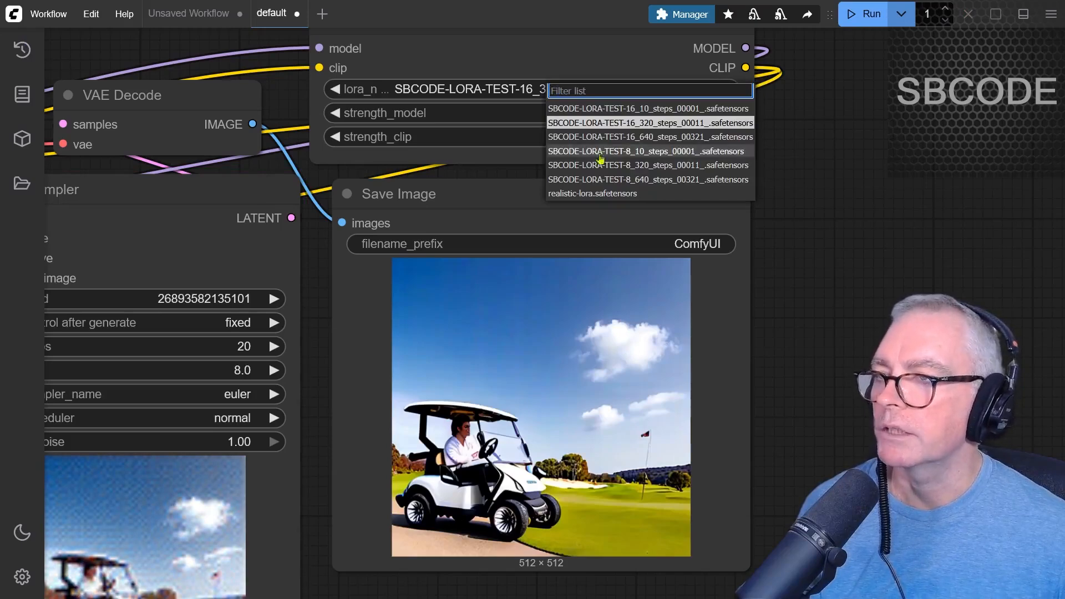
click(648, 137)
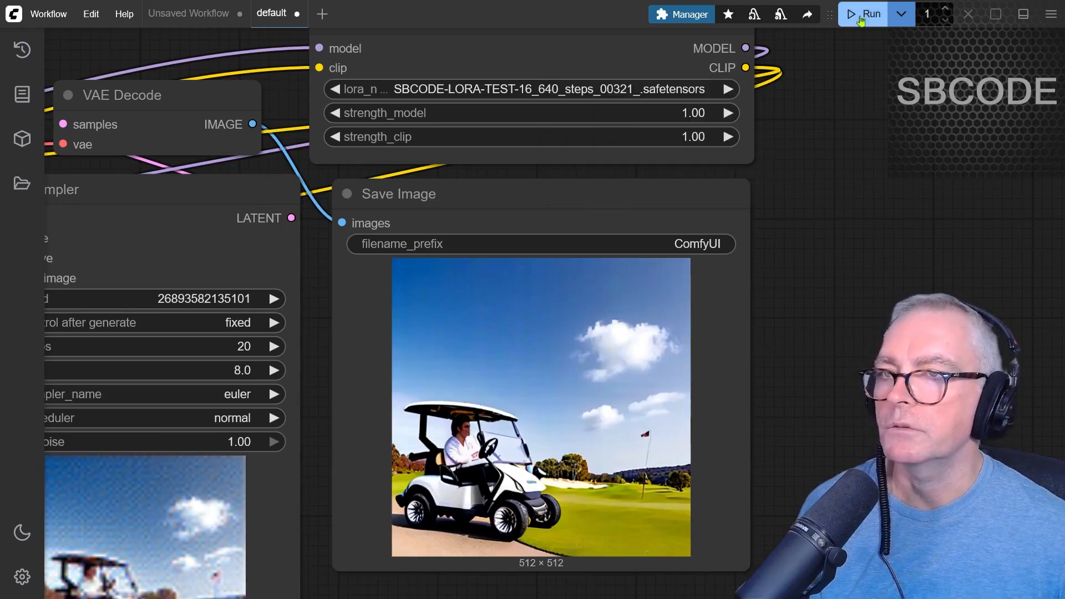
click(862, 13)
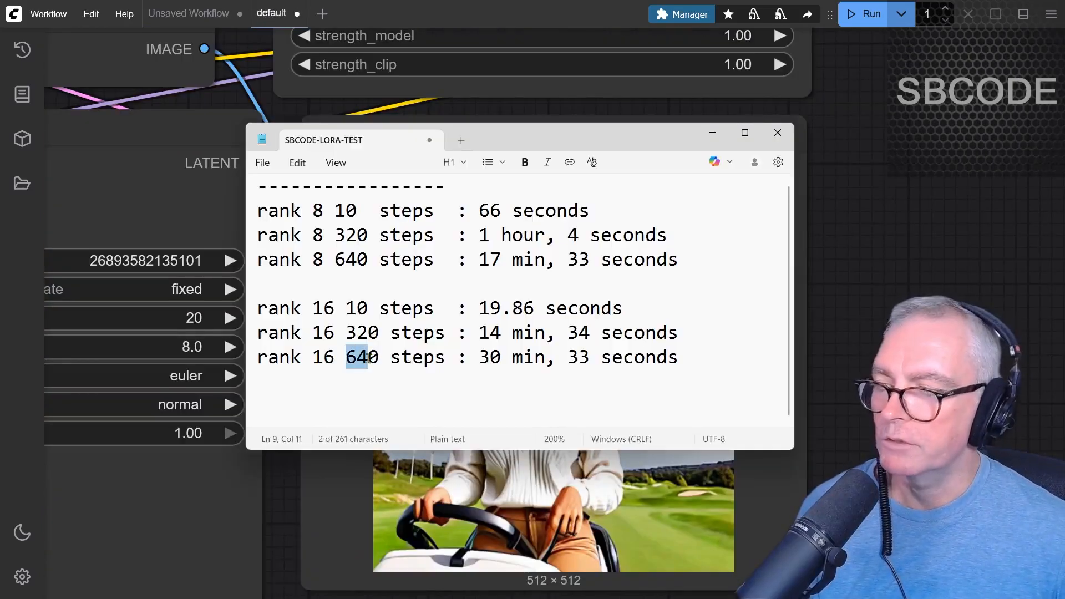
drag(357, 357, 435, 357)
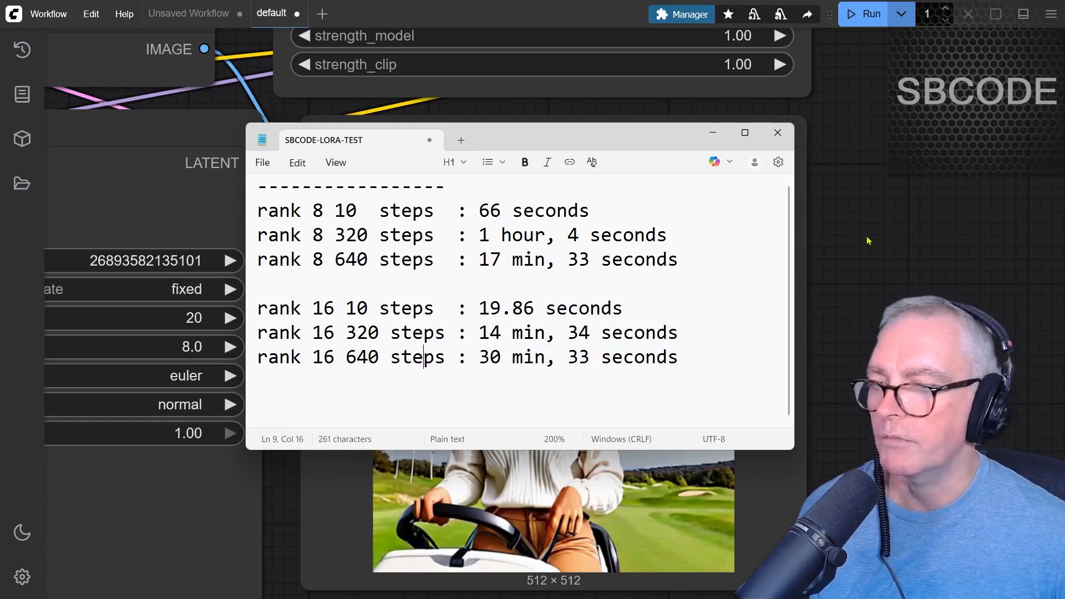
click(777, 132)
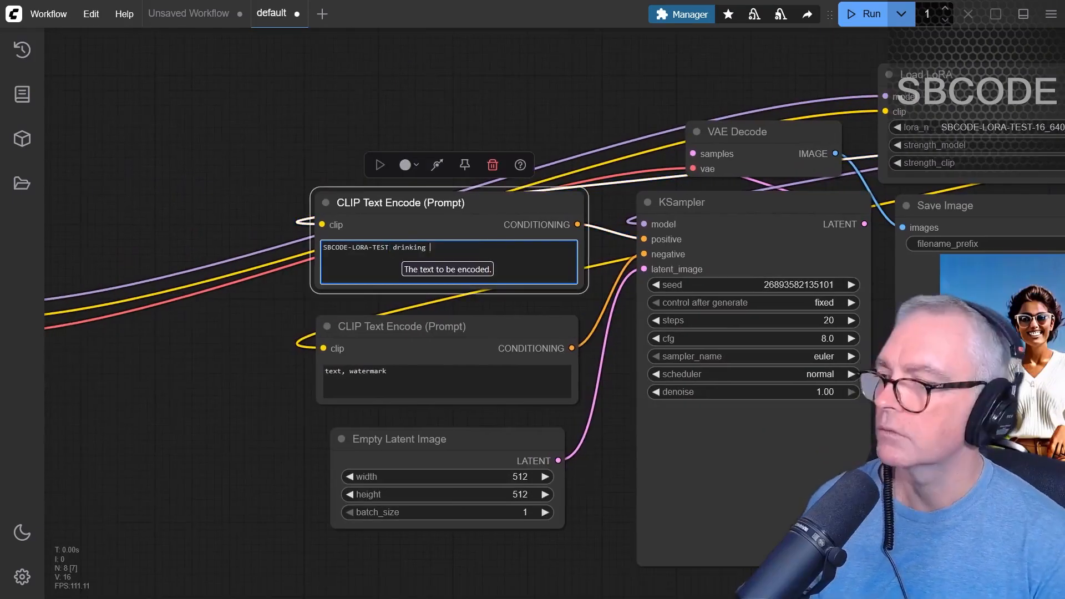
Change the prompt to drinking a cup of coffee and generate with the rank-8 320-step LoRA
text(a cup of cof)
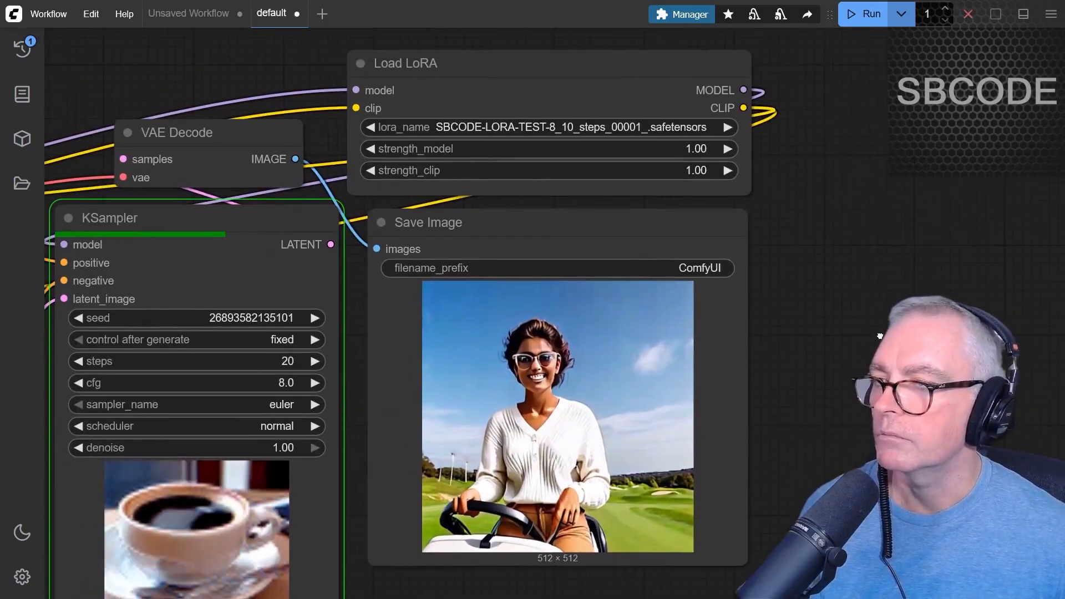
click(574, 127)
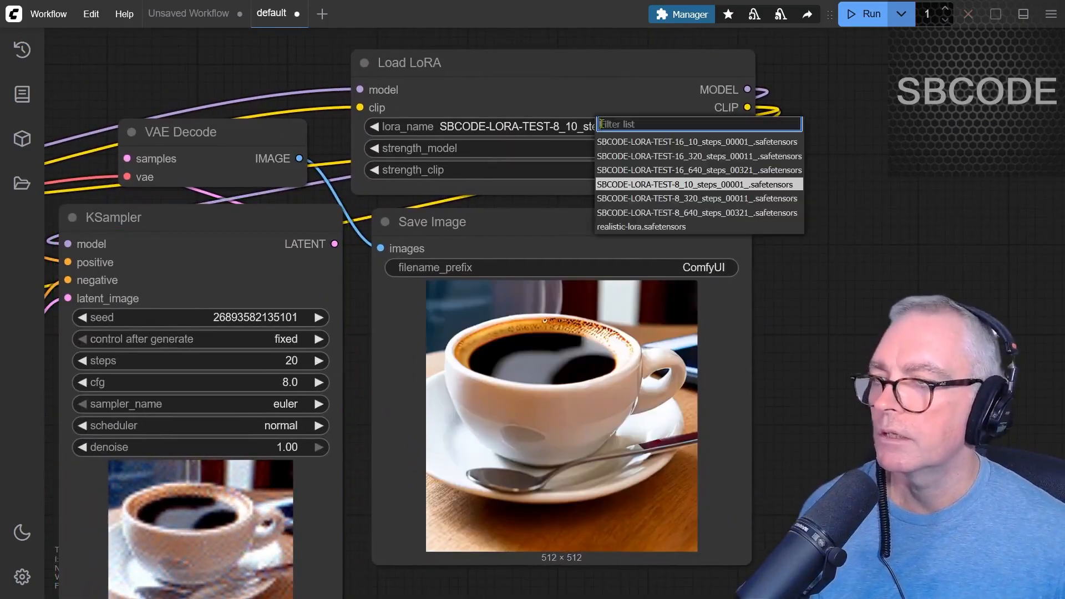
click(697, 198)
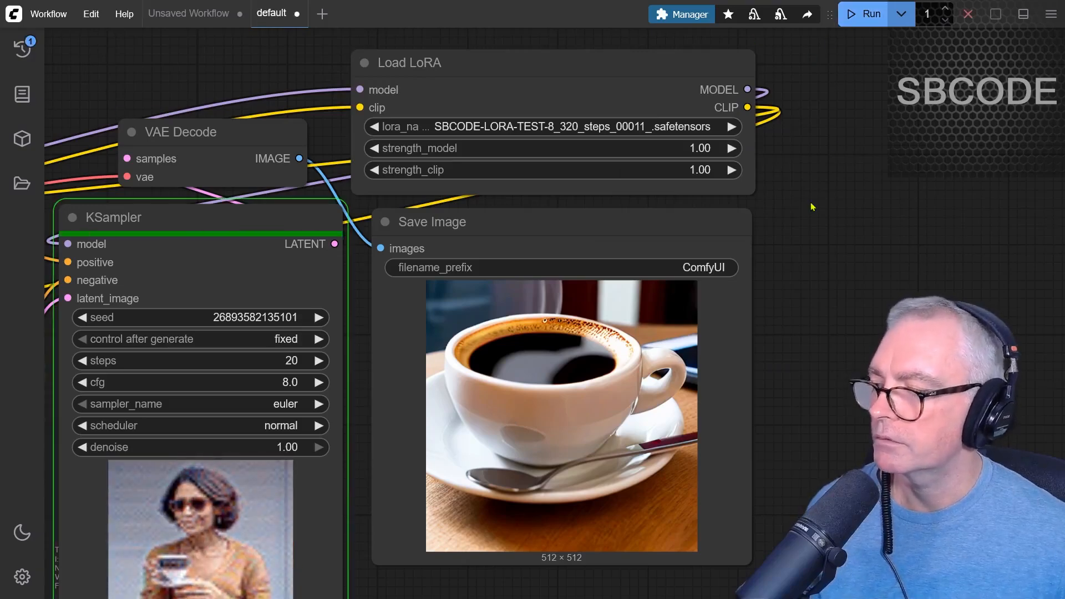
click(864, 13)
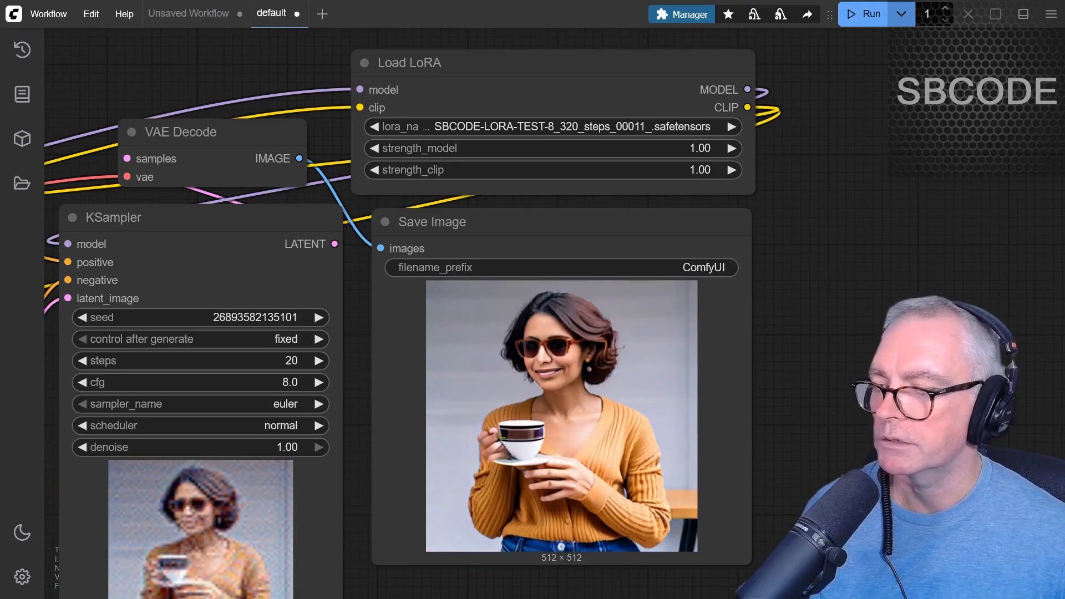
Compare the rank-8 640-step and rank-16 10-step LoRAs, then select the next rank-16 LoRA
click(550, 126)
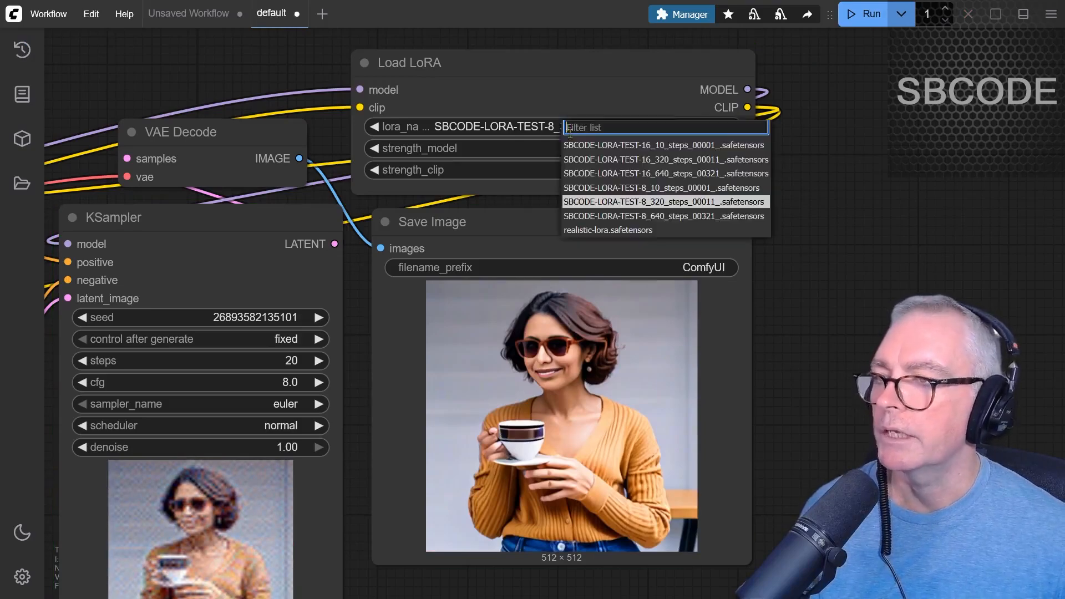
click(663, 216)
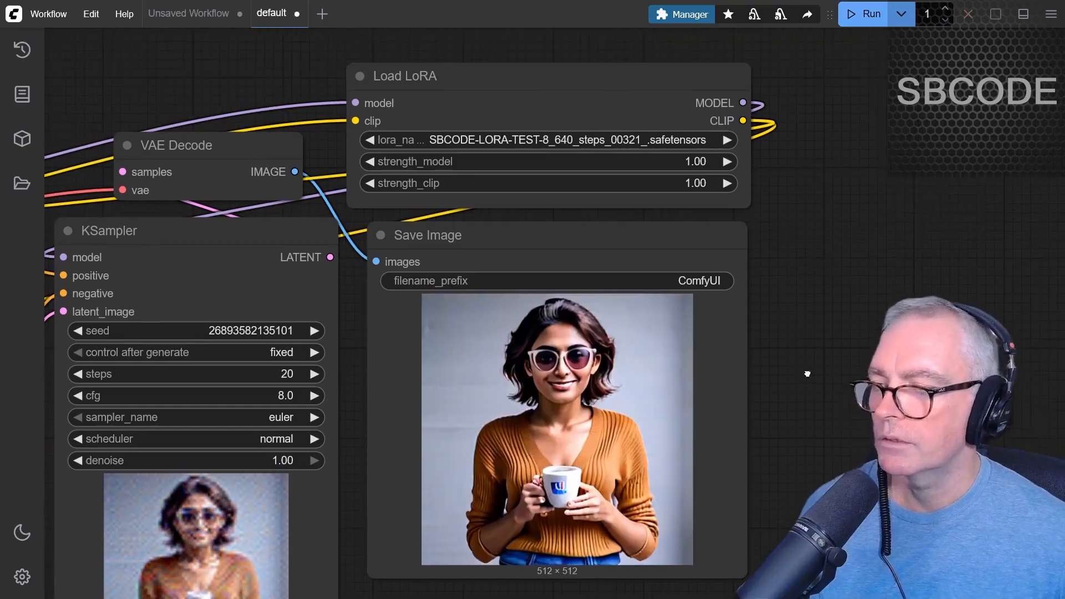
click(547, 140)
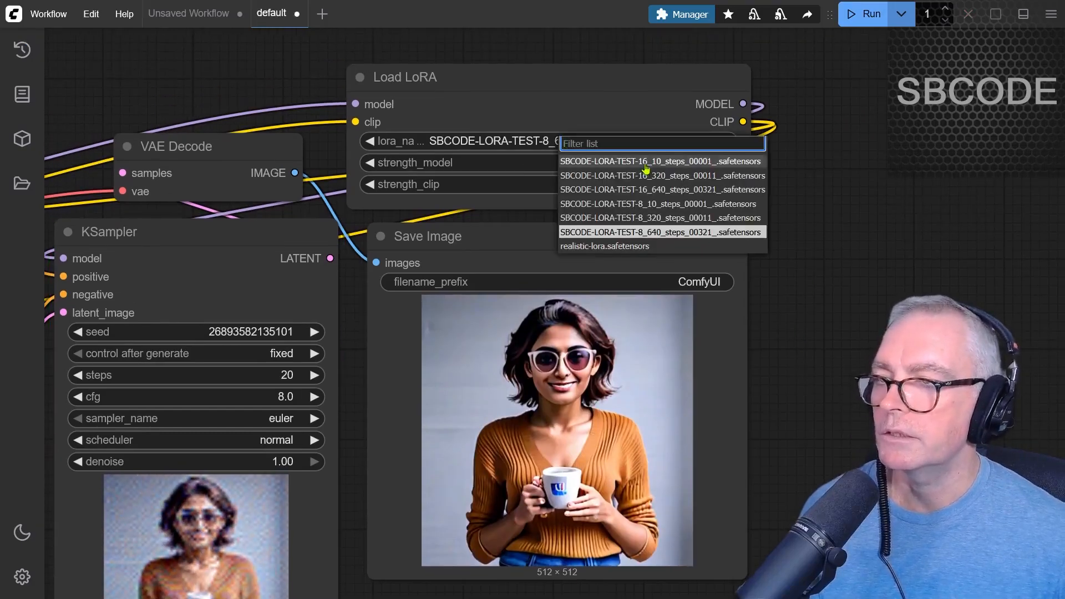
click(660, 161)
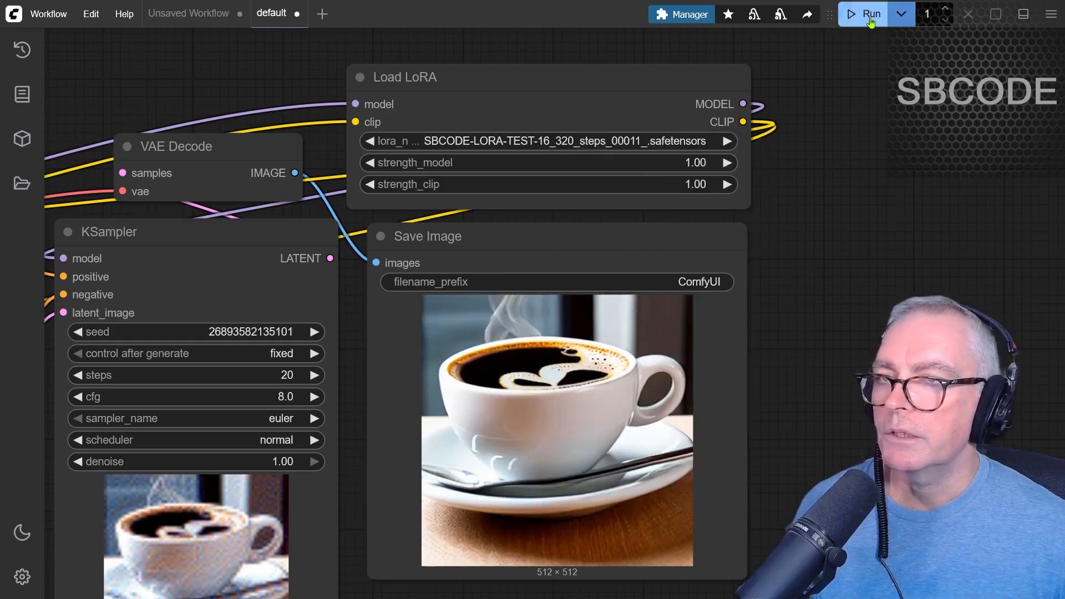
click(863, 13)
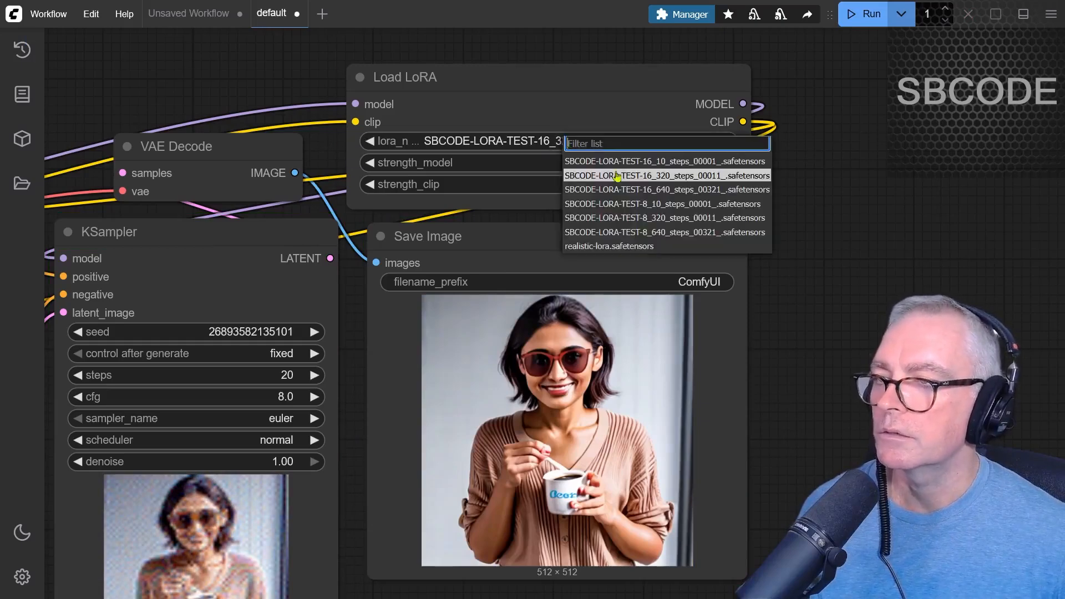
click(666, 190)
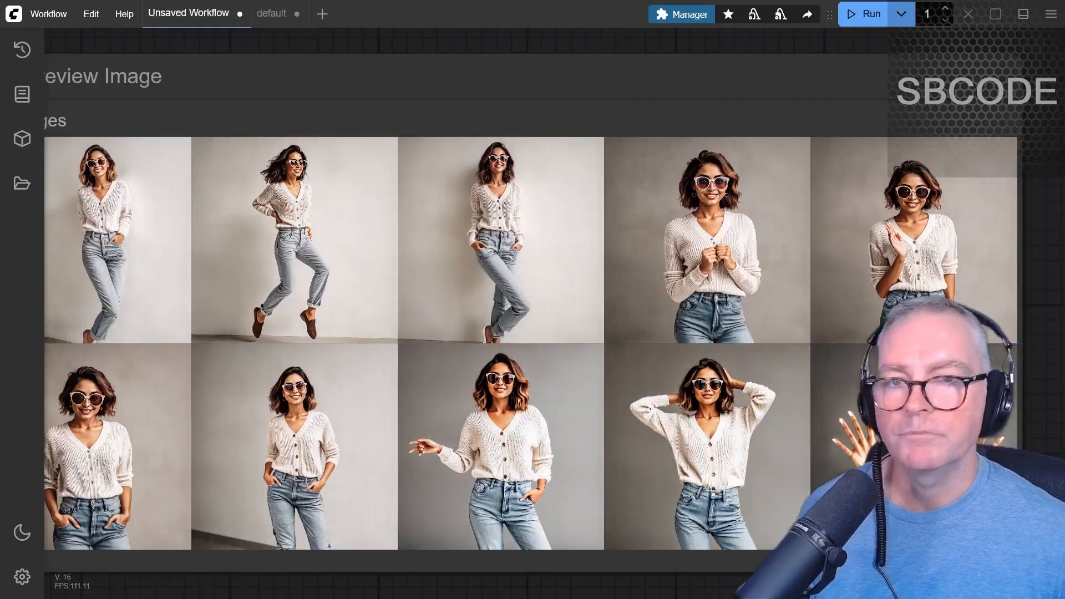
click(272, 12)
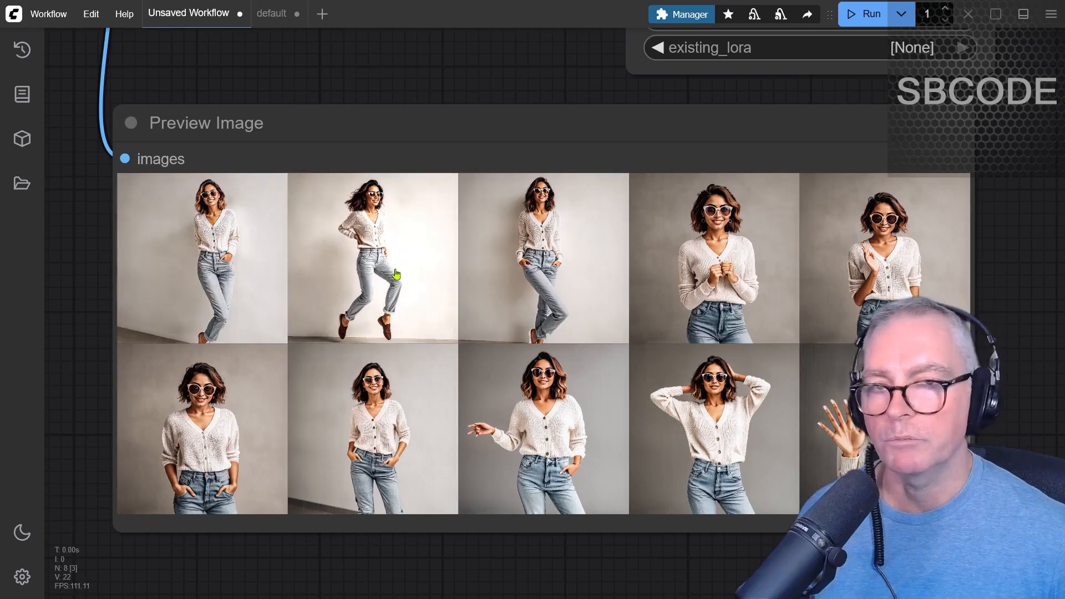
mouse_move(427, 269)
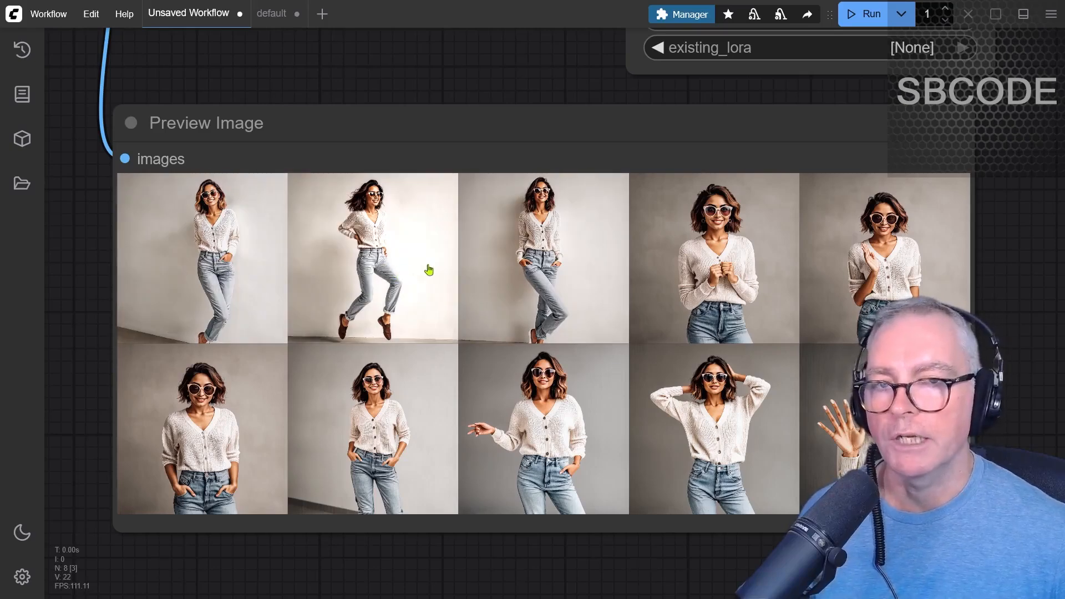